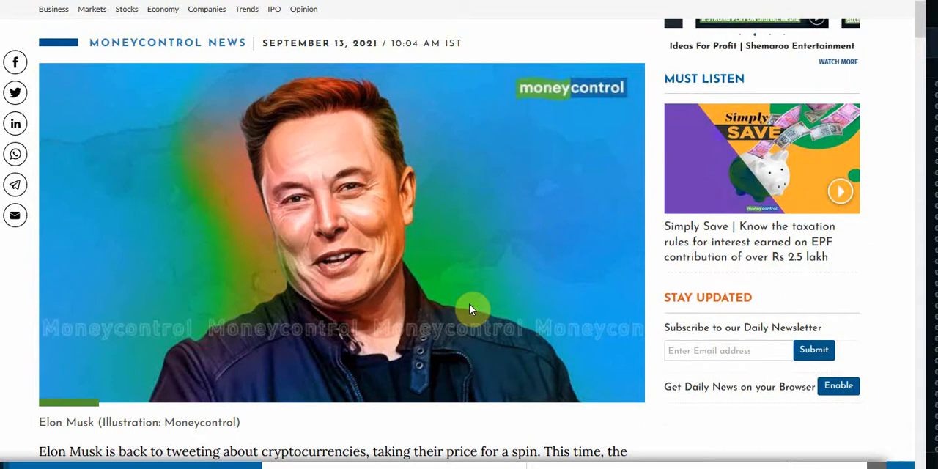
mouse_move(615, 246)
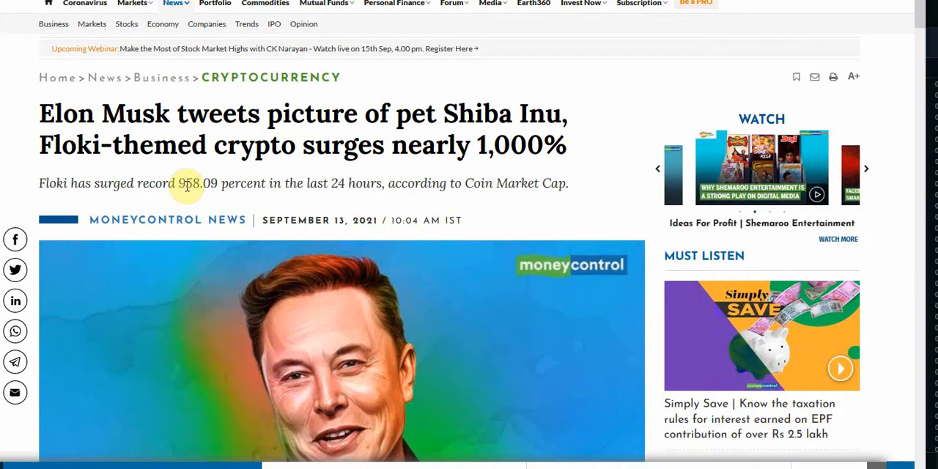
Scroll down through the Moneycontrol article on Floki's near-1,000% surge.
scroll("down", 3)
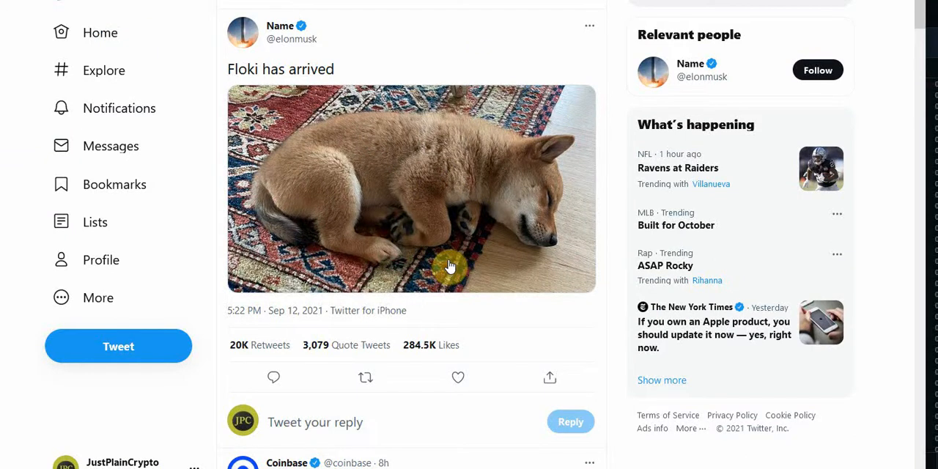
mouse_move(533, 53)
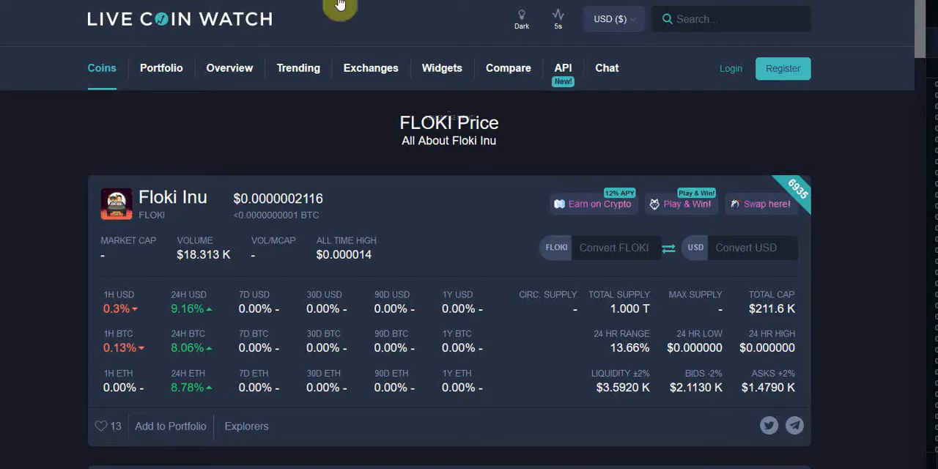
mouse_move(258, 140)
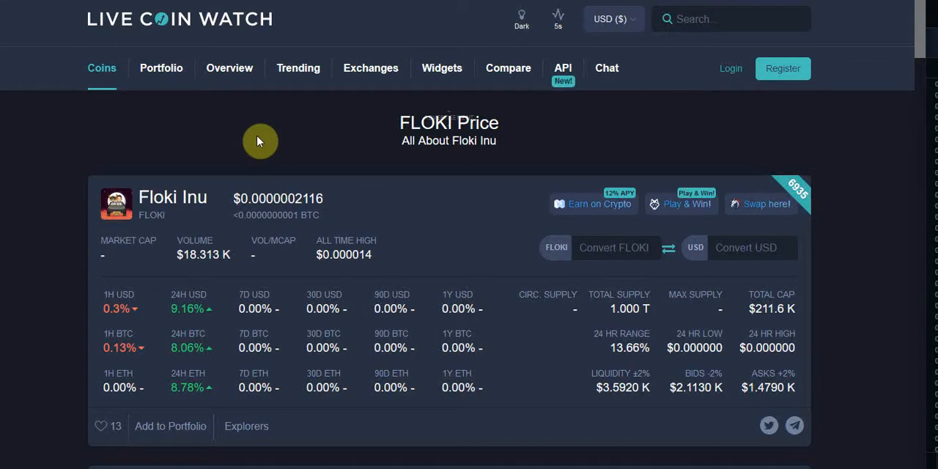
mouse_move(258, 214)
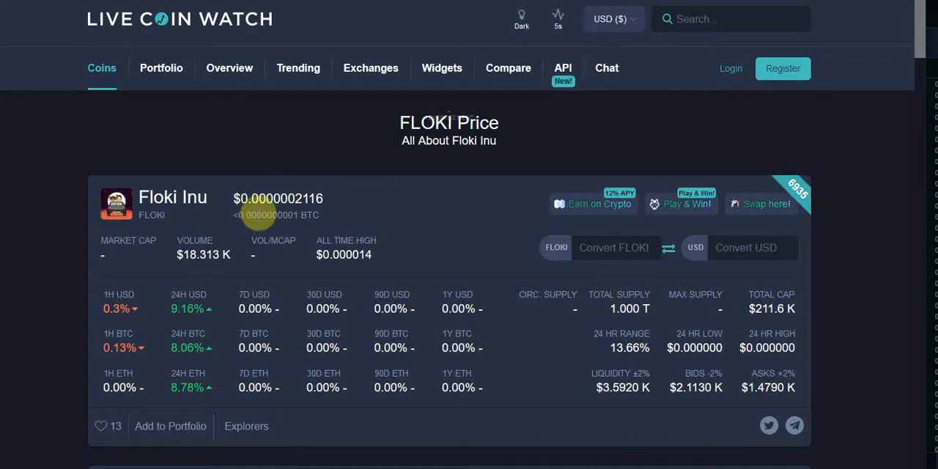
Scroll down the Live Coin Watch FLOKI page to its 90-day price chart.
scroll("down", 3)
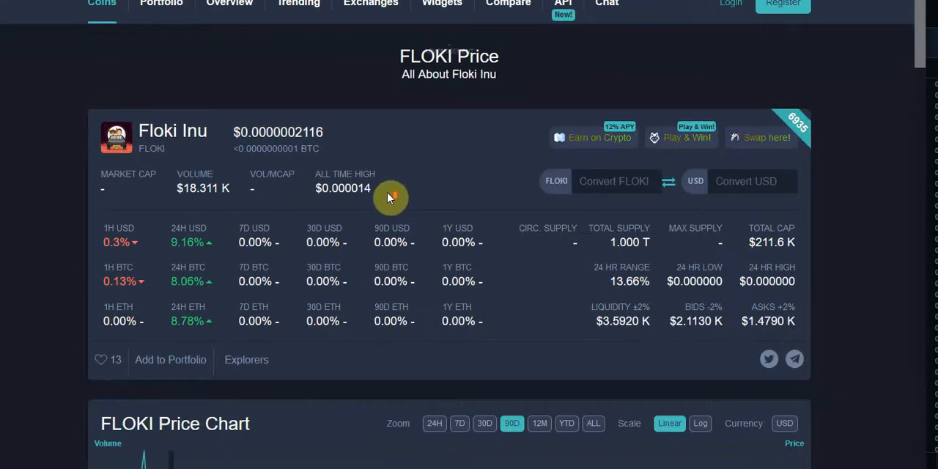
scroll("down", 3)
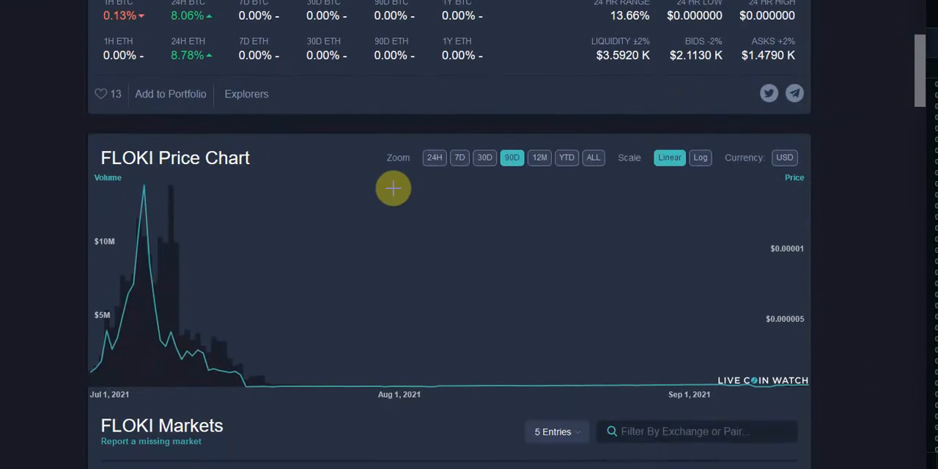
mouse_move(710, 386)
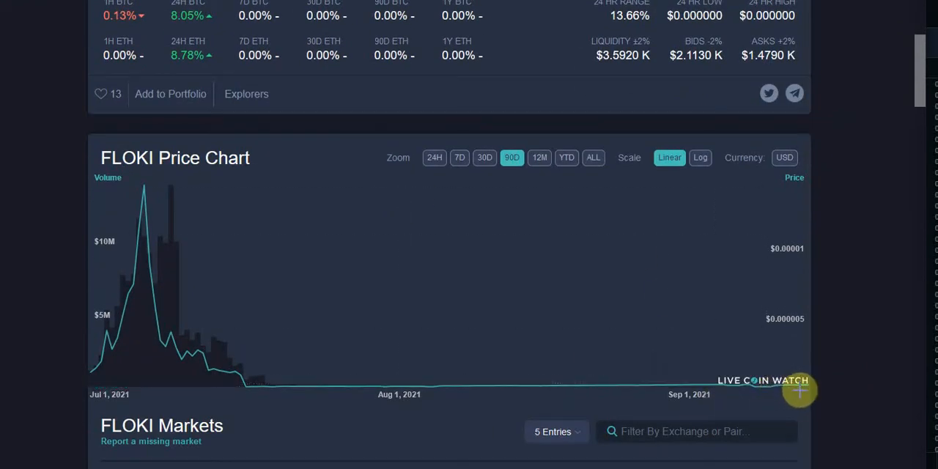
mouse_move(301, 16)
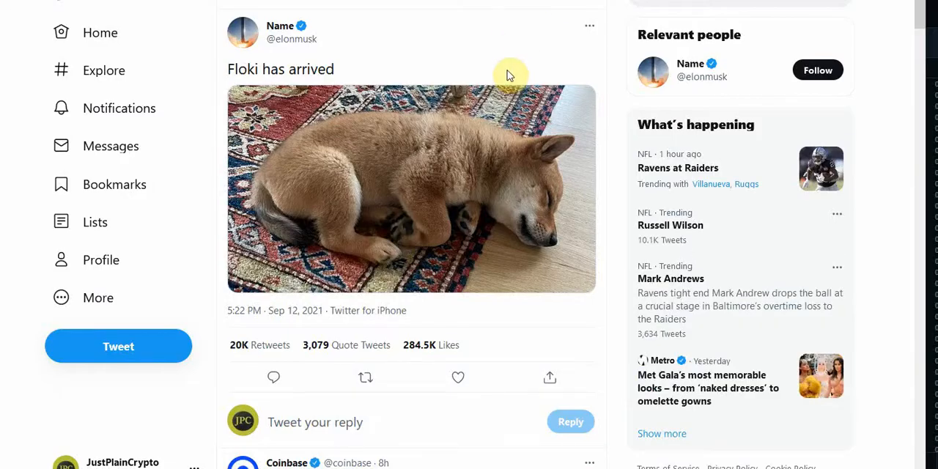
mouse_move(512, 72)
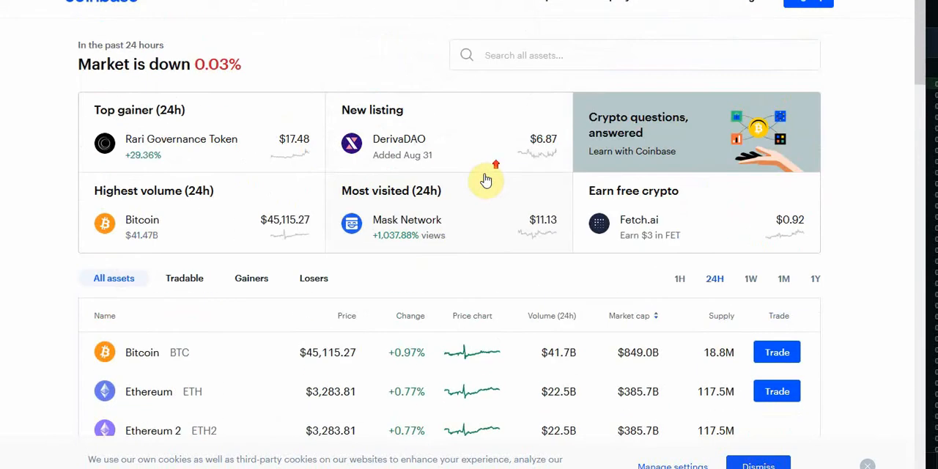
mouse_move(486, 178)
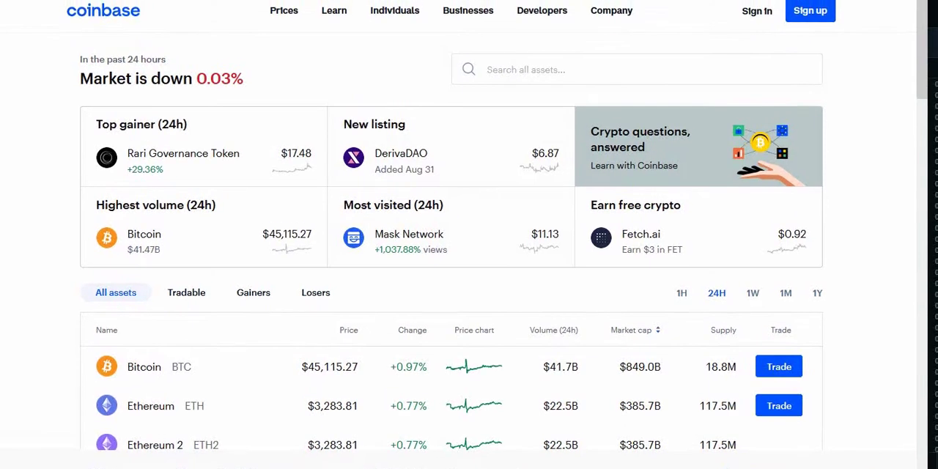
mouse_move(710, 106)
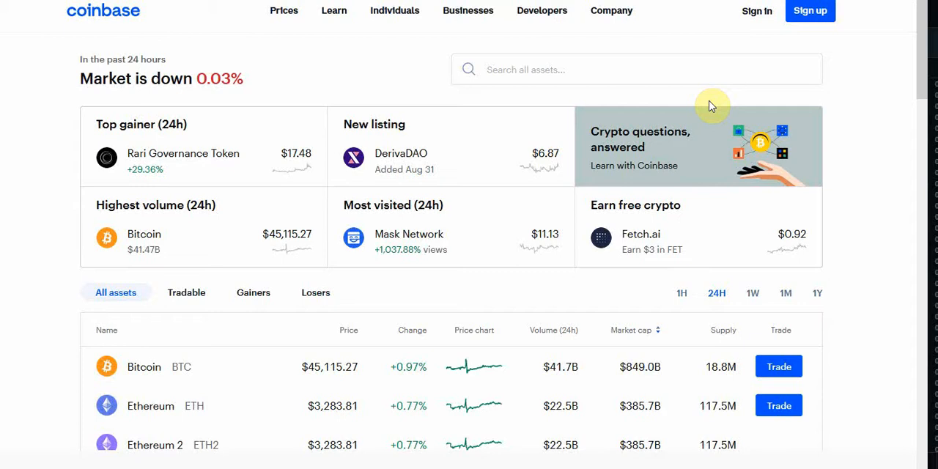
mouse_move(652, 138)
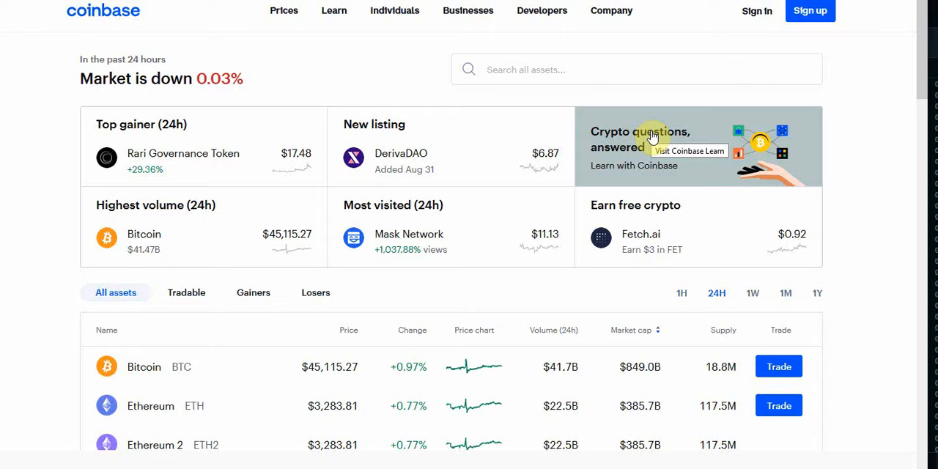
mouse_move(651, 139)
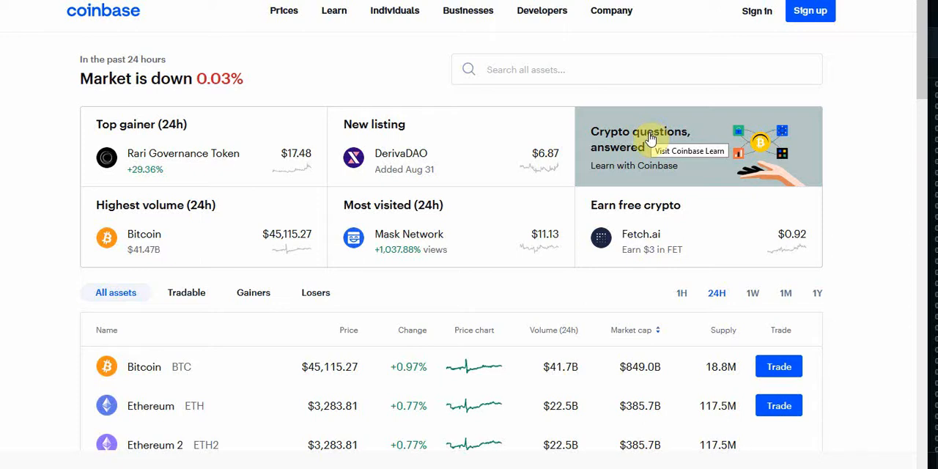
mouse_move(645, 144)
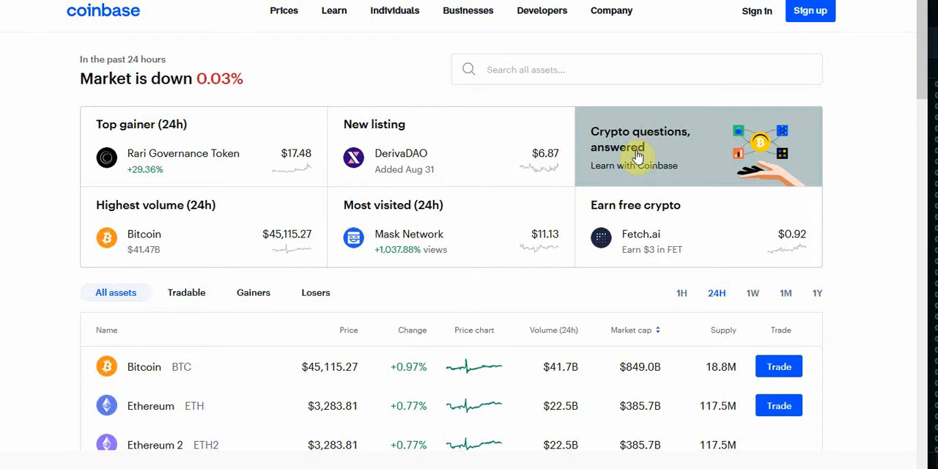
Scroll the Coinbase asset list down past Cardano, Tether, XRP and Solana, then back up.
scroll("down", 3)
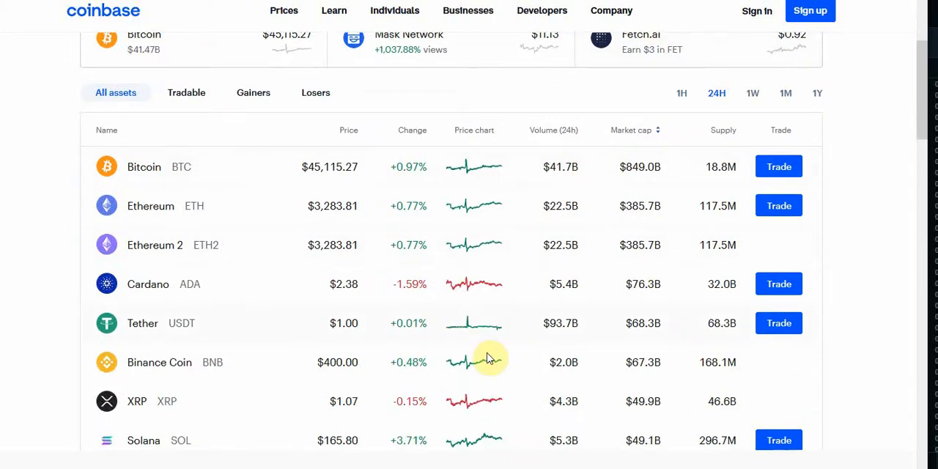
scroll("up", 3)
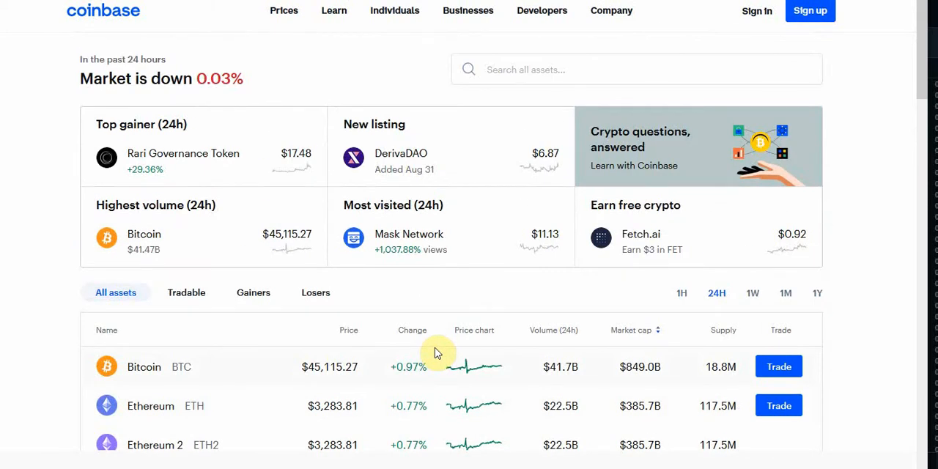
mouse_move(440, 351)
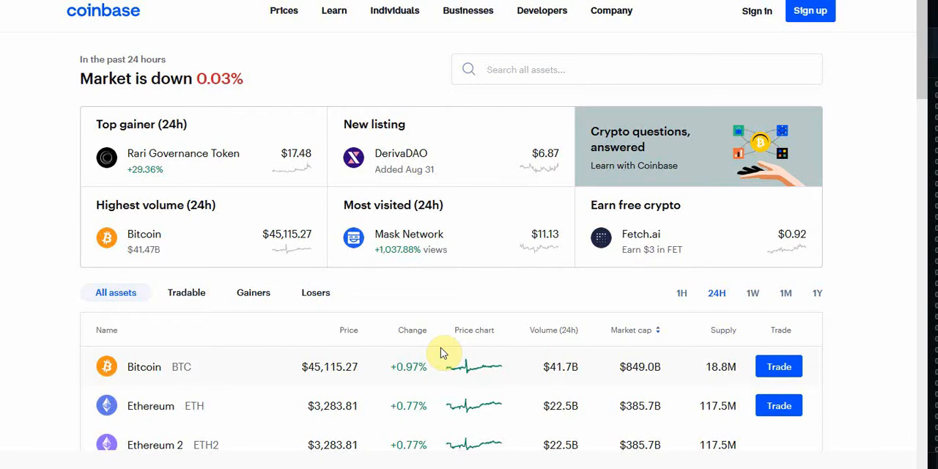
mouse_move(465, 174)
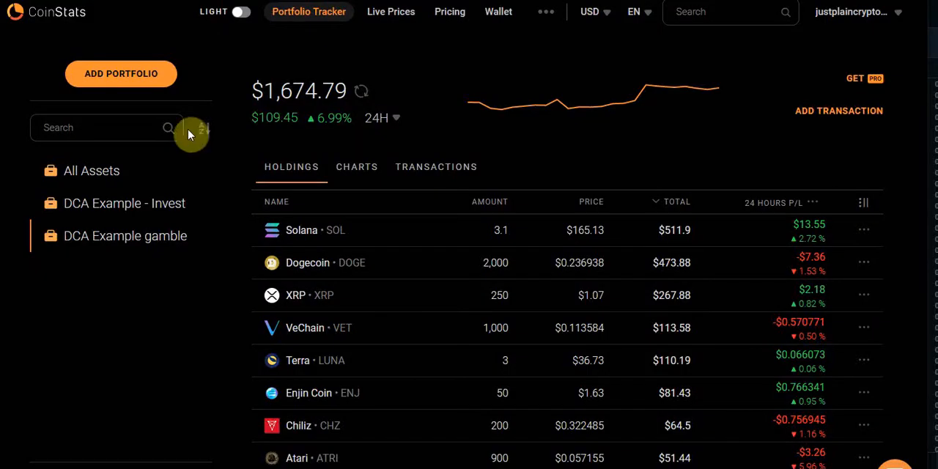
Select the DCA Example - Invest portfolio ($1,842.21) in the CoinStats sidebar.
left_click(124, 202)
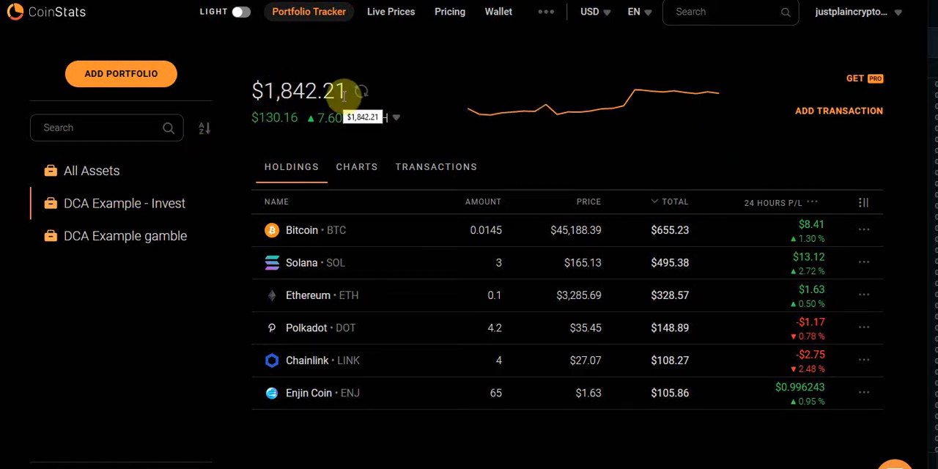
mouse_move(326, 111)
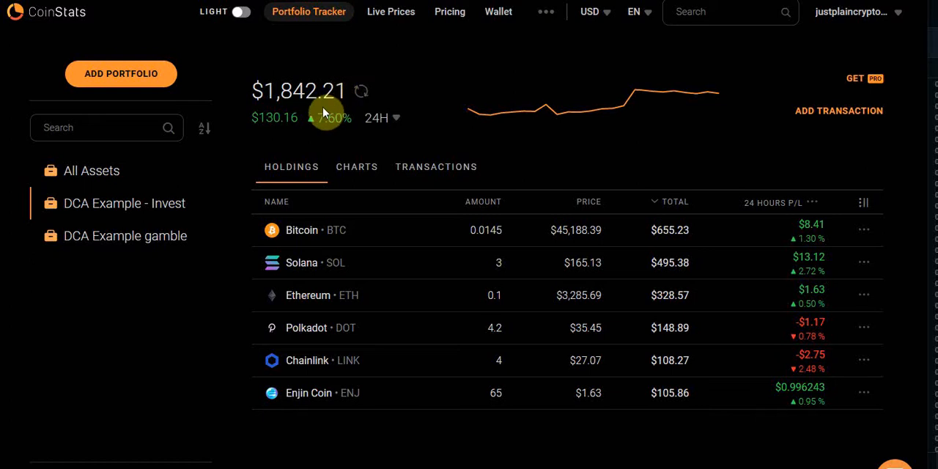
mouse_move(252, 108)
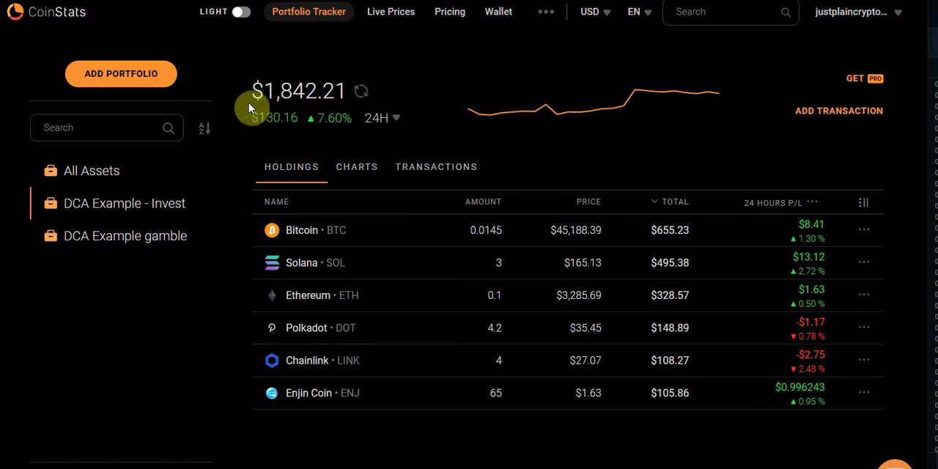
mouse_move(306, 103)
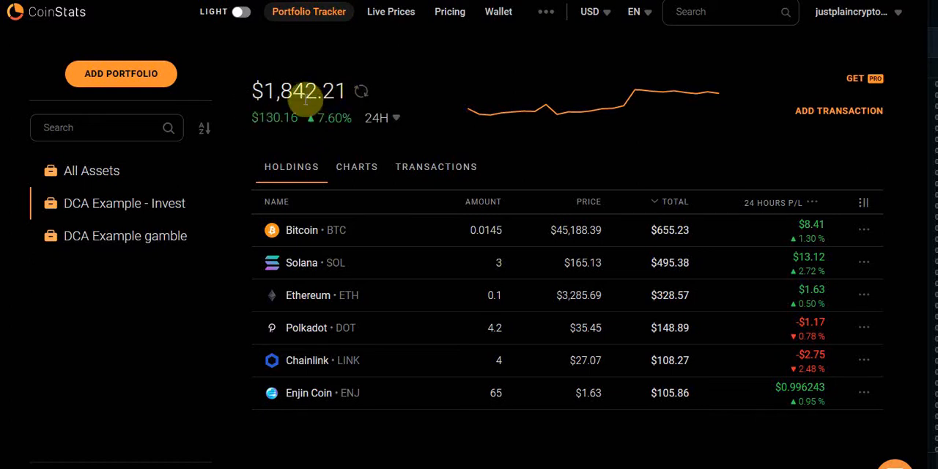
mouse_move(272, 103)
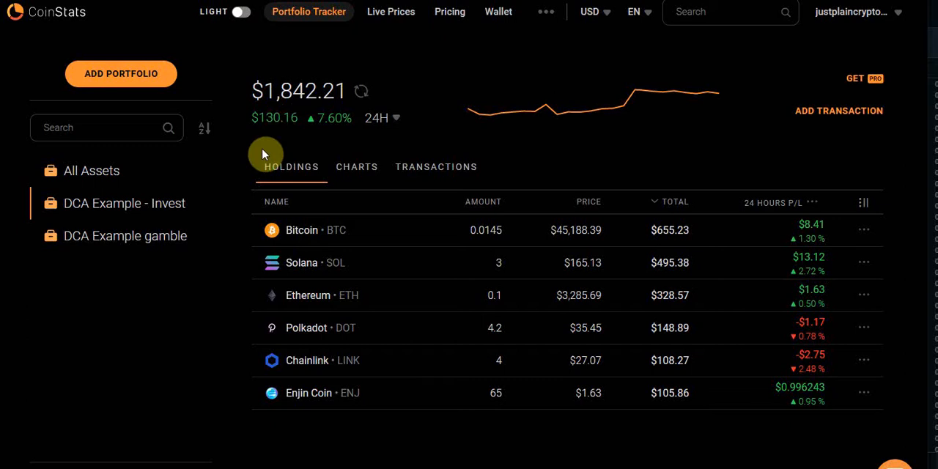
mouse_move(301, 149)
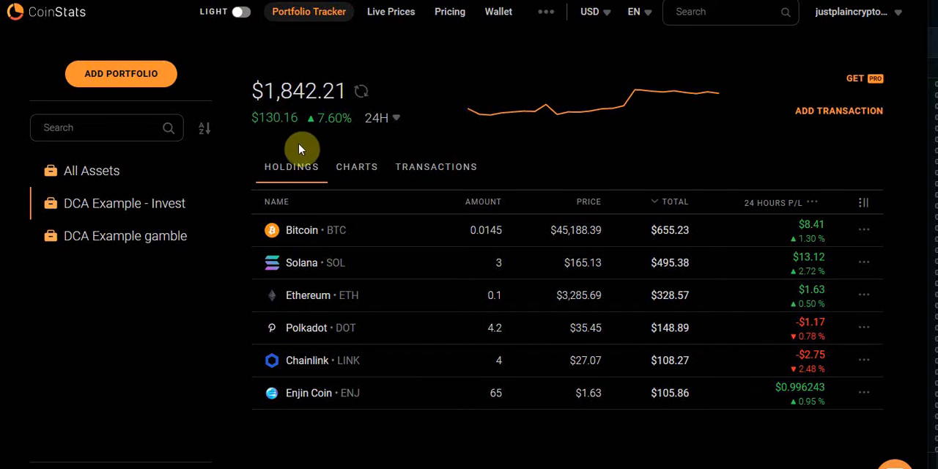
mouse_move(340, 296)
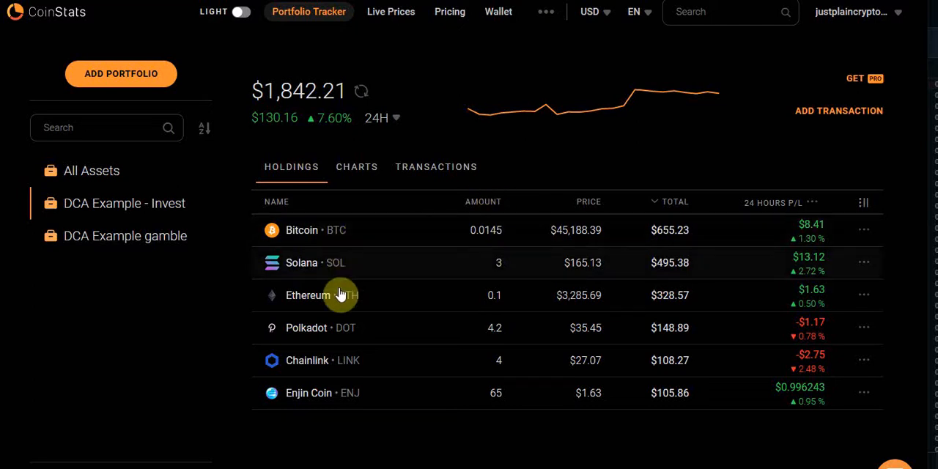
mouse_move(358, 311)
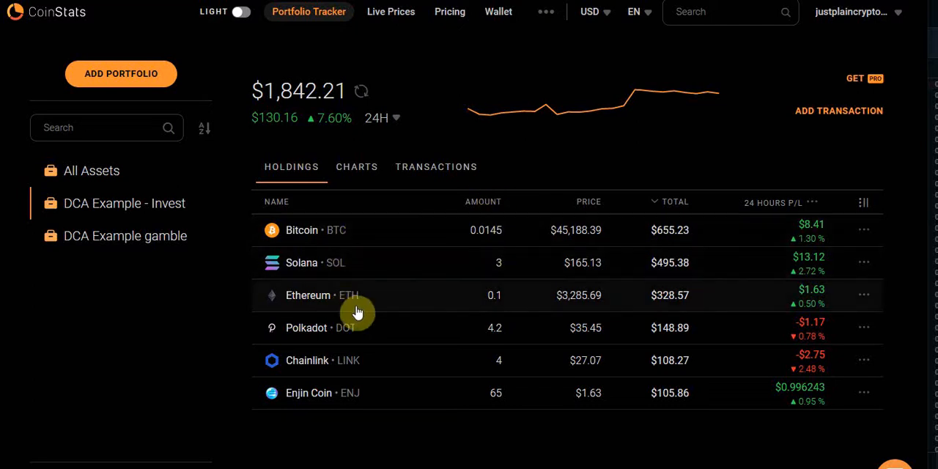
mouse_move(385, 387)
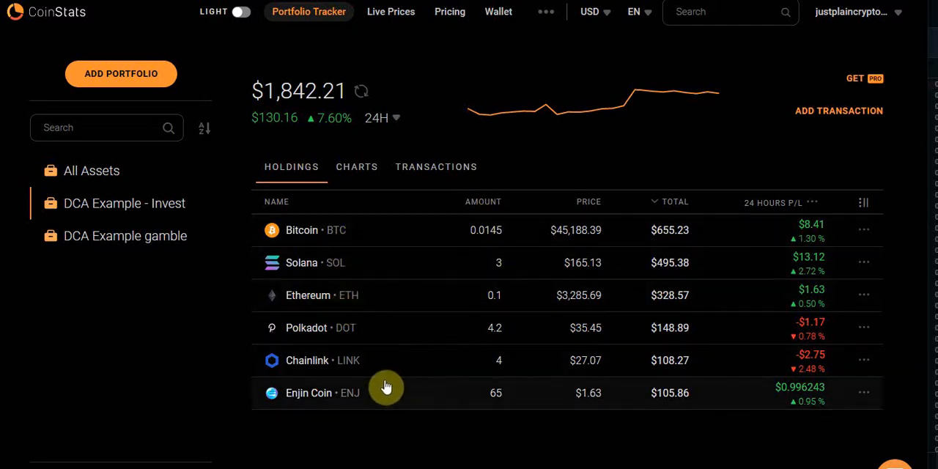
mouse_move(372, 277)
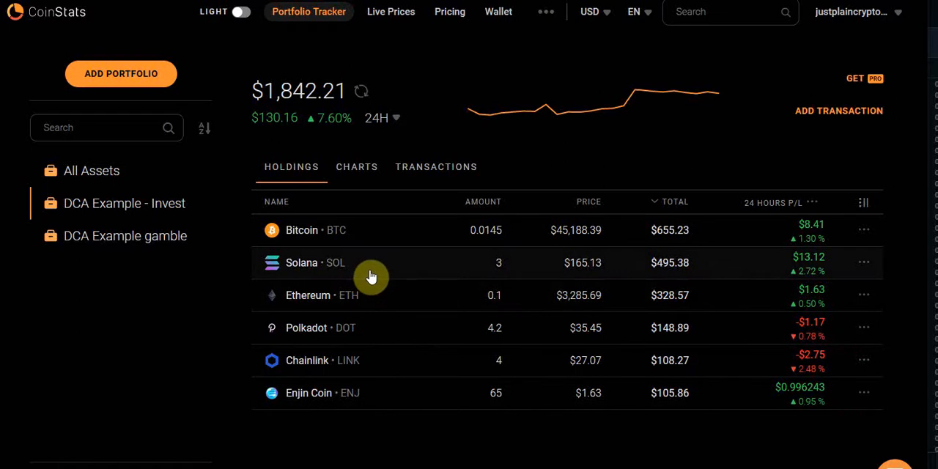
mouse_move(353, 270)
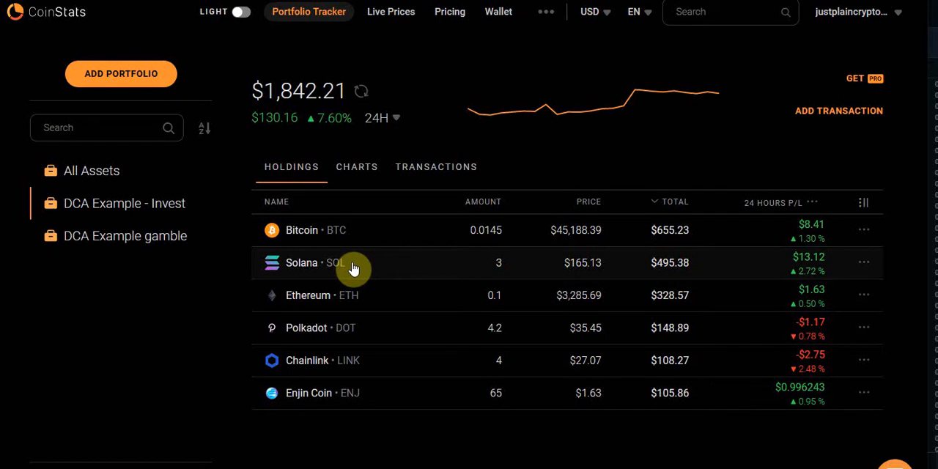
mouse_move(296, 243)
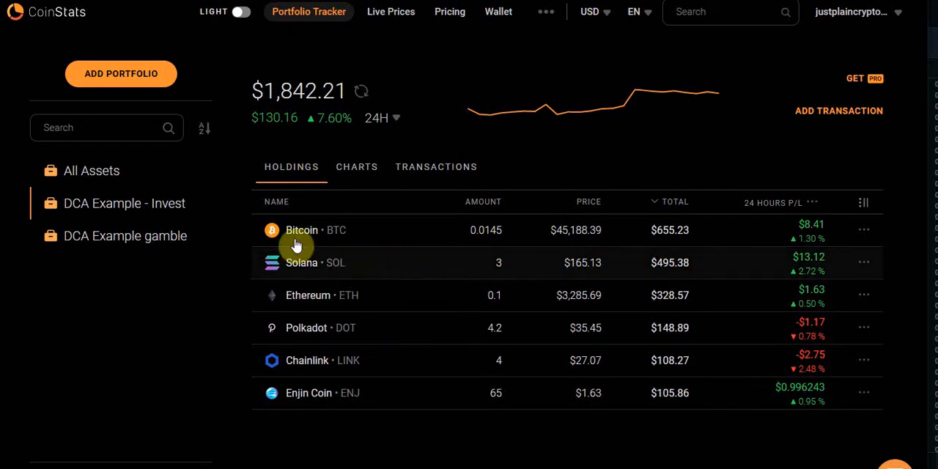
mouse_move(595, 295)
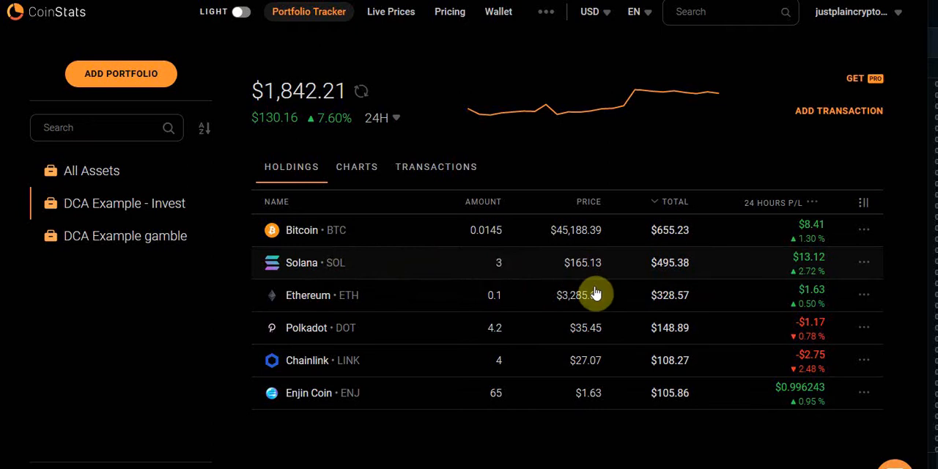
mouse_move(472, 270)
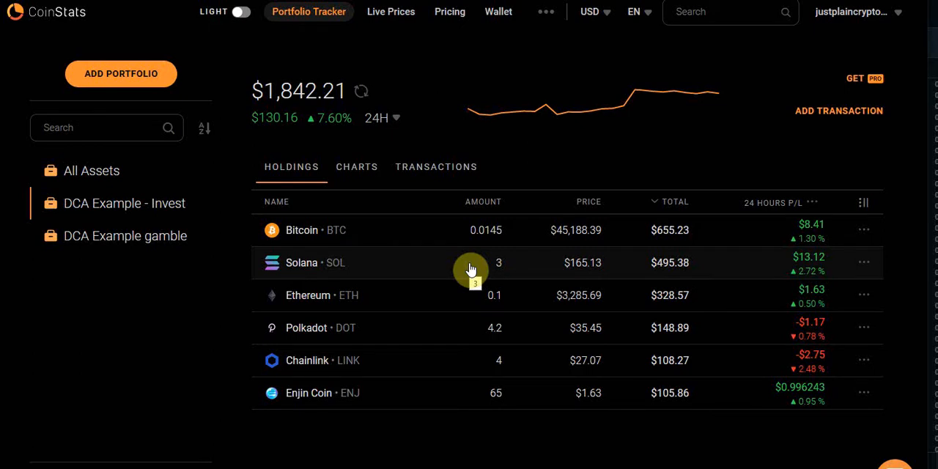
mouse_move(275, 117)
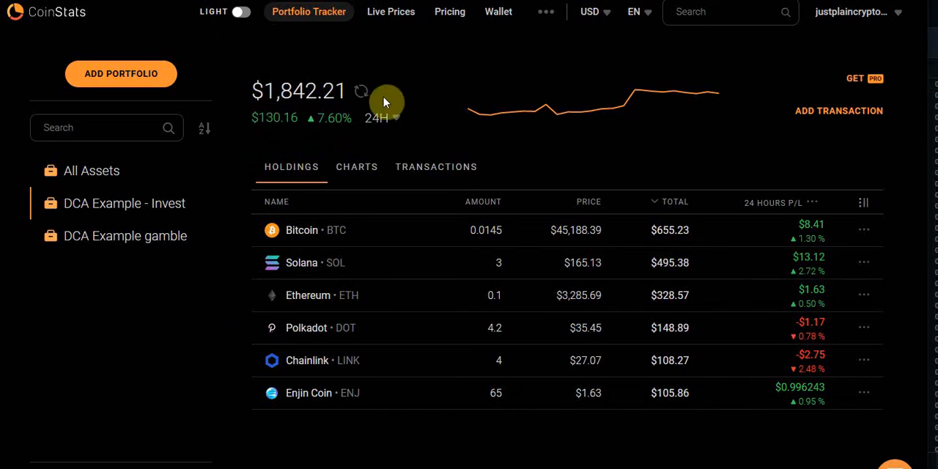
mouse_move(367, 99)
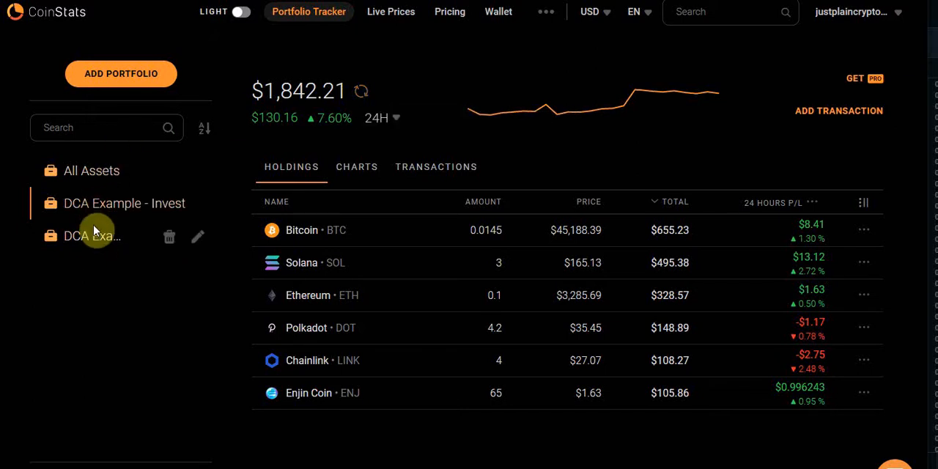
View the DCA Example gamble portfolio ($1,674.79), then switch back to Invest.
left_click(91, 234)
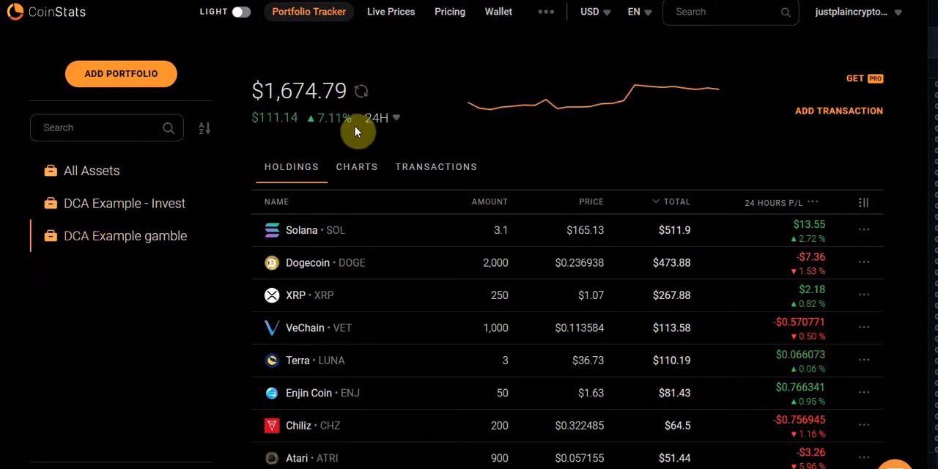
mouse_move(351, 138)
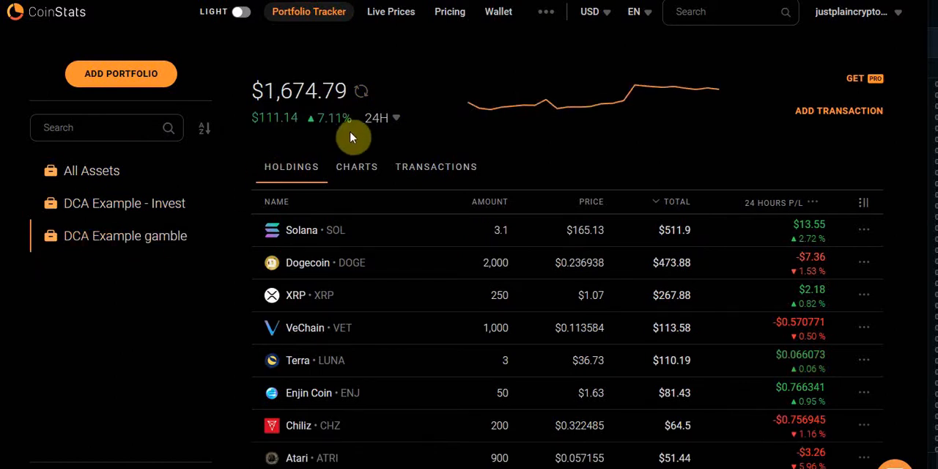
mouse_move(343, 142)
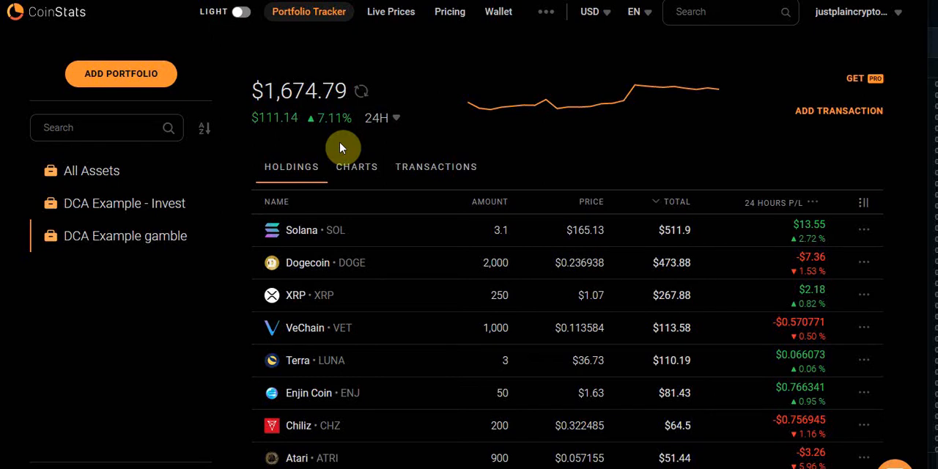
mouse_move(351, 143)
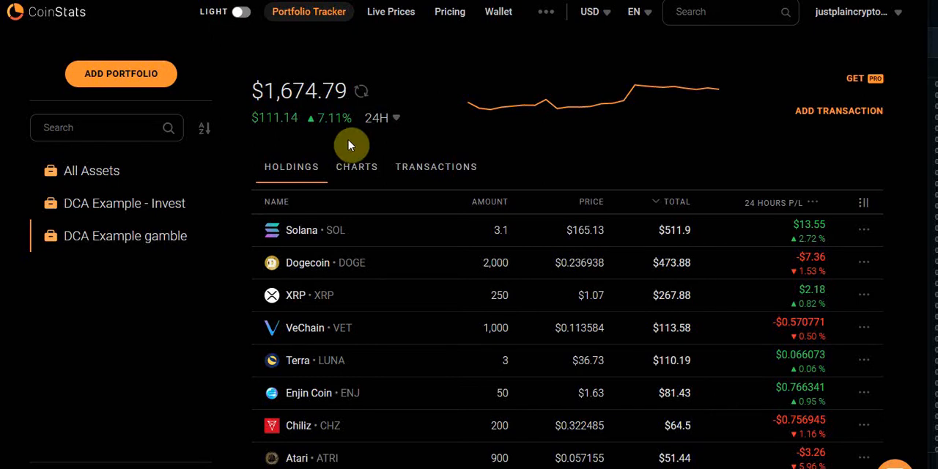
mouse_move(345, 161)
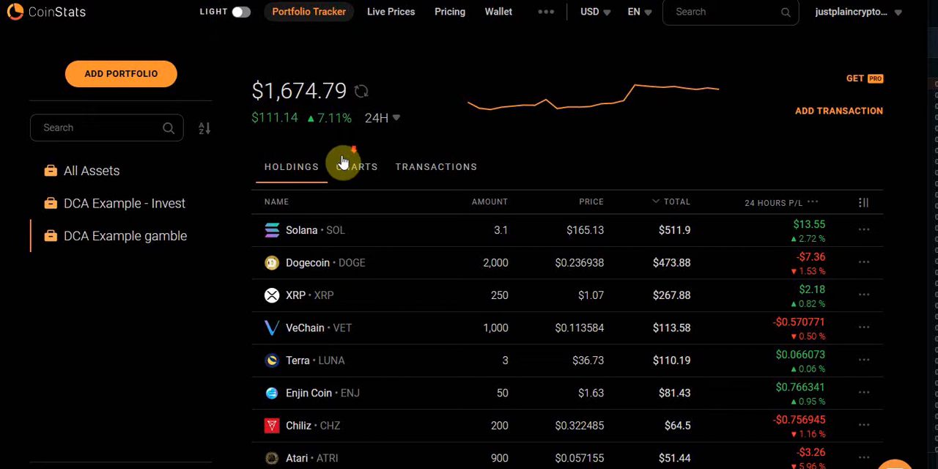
mouse_move(498, 334)
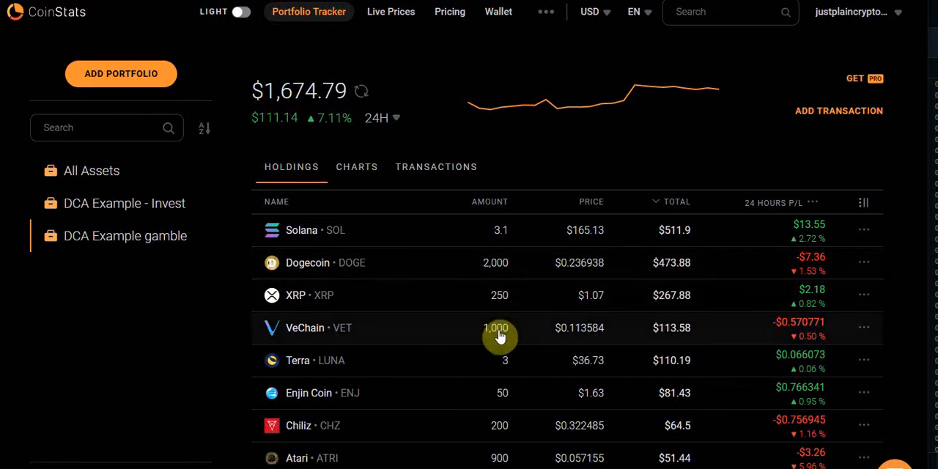
mouse_move(486, 196)
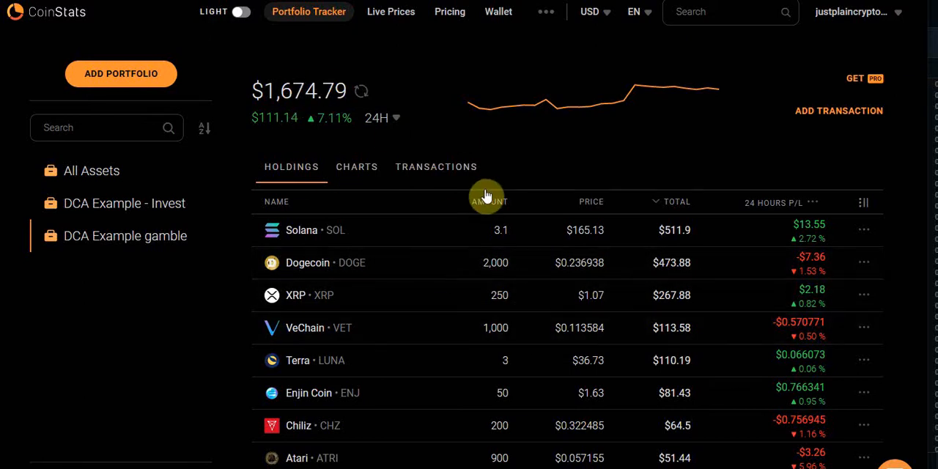
mouse_move(608, 258)
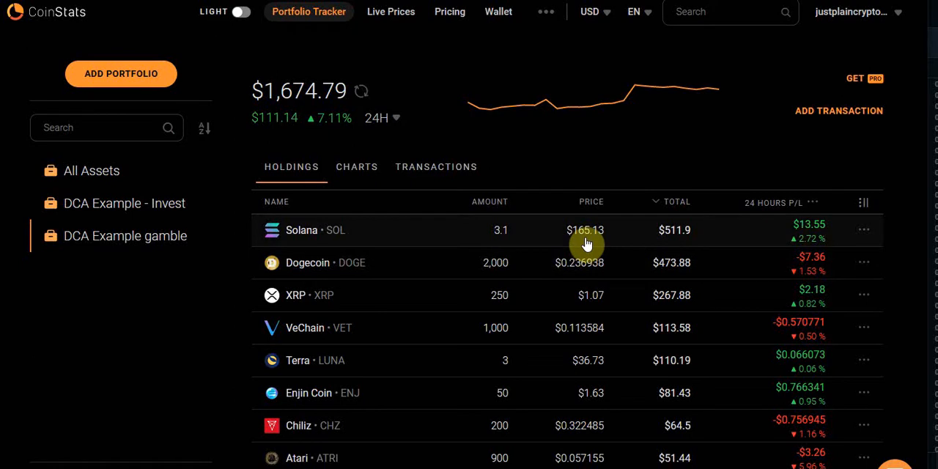
mouse_move(261, 319)
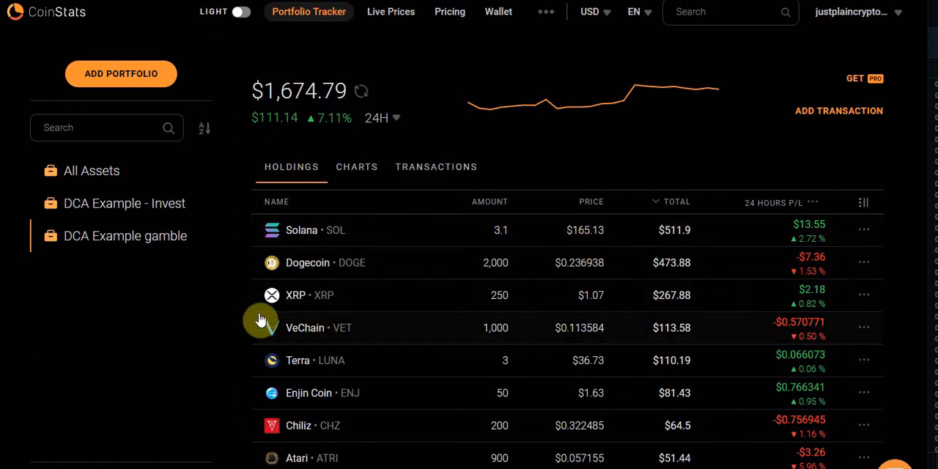
left_click(124, 202)
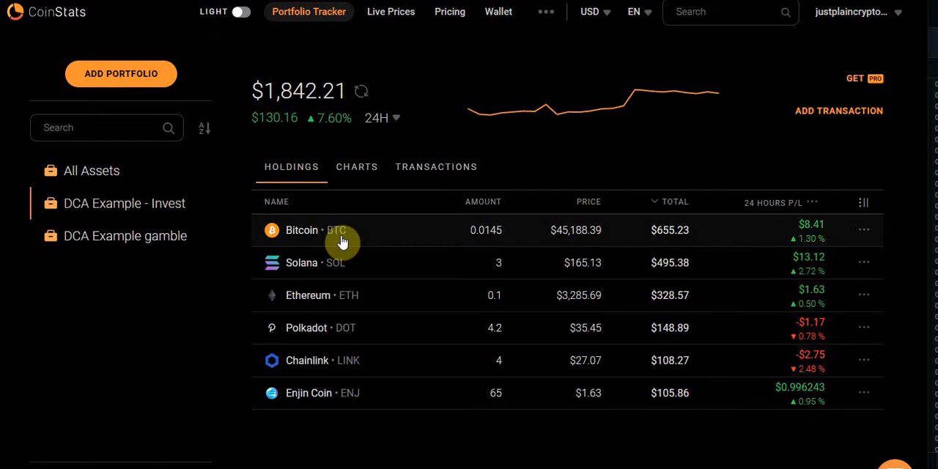
mouse_move(117, 245)
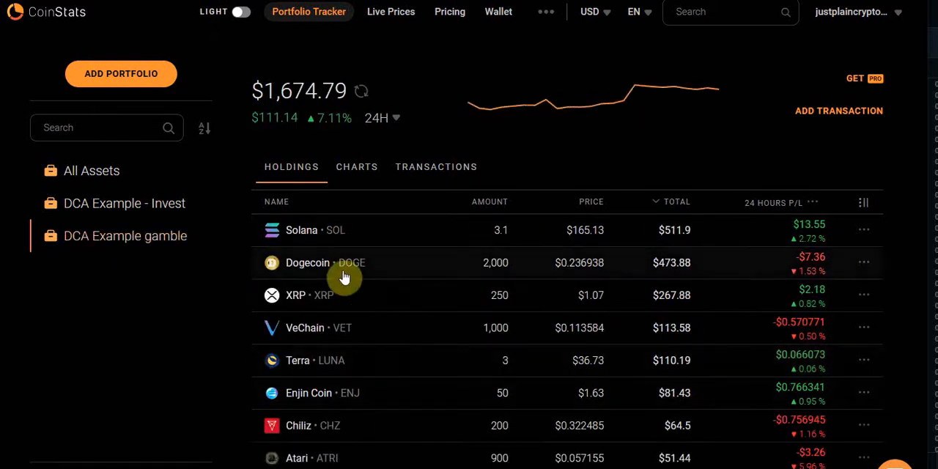
mouse_move(309, 364)
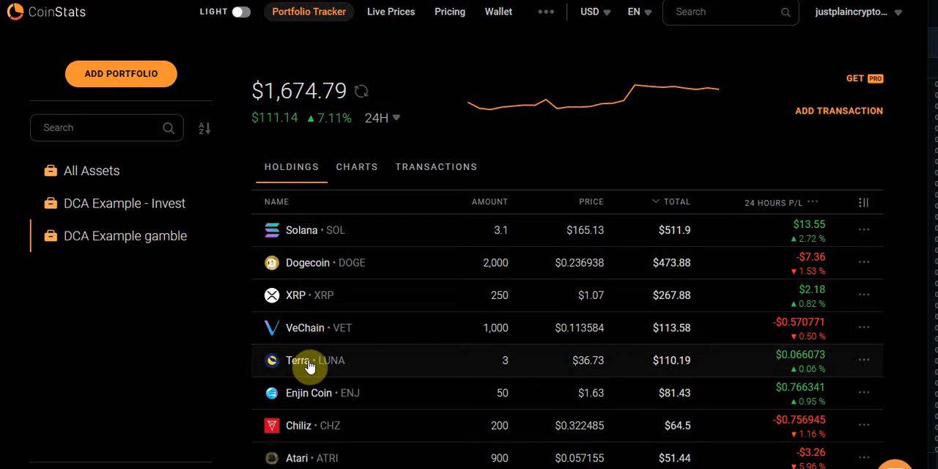
mouse_move(336, 366)
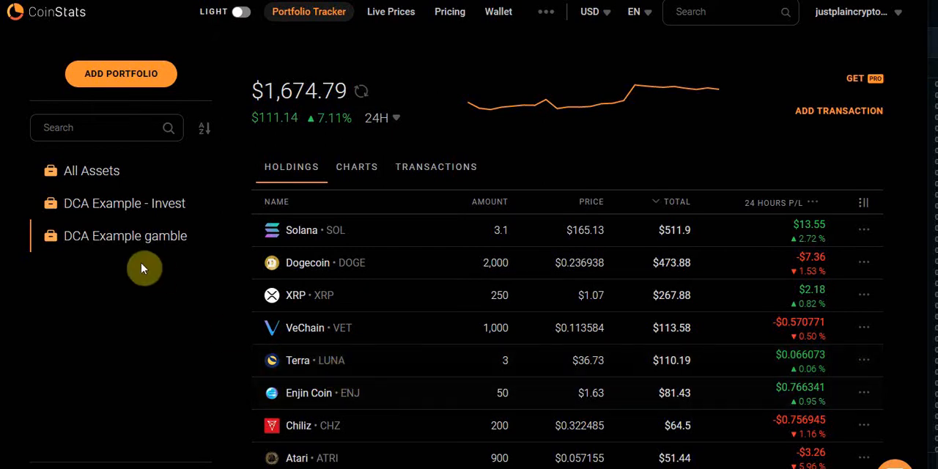
mouse_move(293, 235)
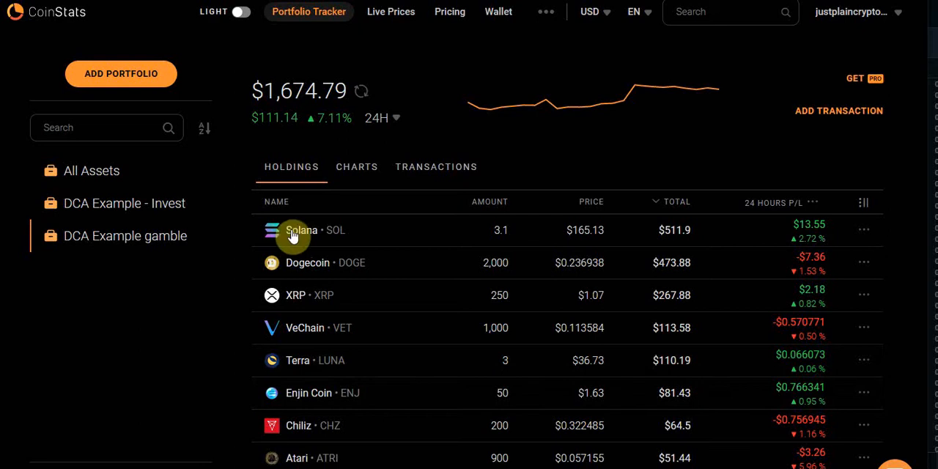
mouse_move(303, 103)
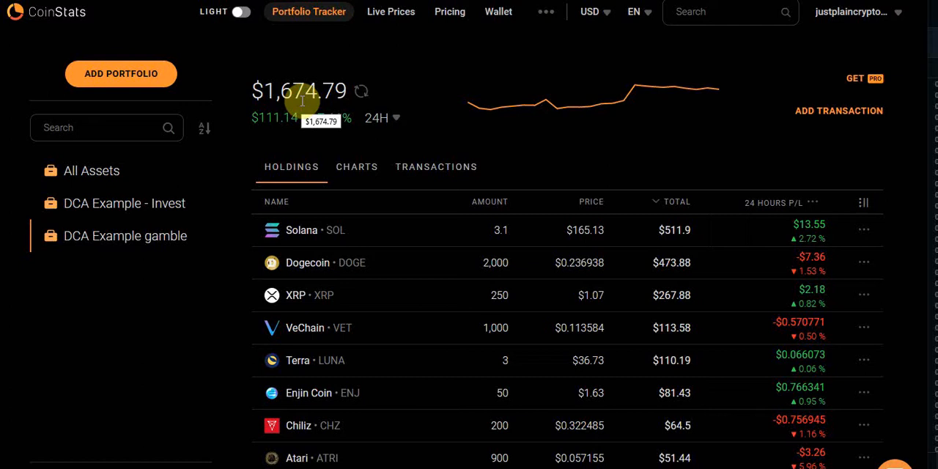
mouse_move(223, 217)
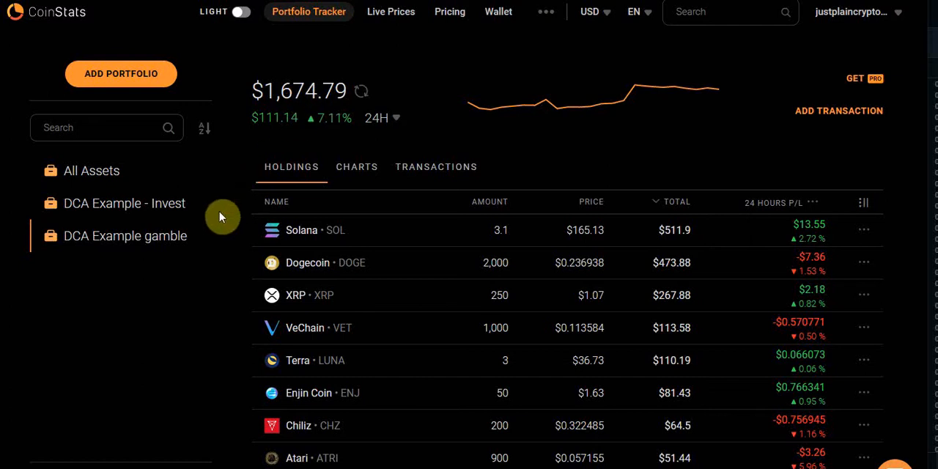
Return to the DCA Example - Invest portfolio in the sidebar.
left_click(125, 203)
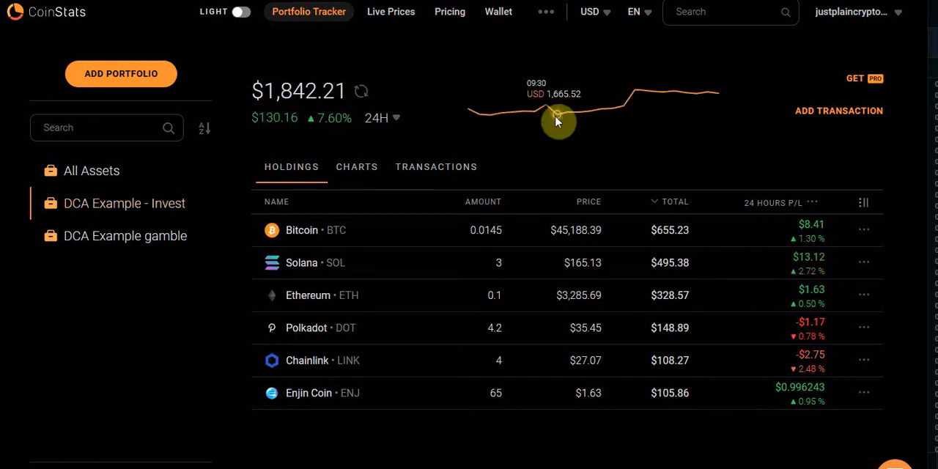
mouse_move(501, 152)
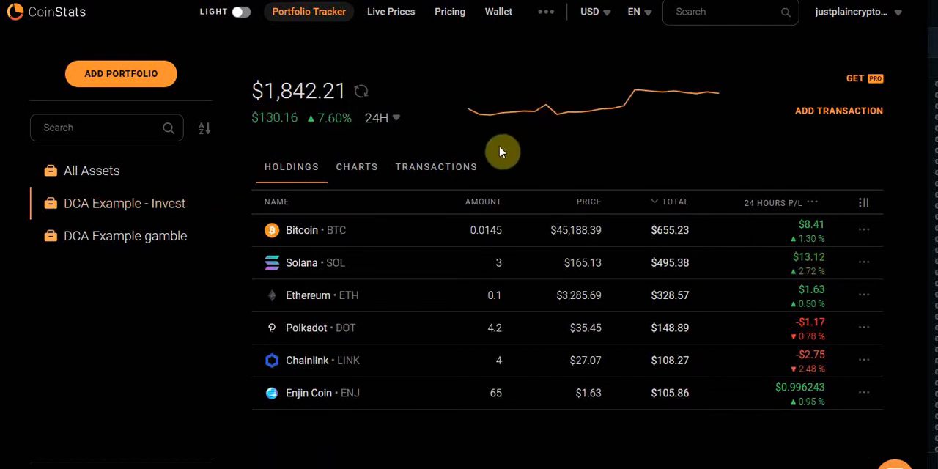
mouse_move(485, 155)
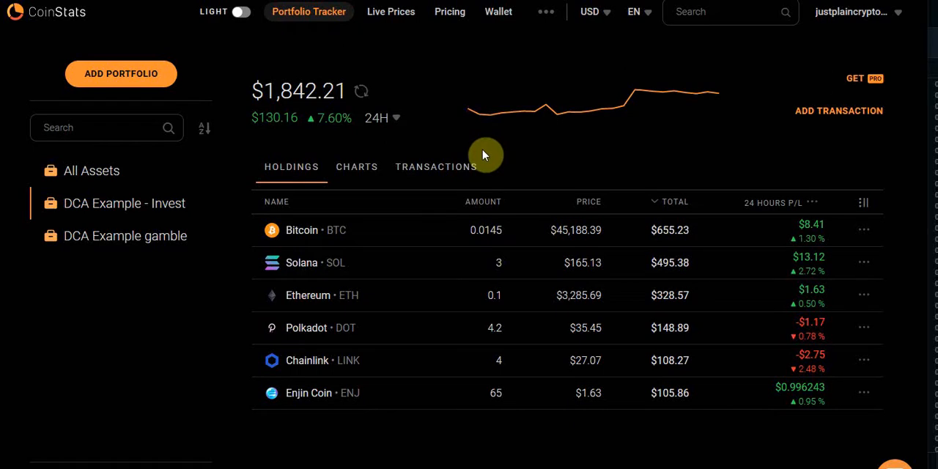
mouse_move(305, 117)
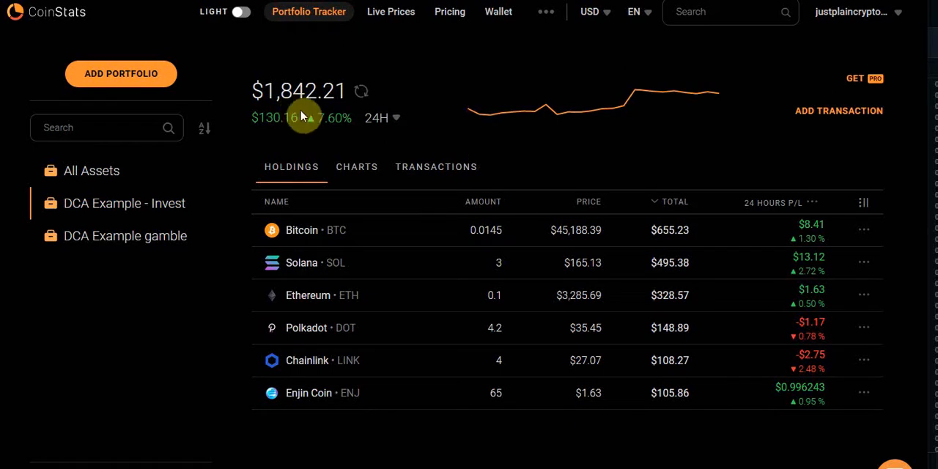
mouse_move(258, 135)
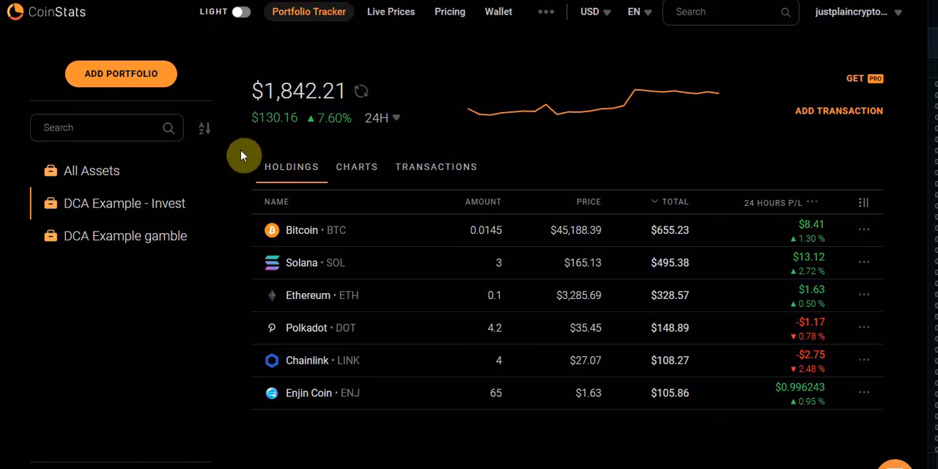
Select Buy on the Limit form for the 0.06 ENJ at 1.50 USD order.
left_click(110, 234)
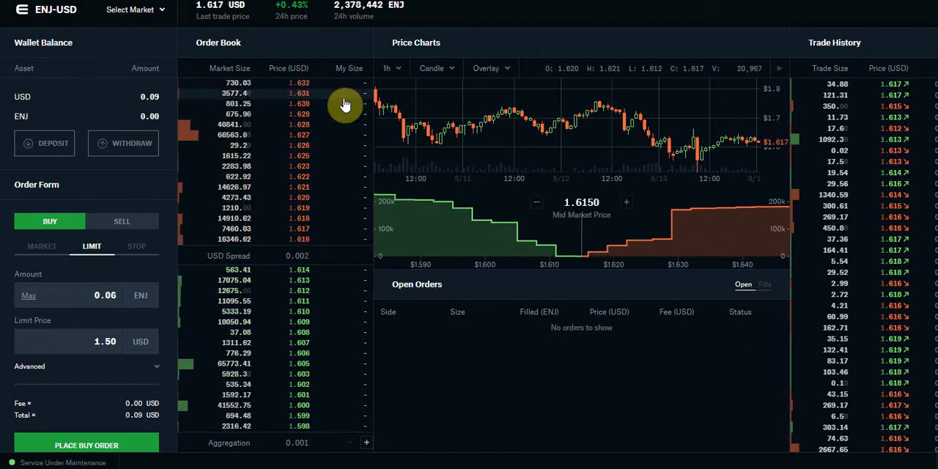
mouse_move(139, 164)
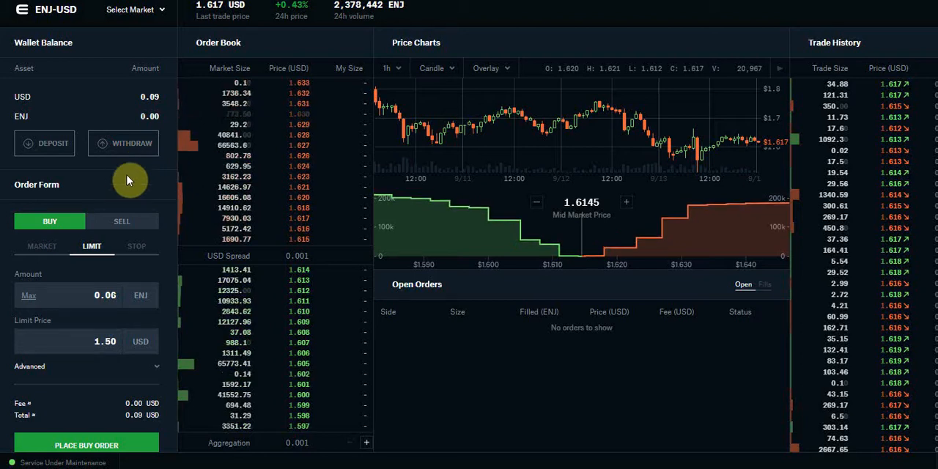
mouse_move(123, 191)
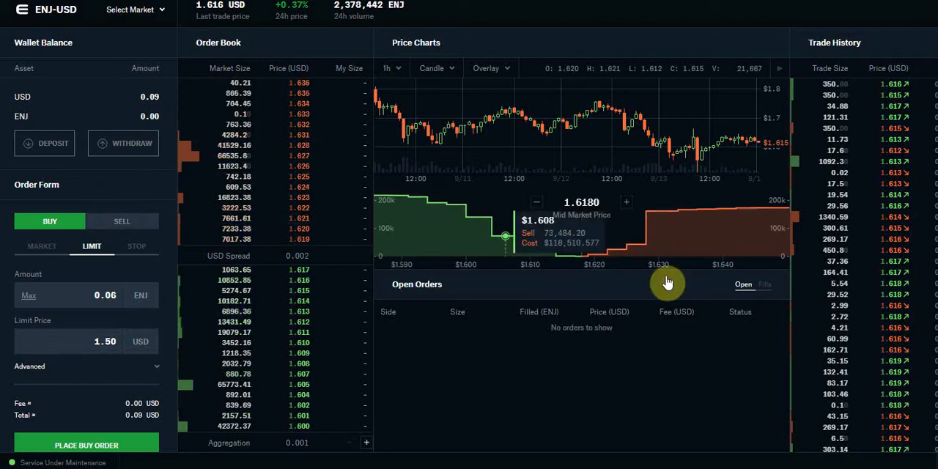
mouse_move(409, 217)
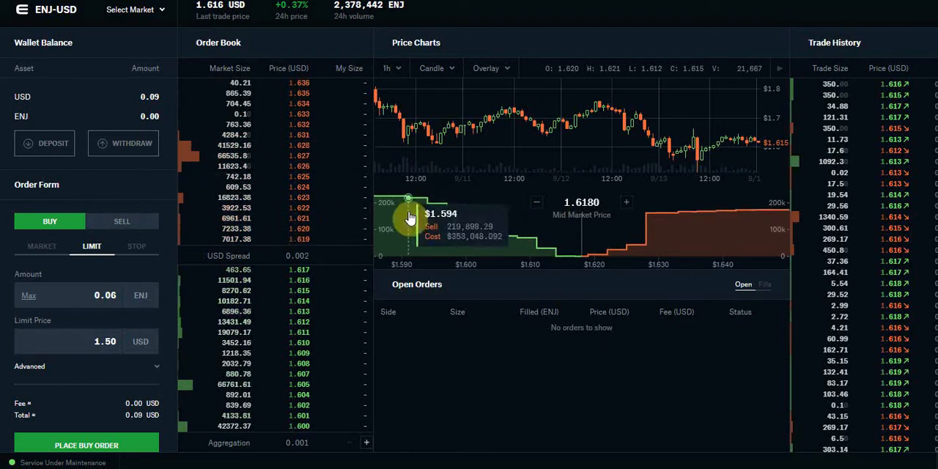
mouse_move(150, 203)
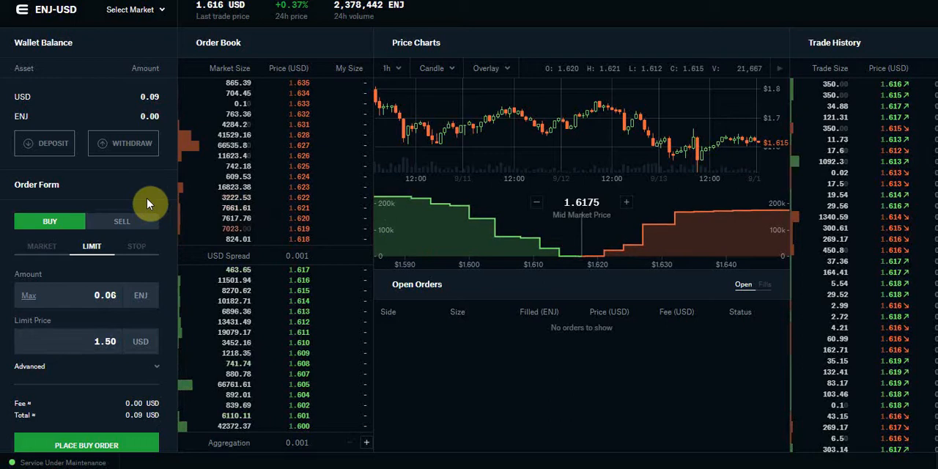
mouse_move(140, 202)
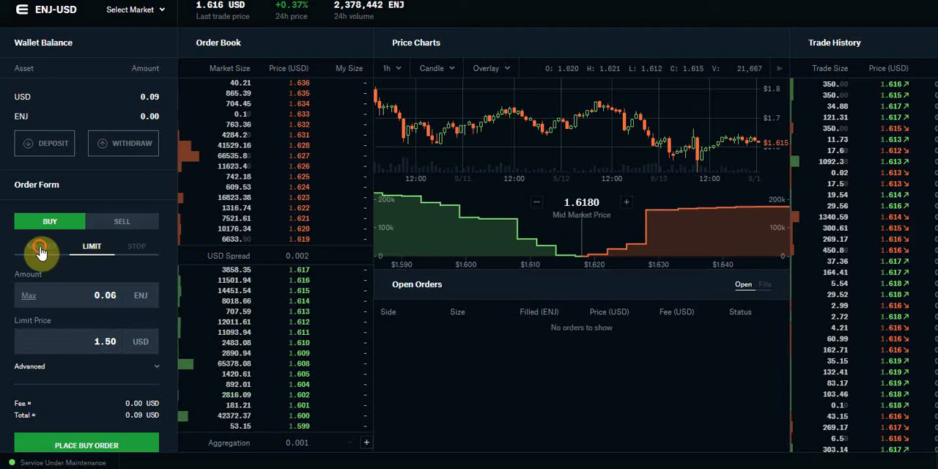
Switch the ENJ-USD order form to a Market buy for spending USD.
left_click(41, 246)
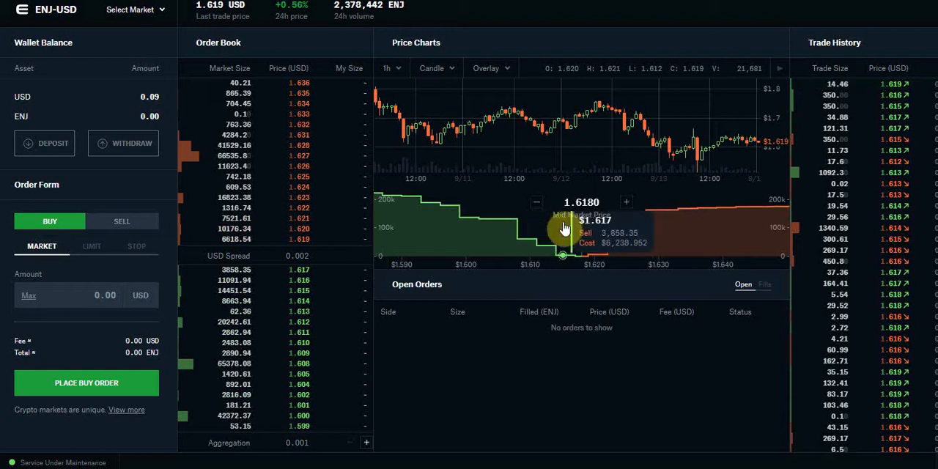
mouse_move(575, 216)
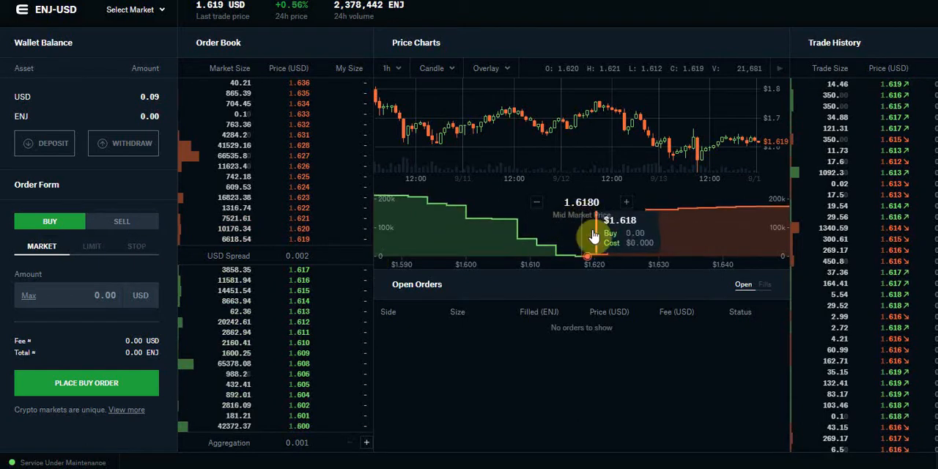
mouse_move(484, 312)
type("0.095")
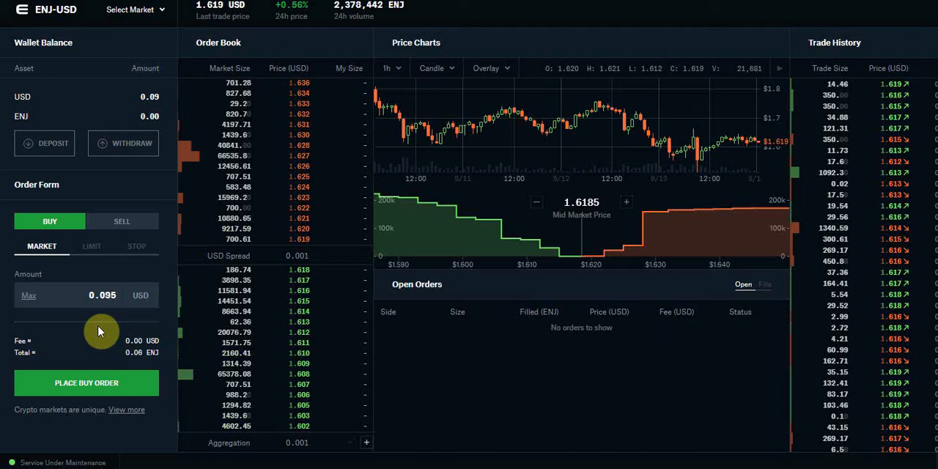
mouse_move(101, 321)
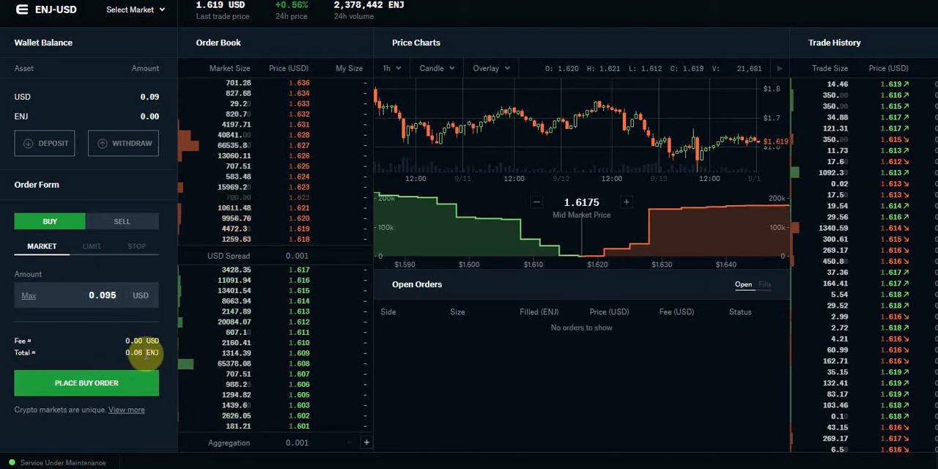
mouse_move(609, 204)
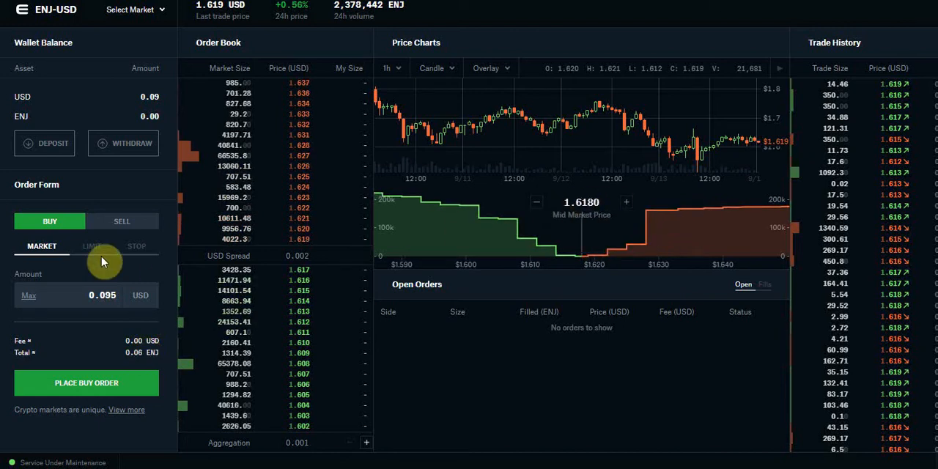
mouse_move(280, 198)
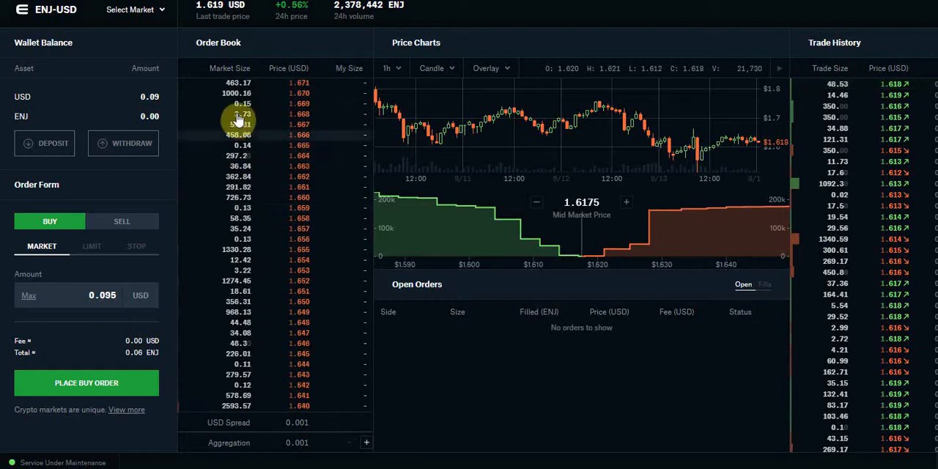
mouse_move(252, 152)
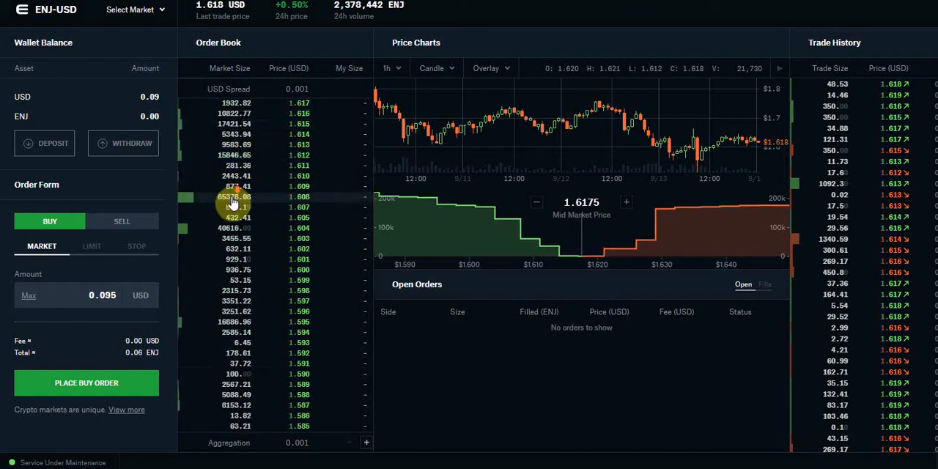
scroll("down", 3)
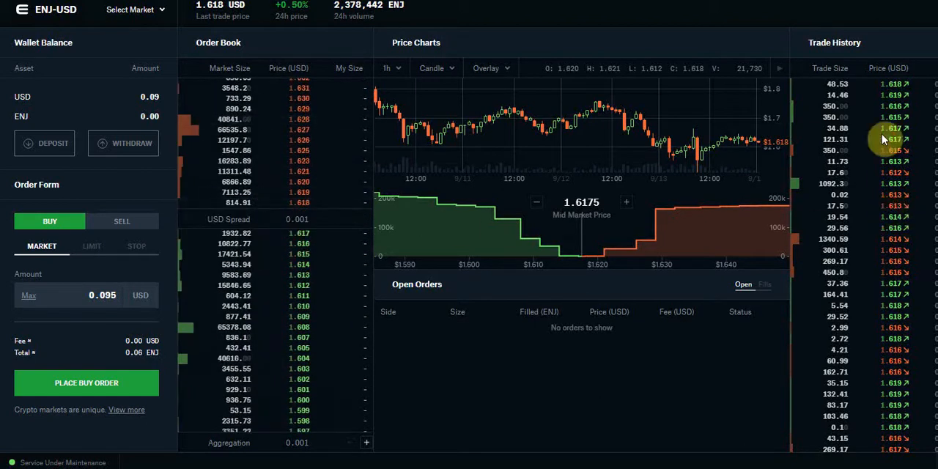
mouse_move(567, 156)
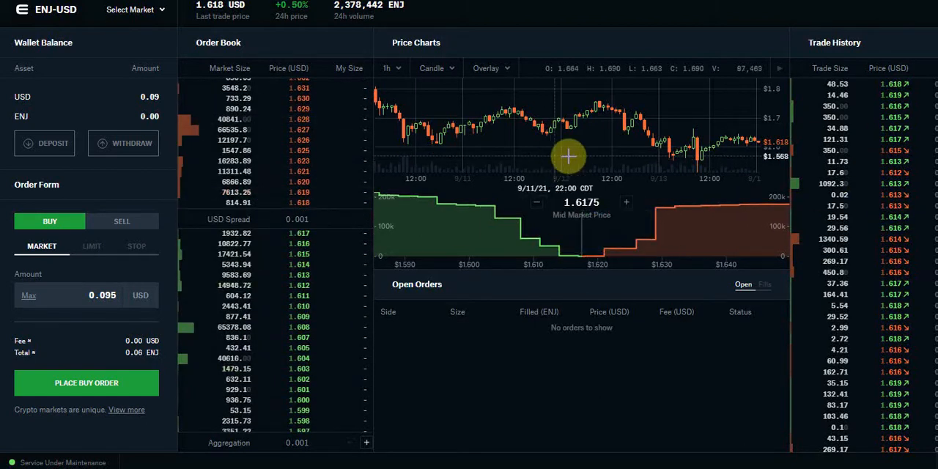
mouse_move(690, 163)
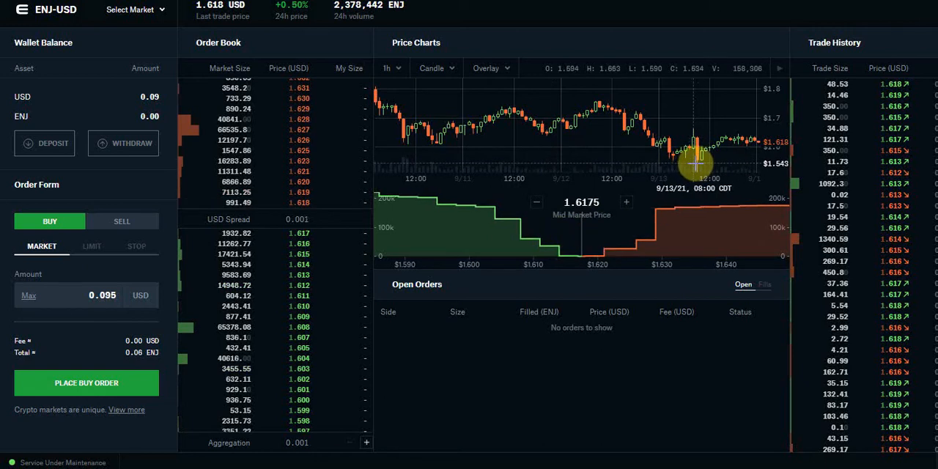
mouse_move(703, 155)
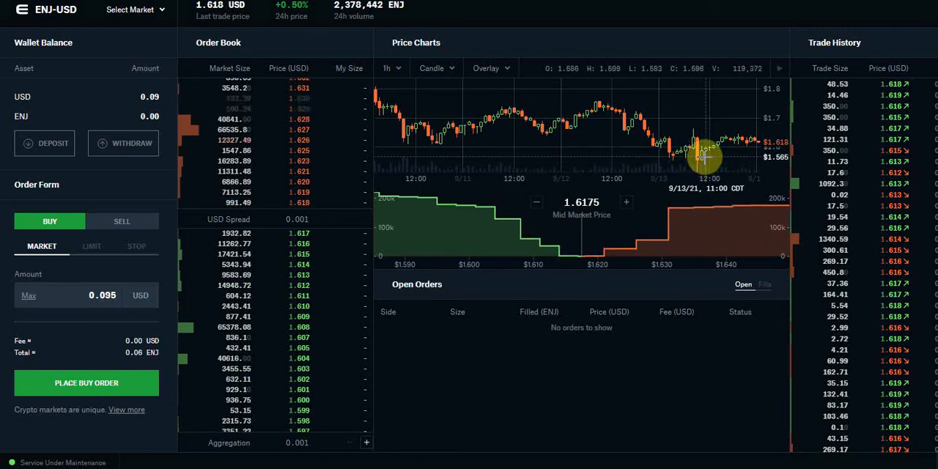
mouse_move(722, 150)
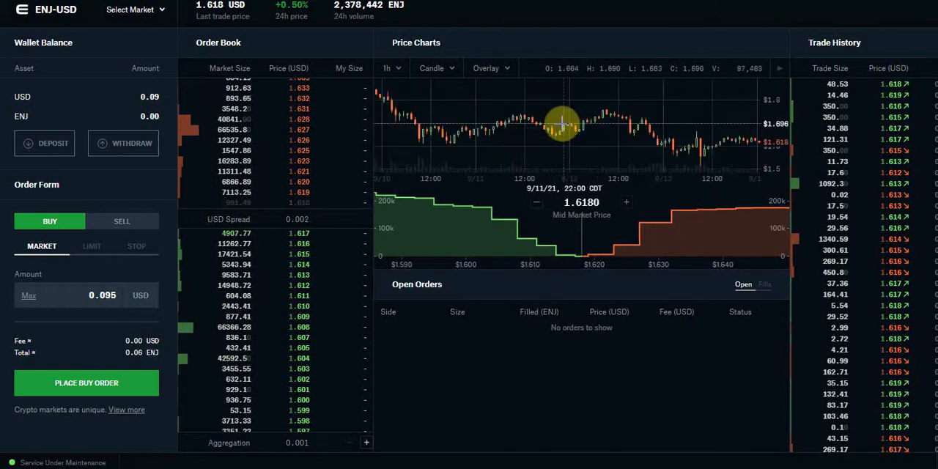
mouse_move(648, 130)
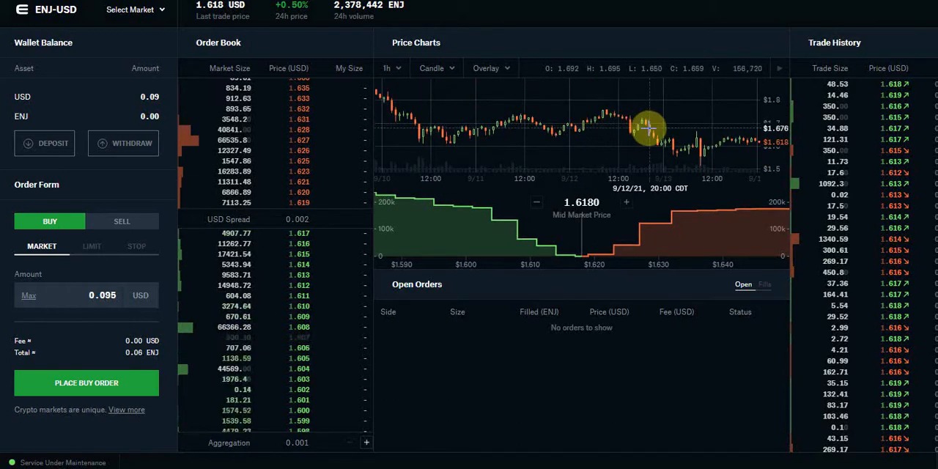
left_click(390, 67)
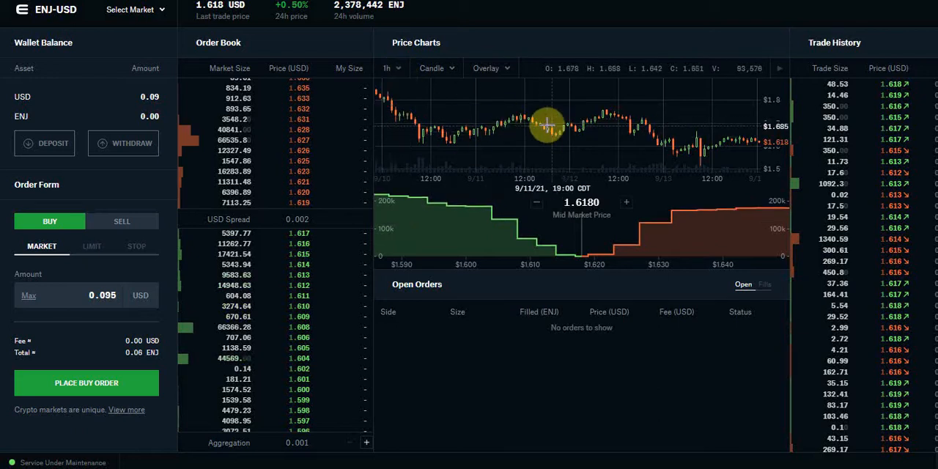
left_click(388, 67)
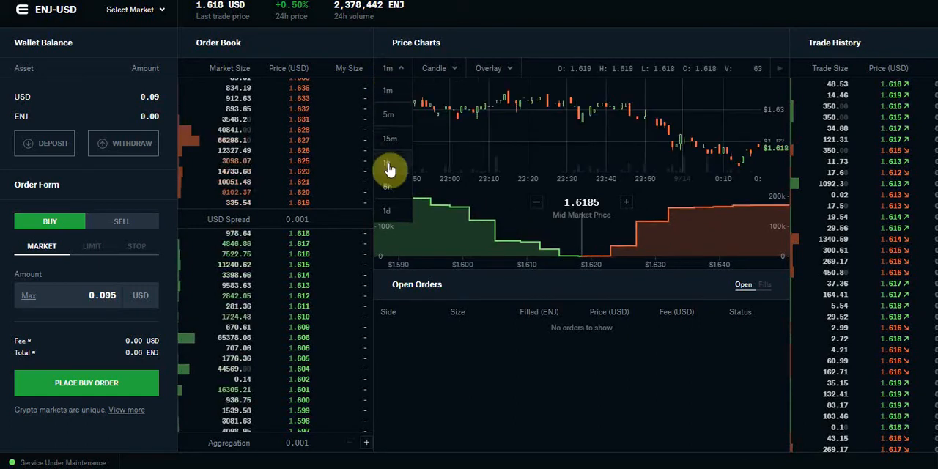
left_click(386, 137)
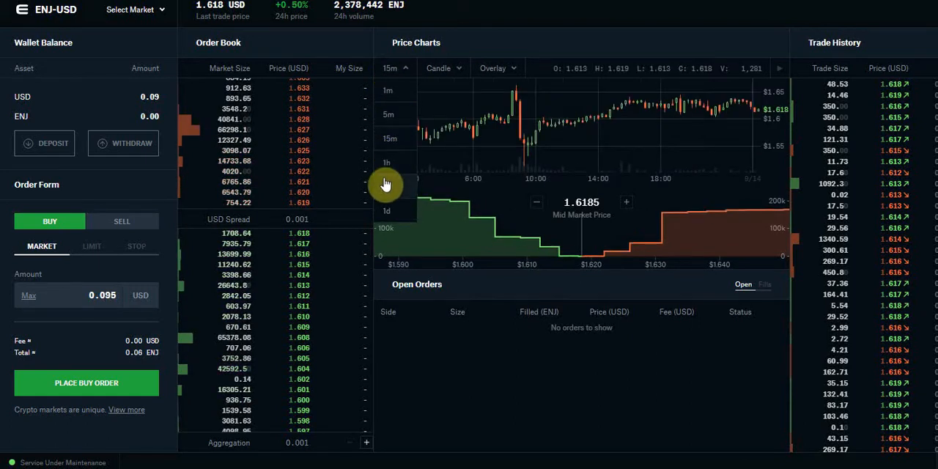
left_click(386, 161)
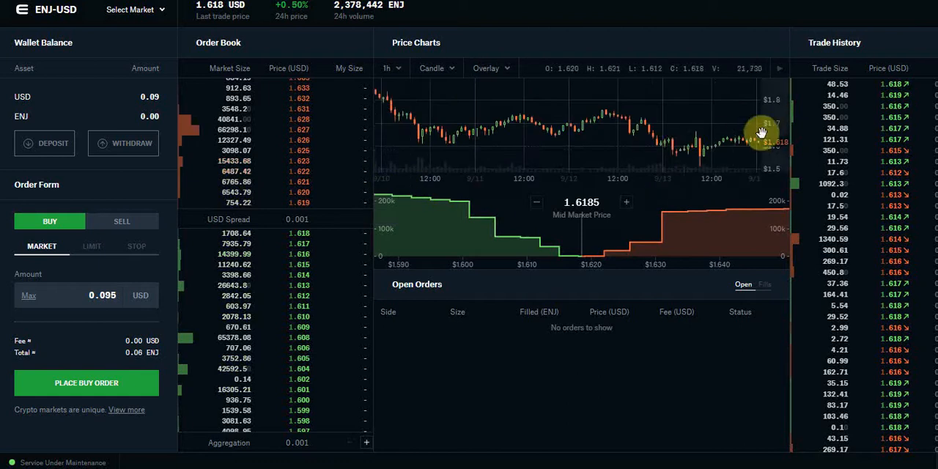
mouse_move(481, 125)
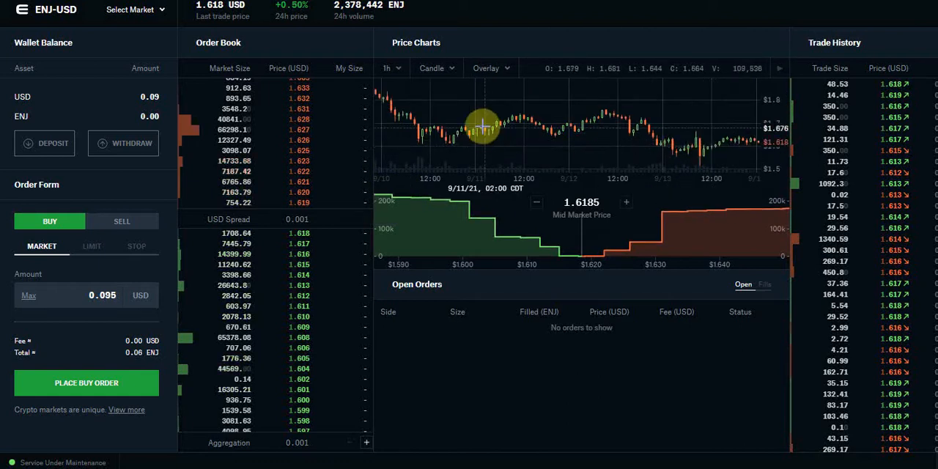
mouse_move(637, 130)
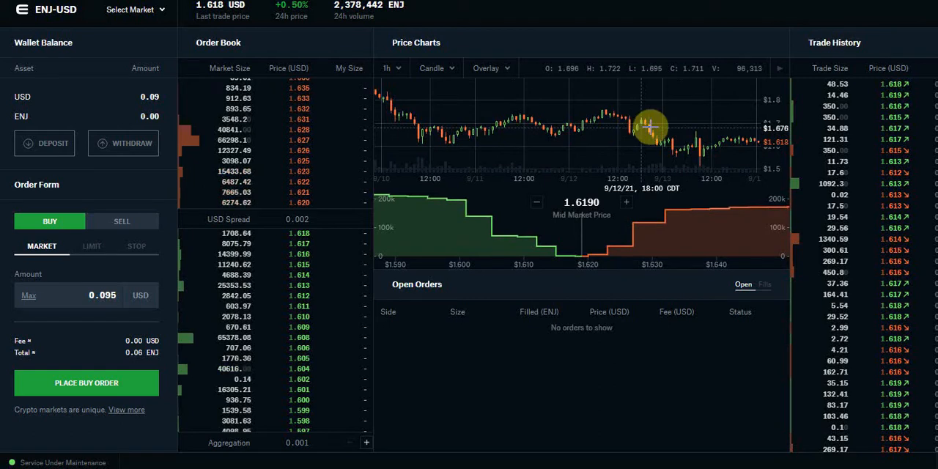
left_click(490, 67)
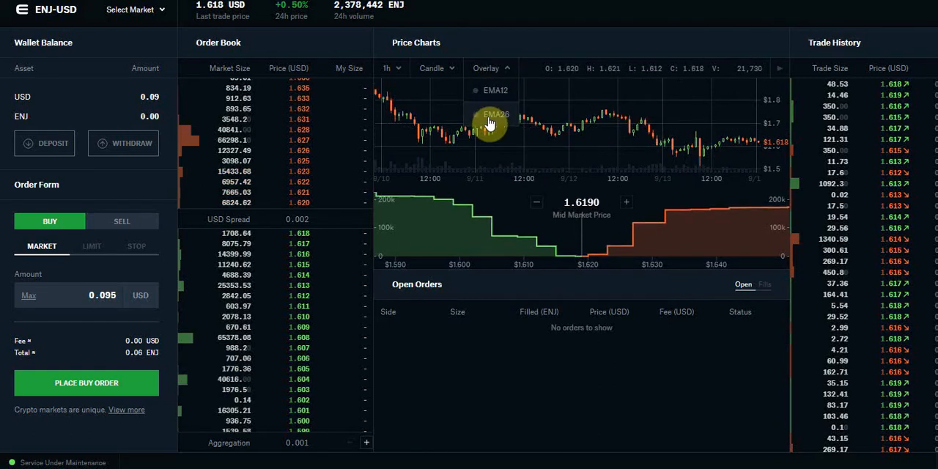
left_click(492, 114)
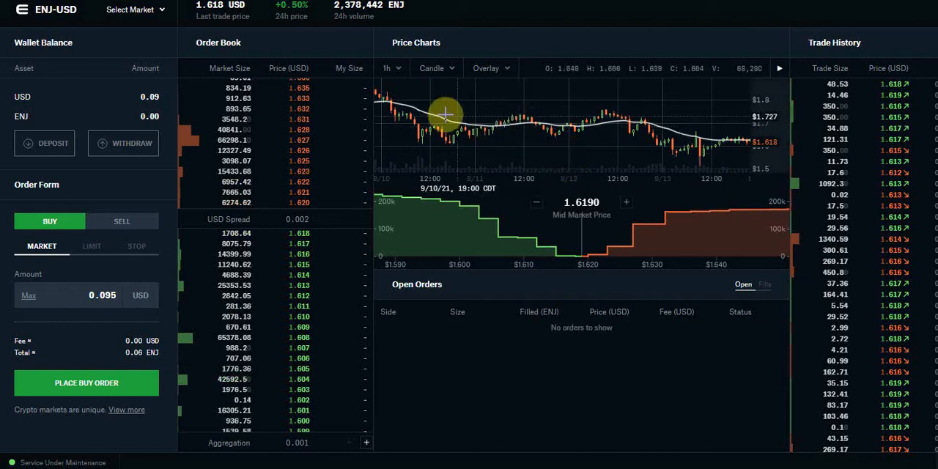
mouse_move(569, 135)
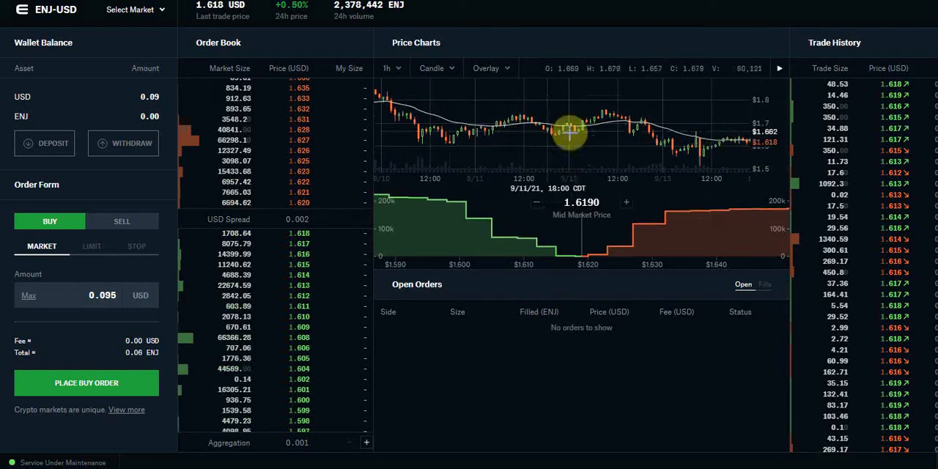
left_click(490, 67)
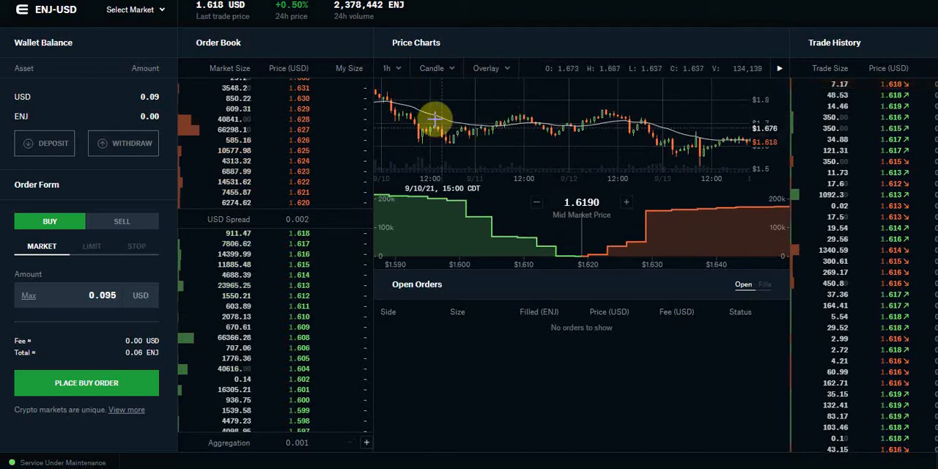
mouse_move(706, 150)
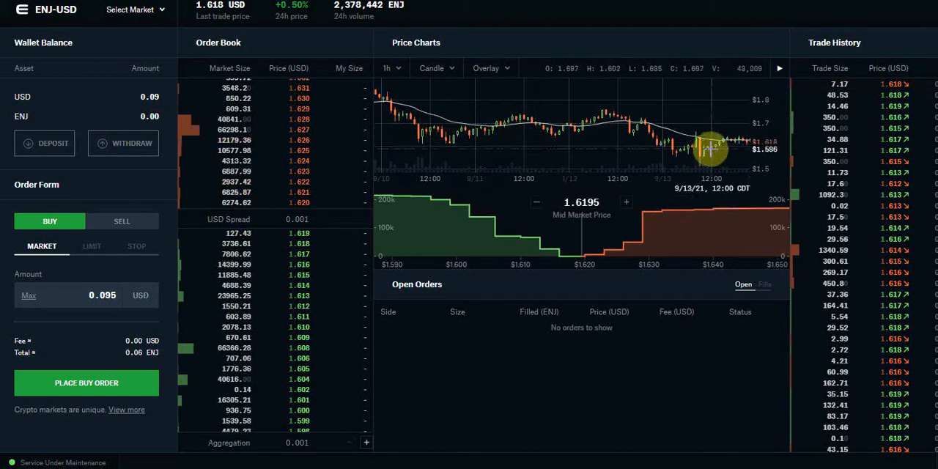
left_click(489, 68)
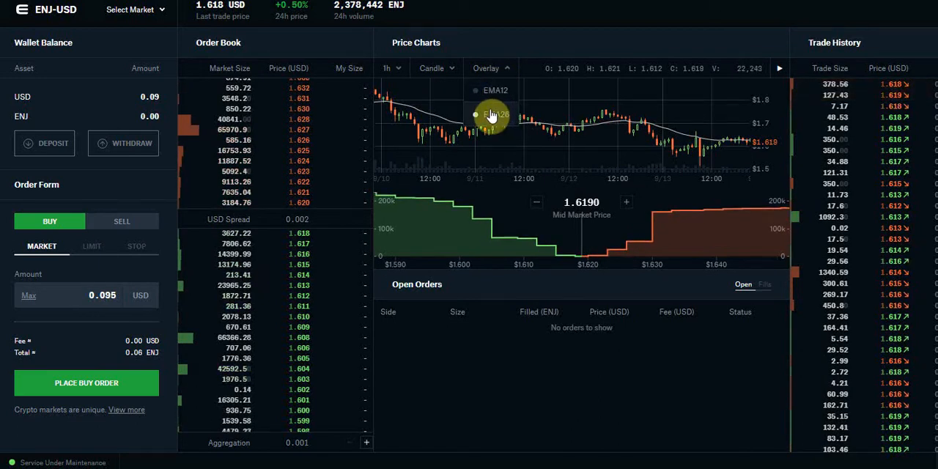
mouse_move(585, 138)
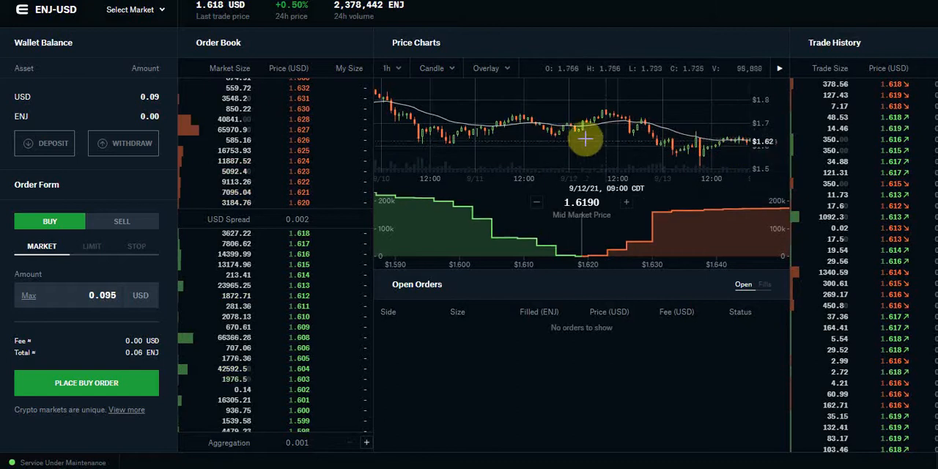
mouse_move(700, 143)
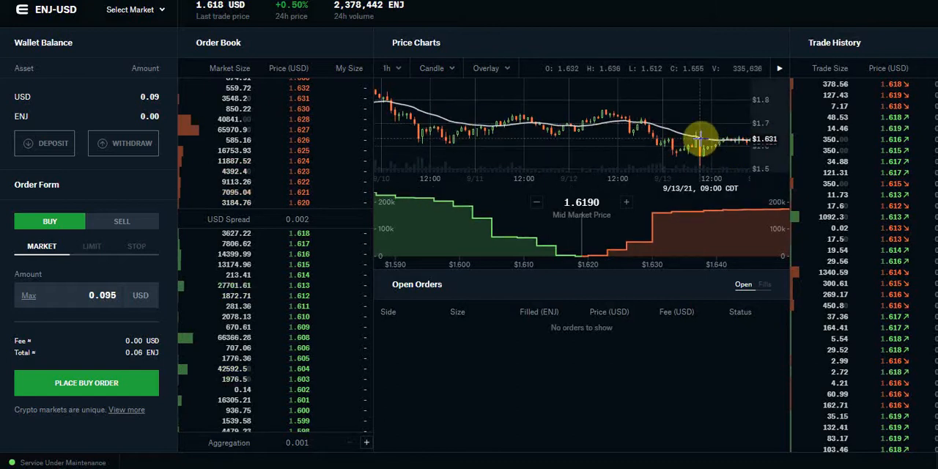
mouse_move(546, 131)
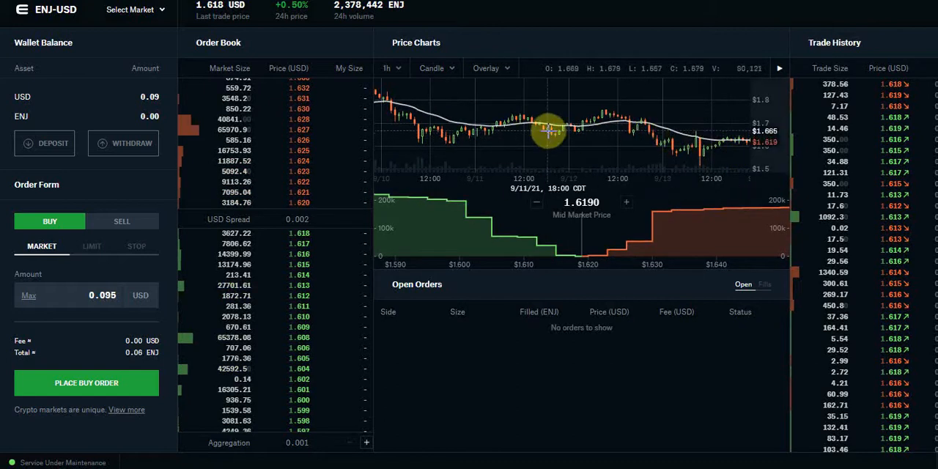
mouse_move(457, 86)
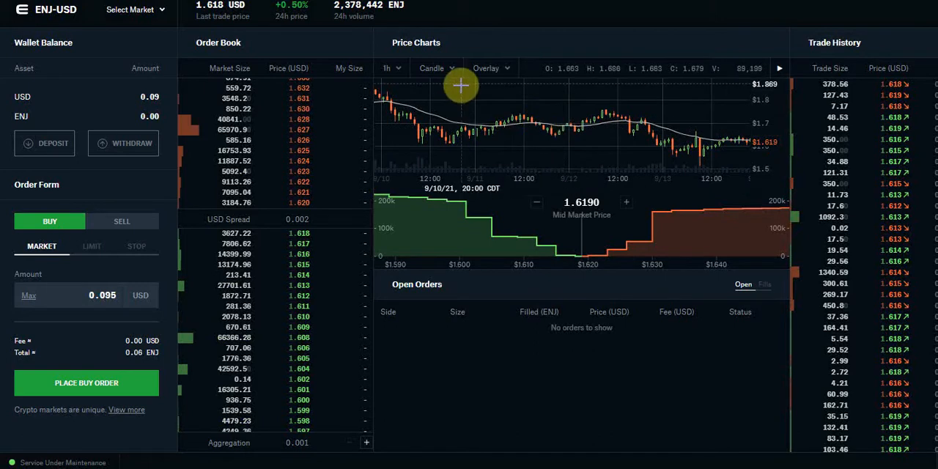
left_click(430, 68)
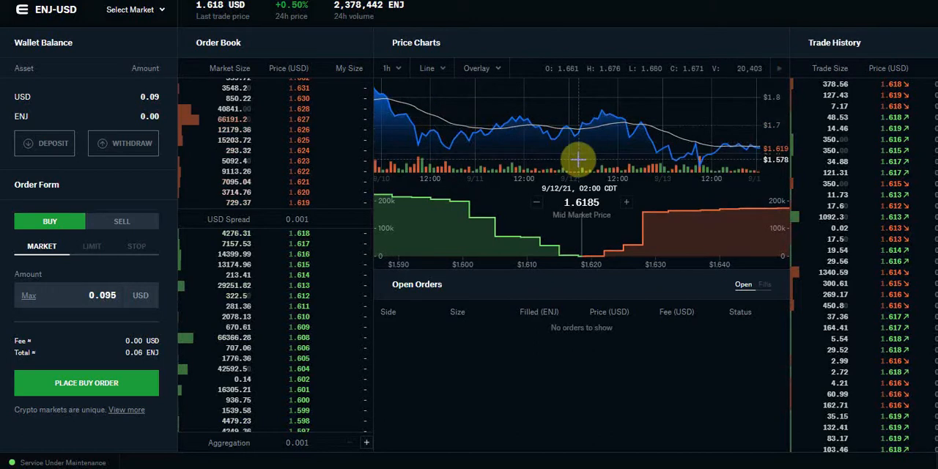
left_click(427, 67)
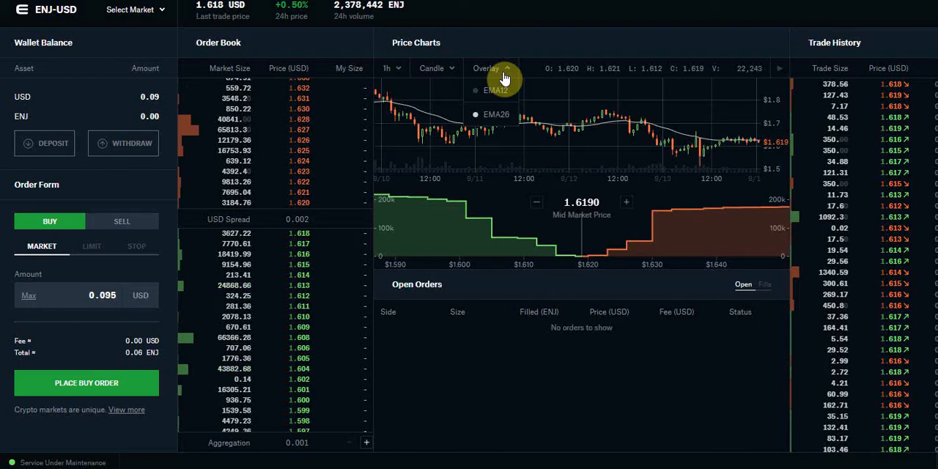
mouse_move(504, 76)
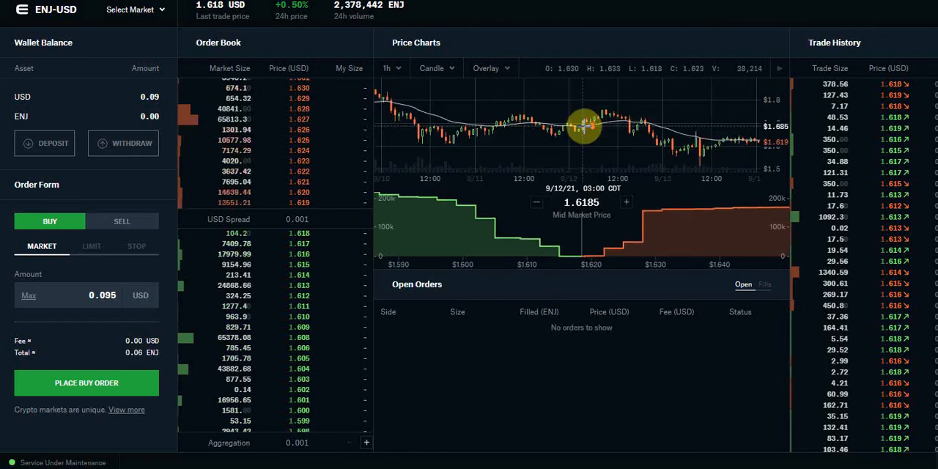
mouse_move(524, 129)
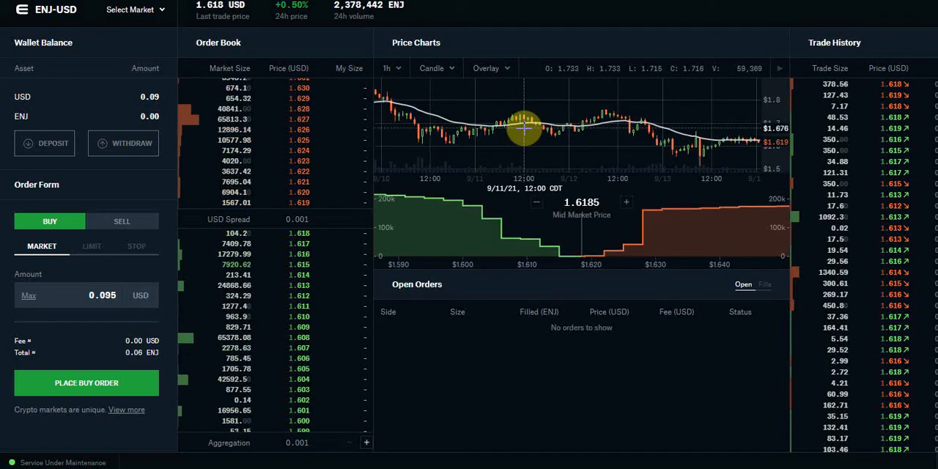
mouse_move(526, 116)
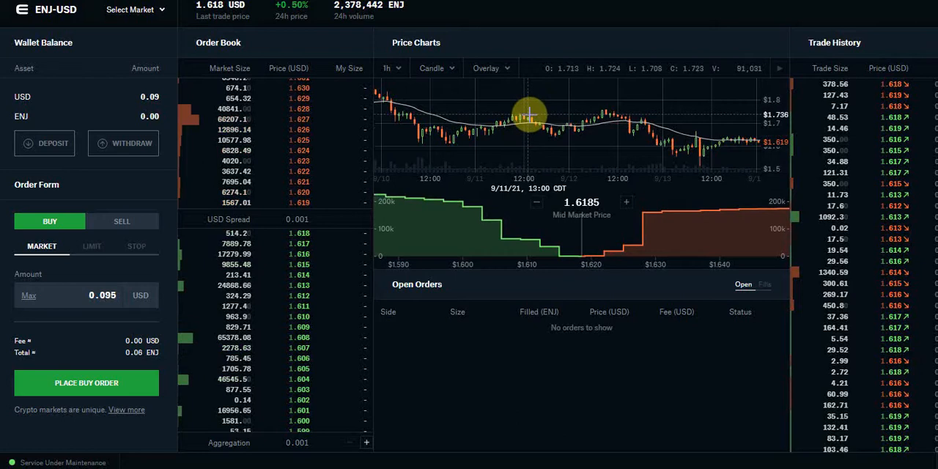
mouse_move(182, 130)
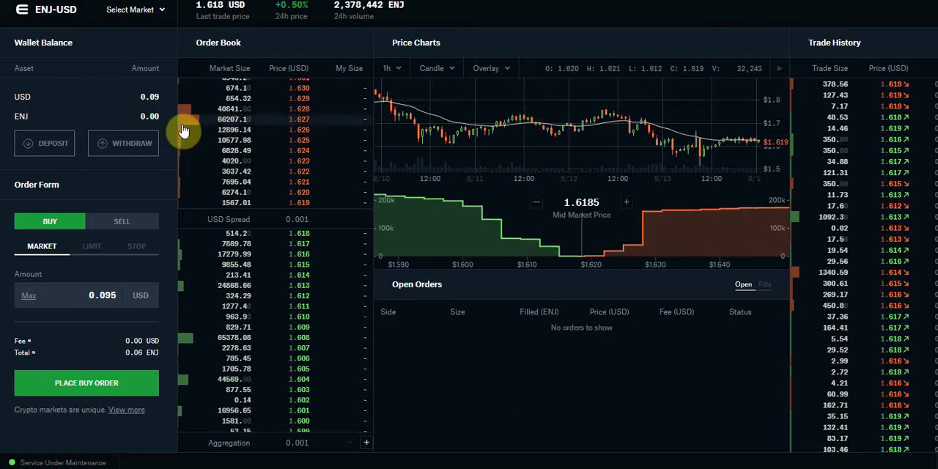
mouse_move(52, 112)
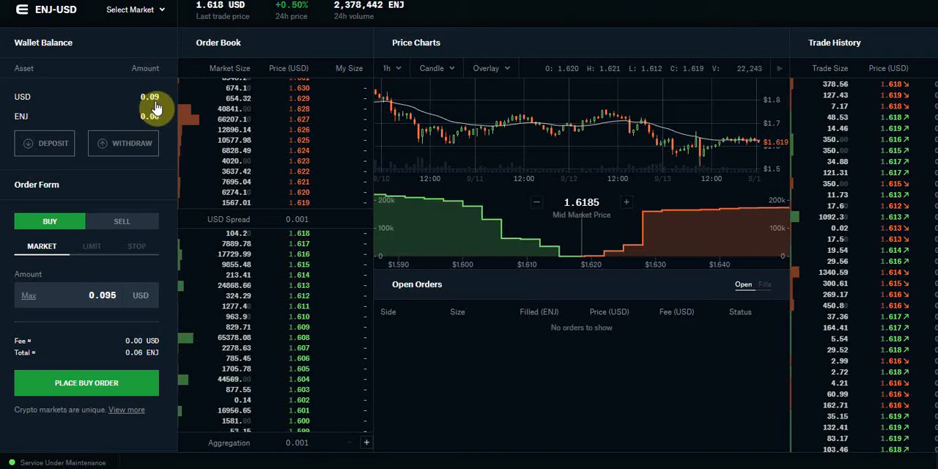
mouse_move(96, 284)
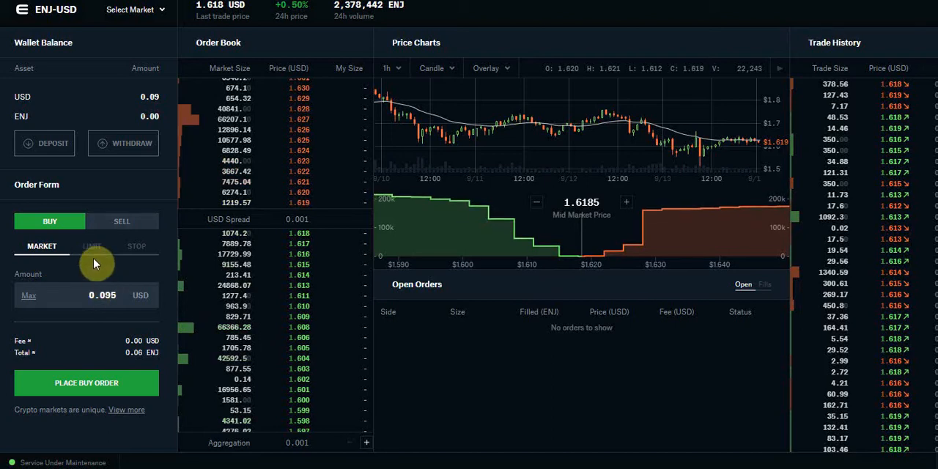
Switch back to a Limit buy and start entering the 0.06 ENJ amount.
left_click(92, 246)
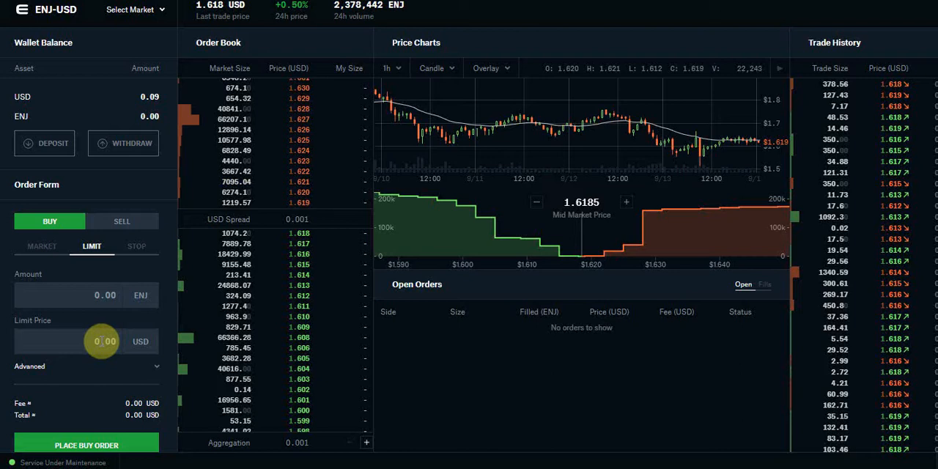
mouse_move(80, 340)
type("1.5")
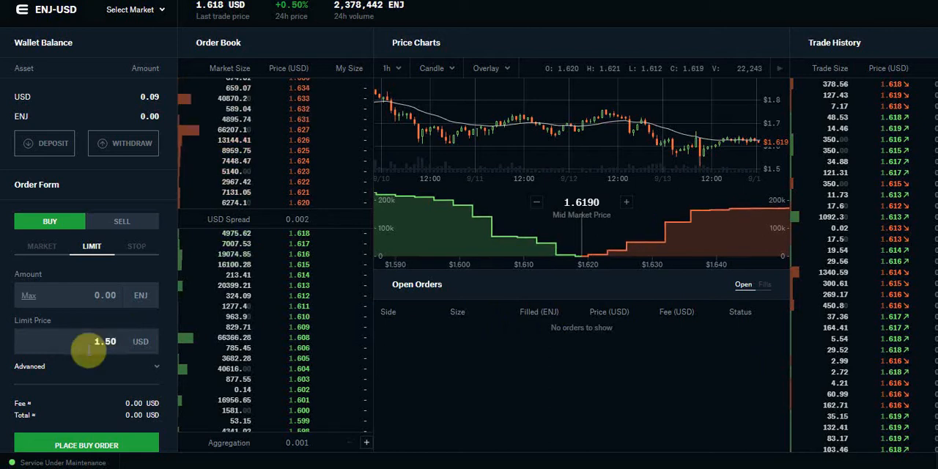
left_click(28, 296)
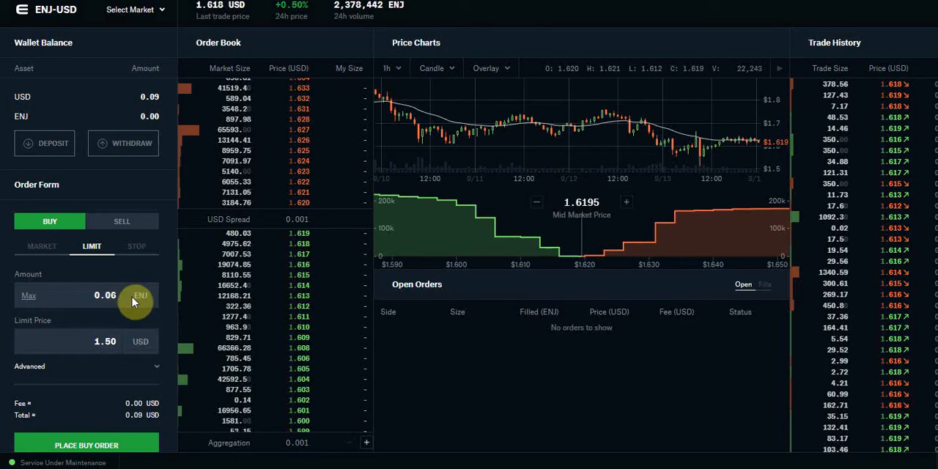
mouse_move(108, 442)
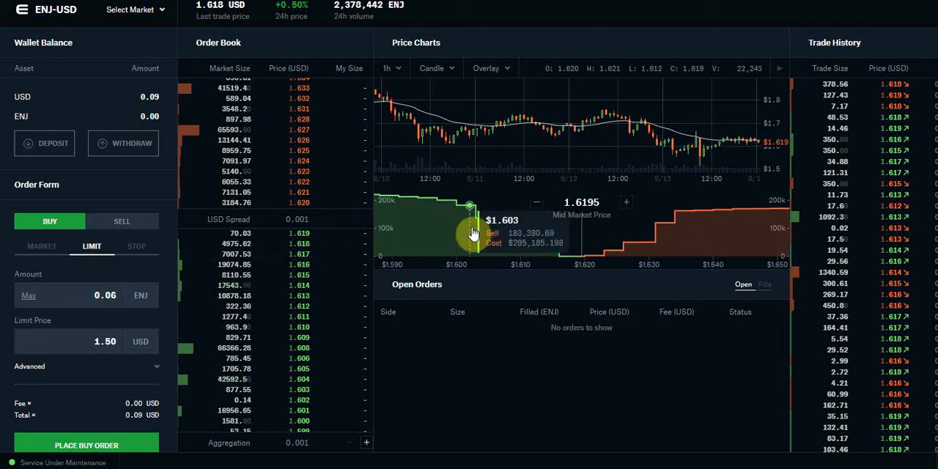
mouse_move(155, 261)
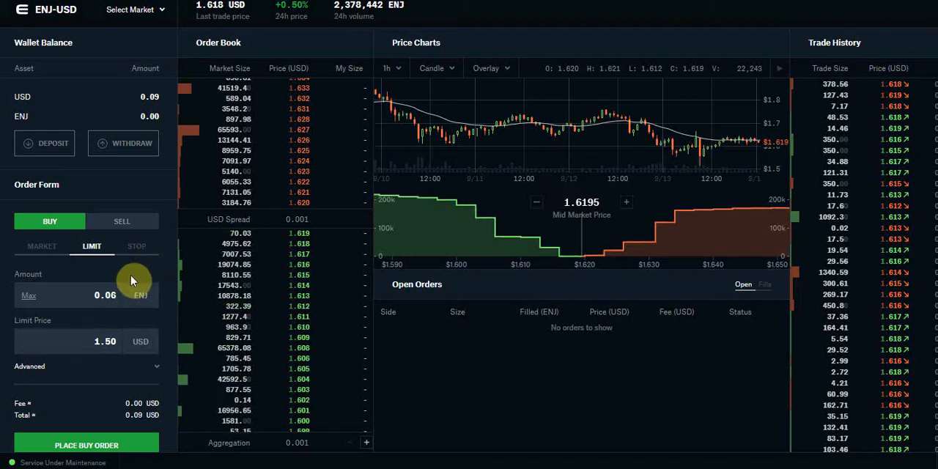
mouse_move(86, 346)
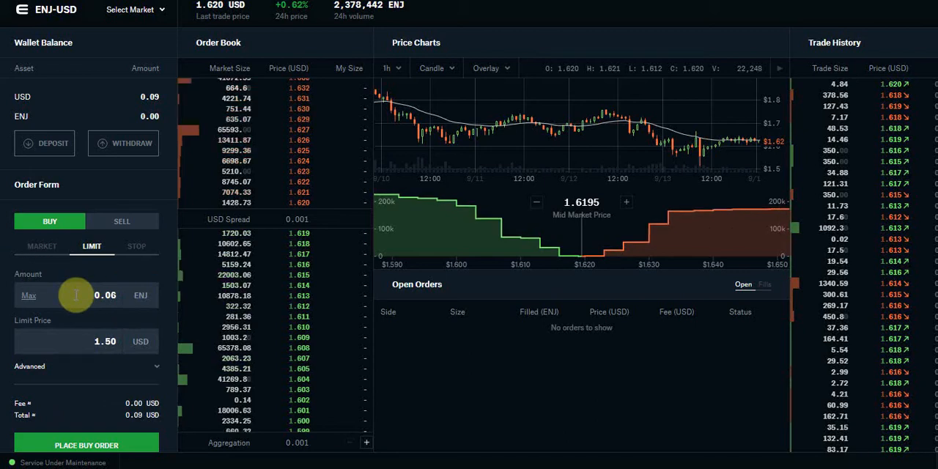
mouse_move(66, 296)
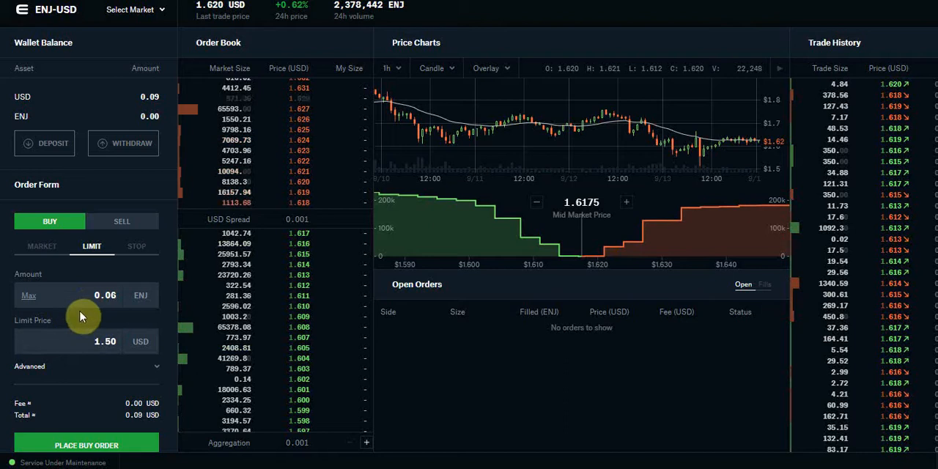
Switch the ENJ-USD order form to a Stop buy with empty fields.
left_click(137, 246)
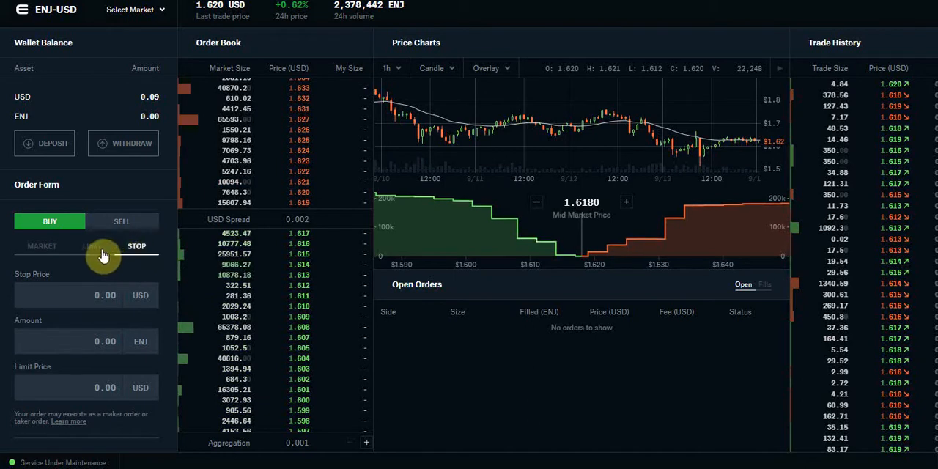
left_click(136, 246)
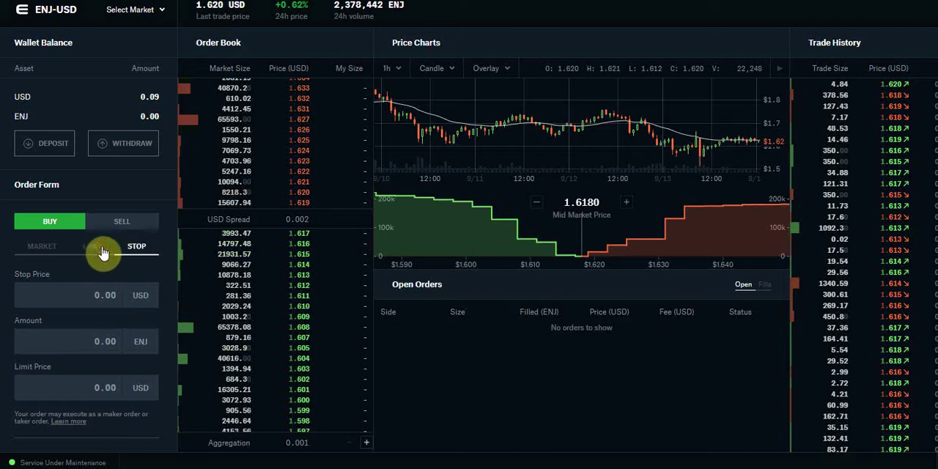
left_click(137, 246)
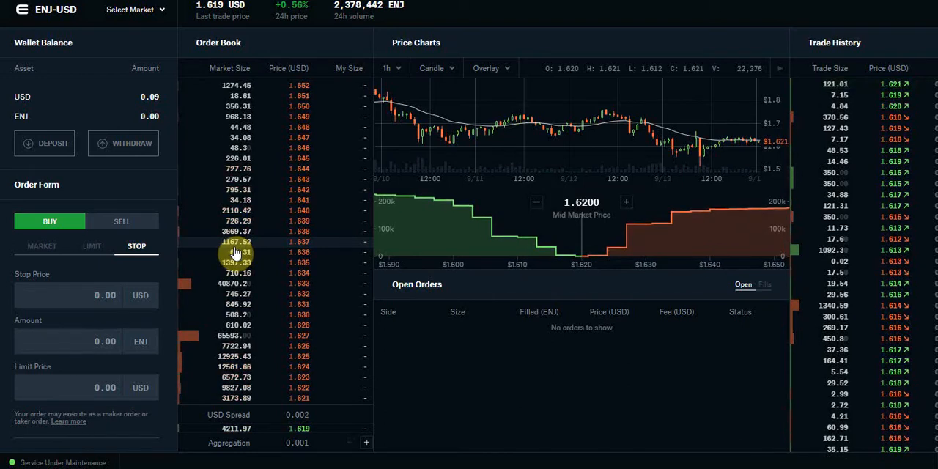
mouse_move(119, 226)
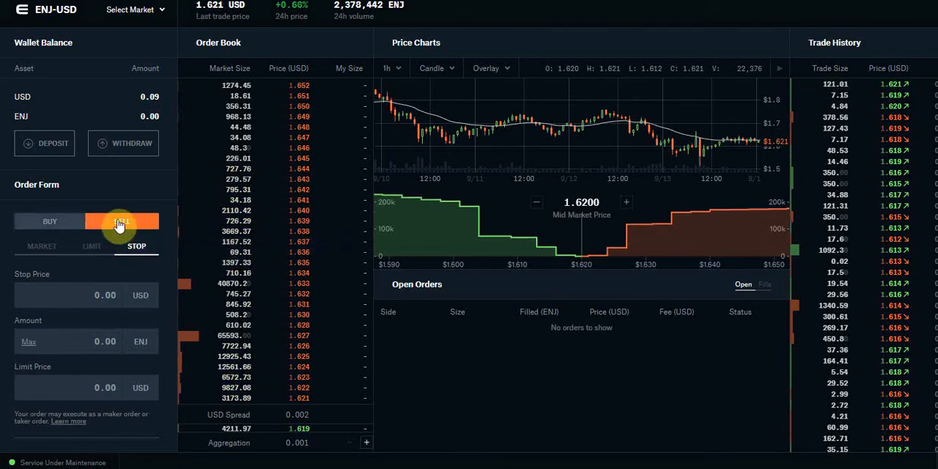
Set the ENJ-USD stop order to sell with a stop price of 1.50 USD.
left_click(121, 220)
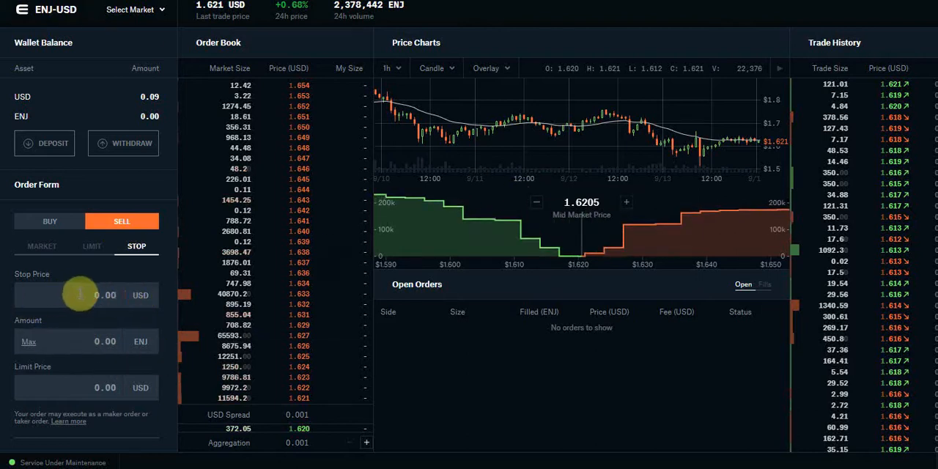
type("1.50")
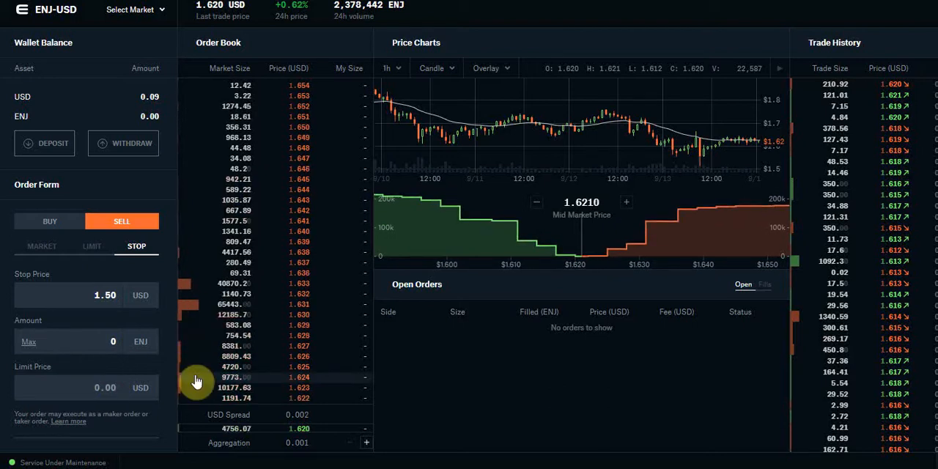
mouse_move(114, 294)
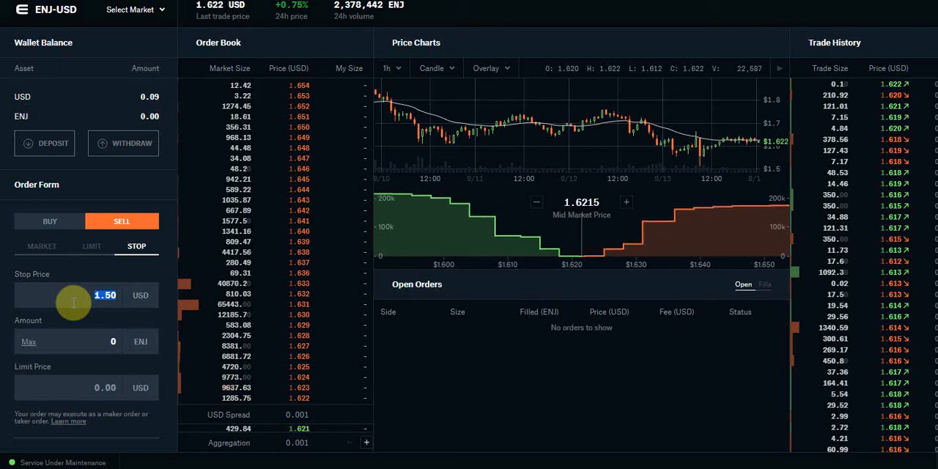
mouse_move(91, 388)
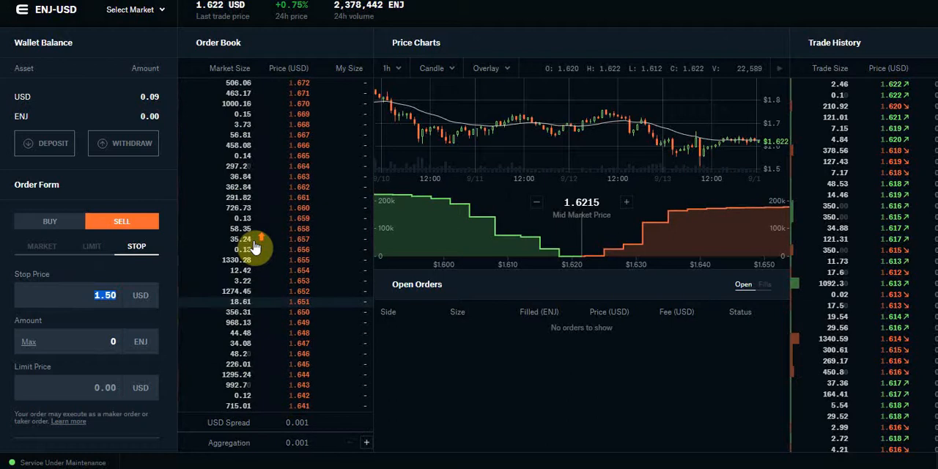
Switch the ENJ-USD sell order to a limit order with amount and price empty.
left_click(91, 246)
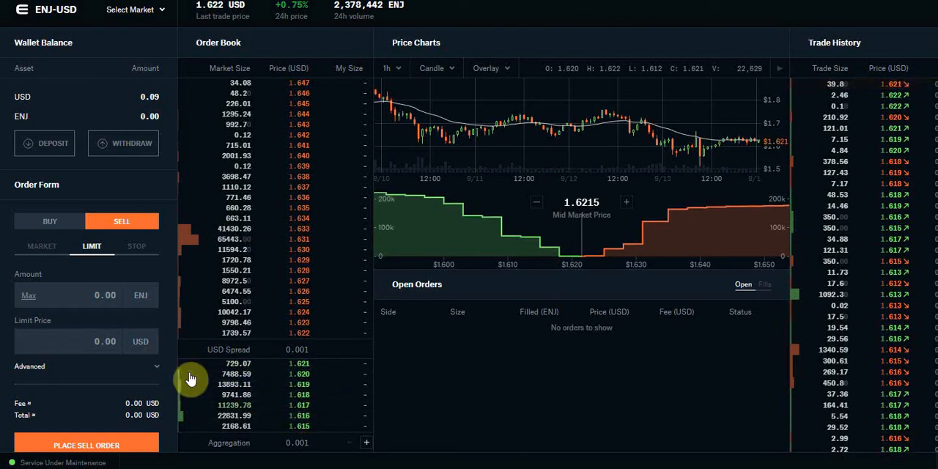
mouse_move(200, 251)
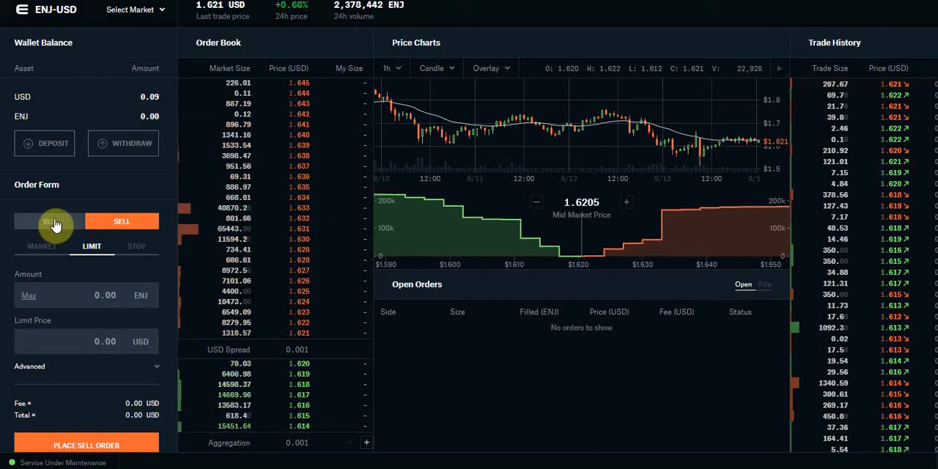
Make the ENJ-USD order a stop buy with stop price, amount and limit price at zero.
left_click(50, 220)
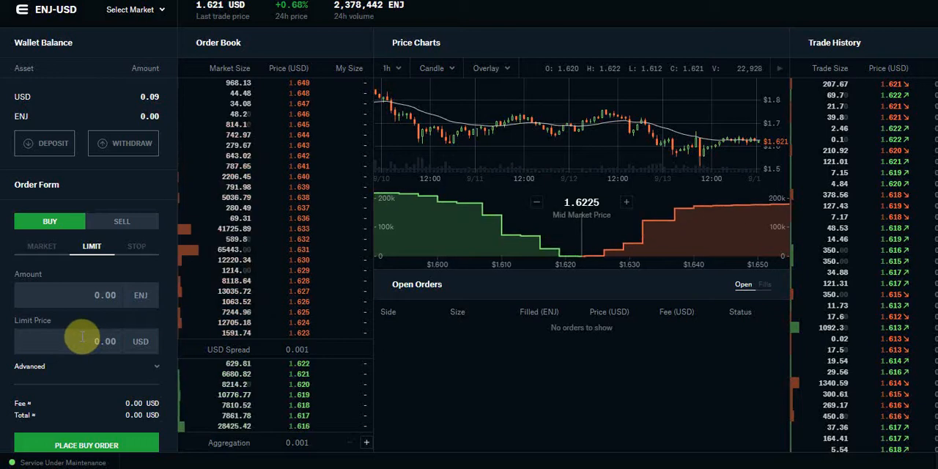
left_click(137, 247)
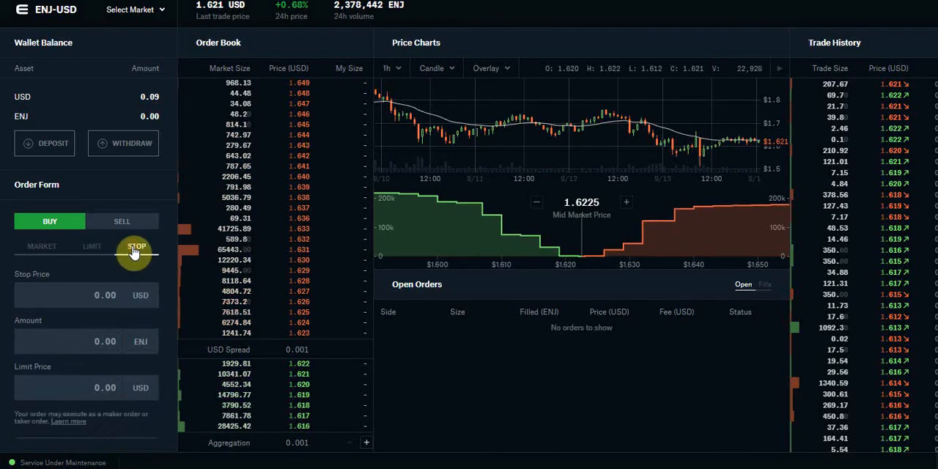
left_click(136, 246)
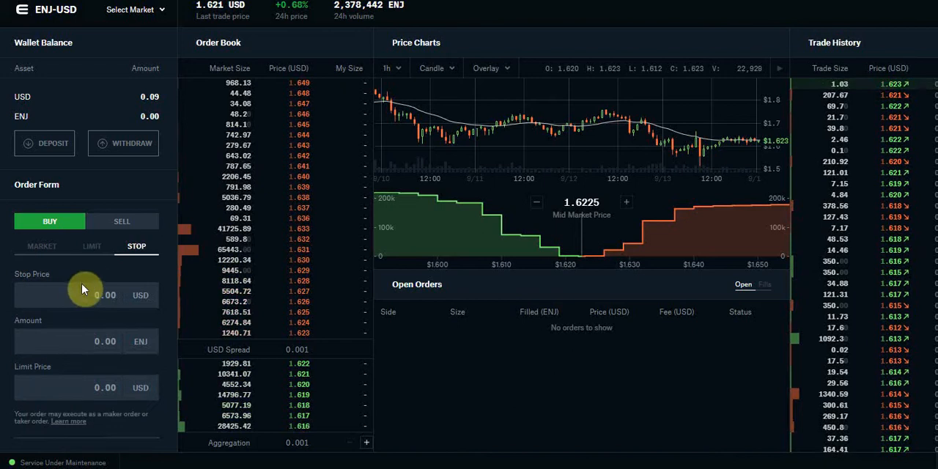
mouse_move(161, 313)
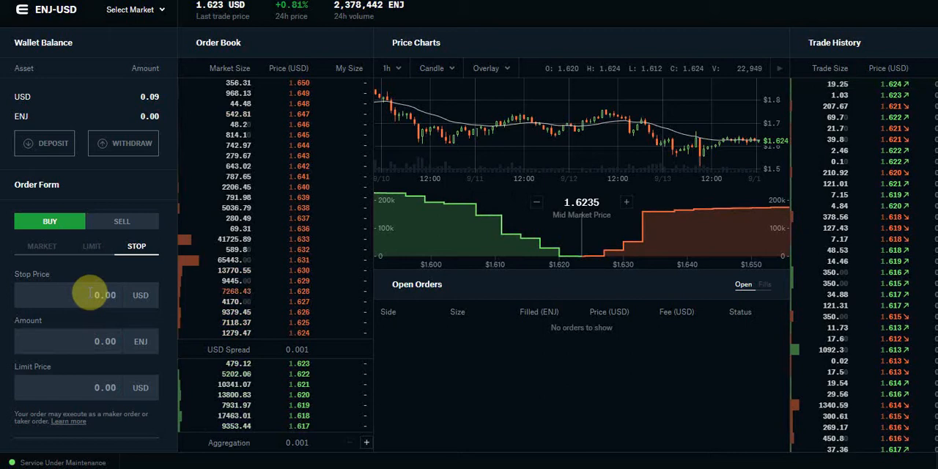
mouse_move(72, 313)
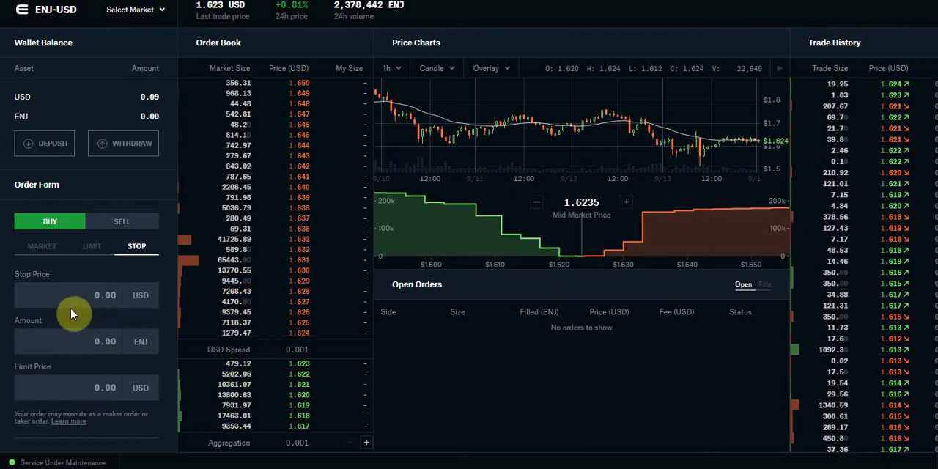
mouse_move(433, 240)
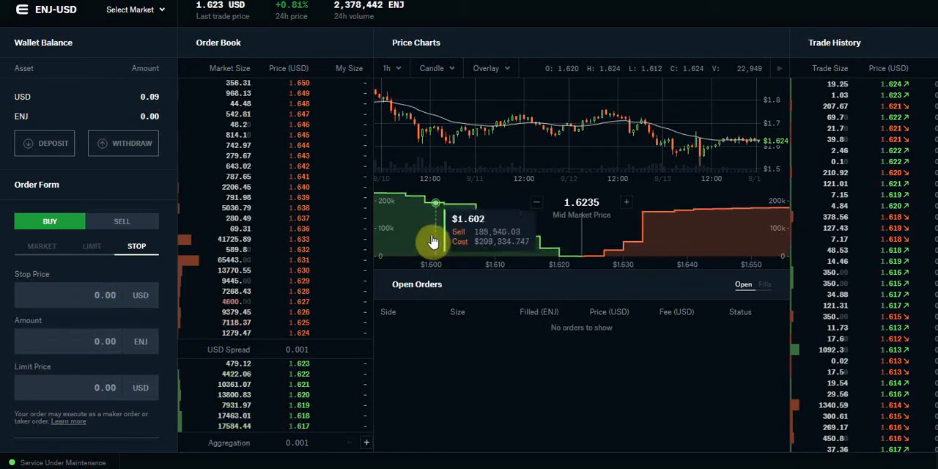
mouse_move(539, 170)
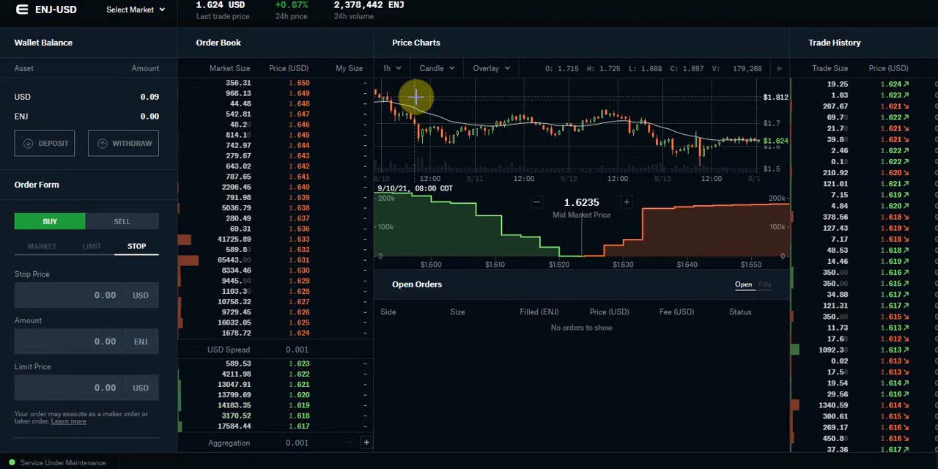
mouse_move(607, 173)
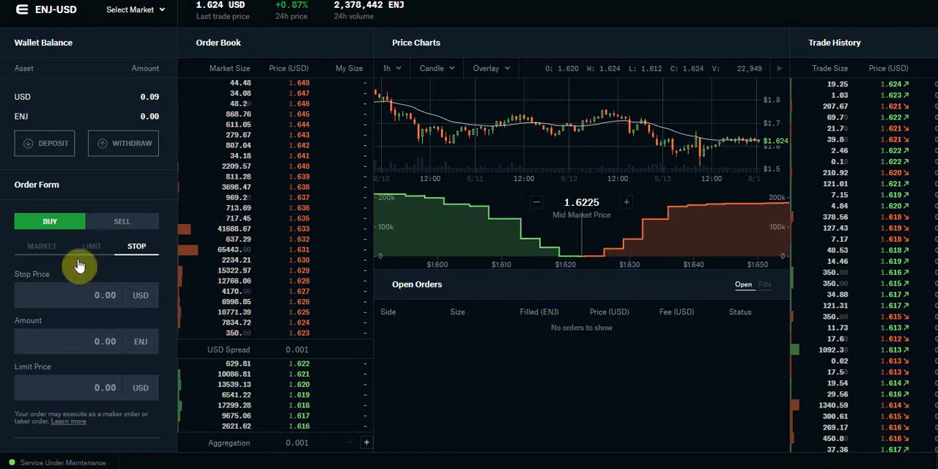
mouse_move(436, 227)
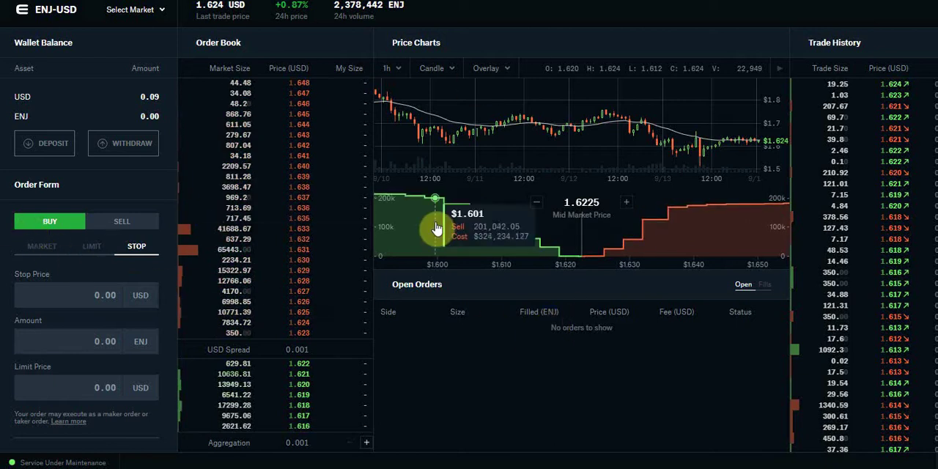
mouse_move(454, 277)
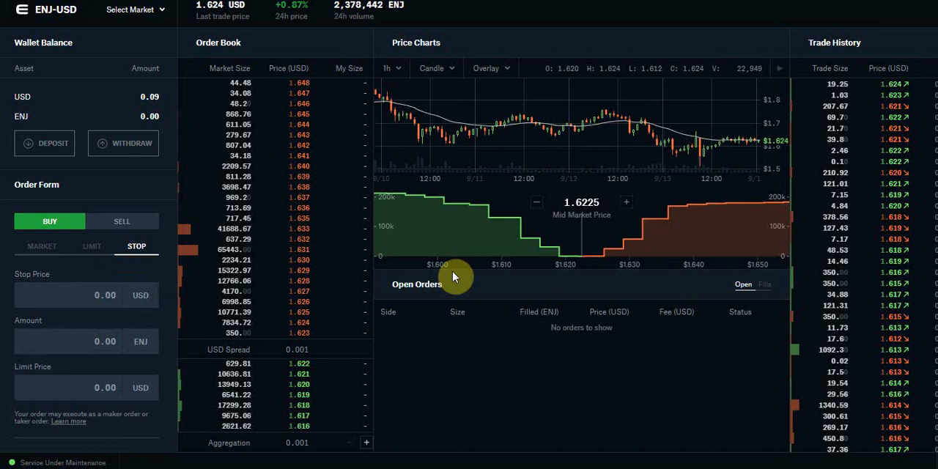
mouse_move(433, 272)
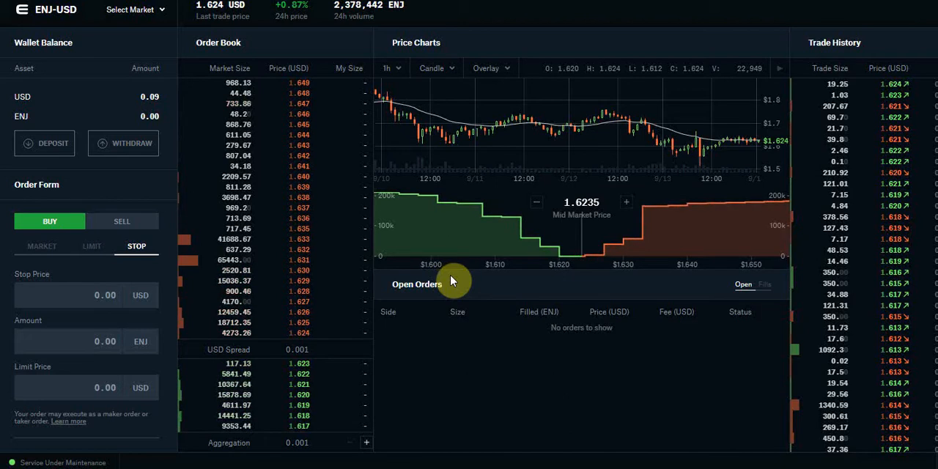
mouse_move(465, 286)
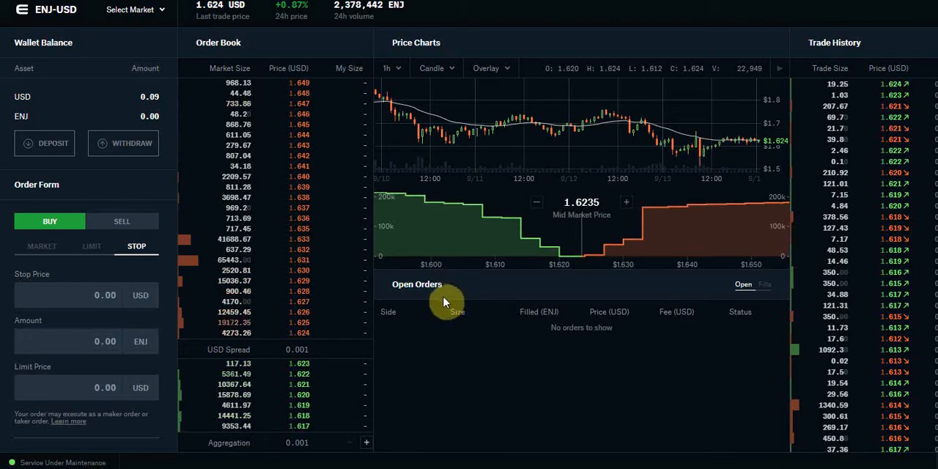
mouse_move(431, 306)
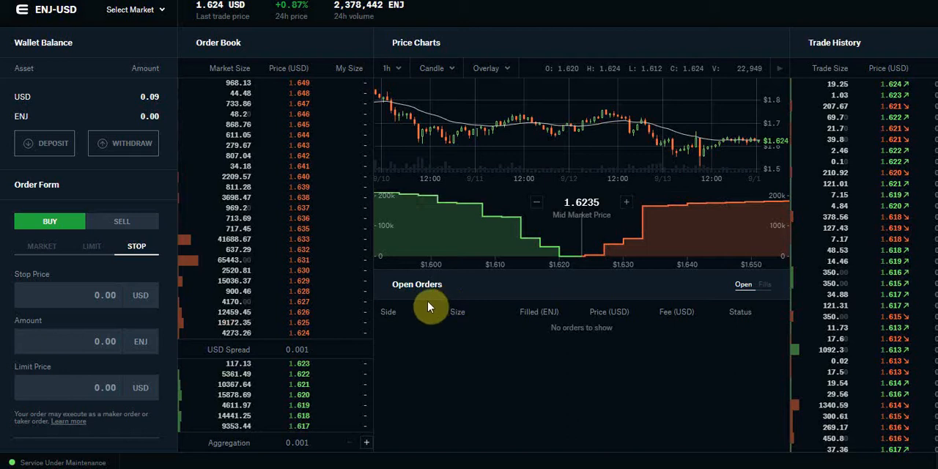
mouse_move(390, 308)
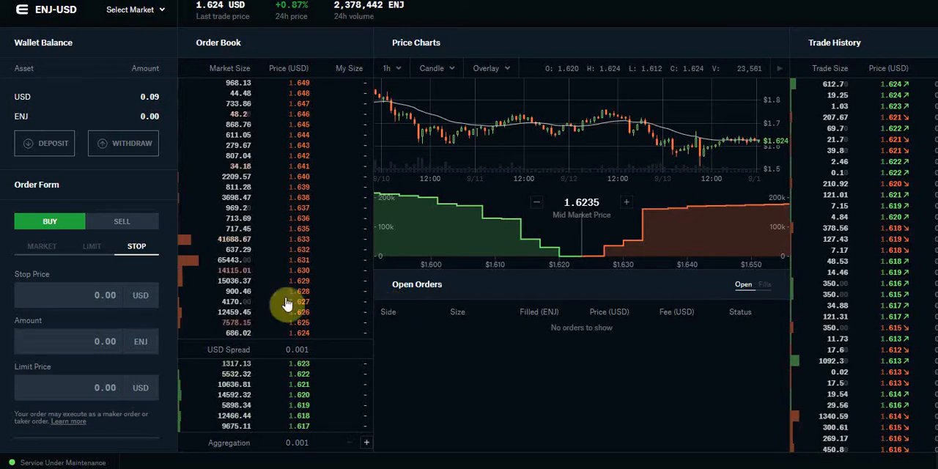
mouse_move(398, 220)
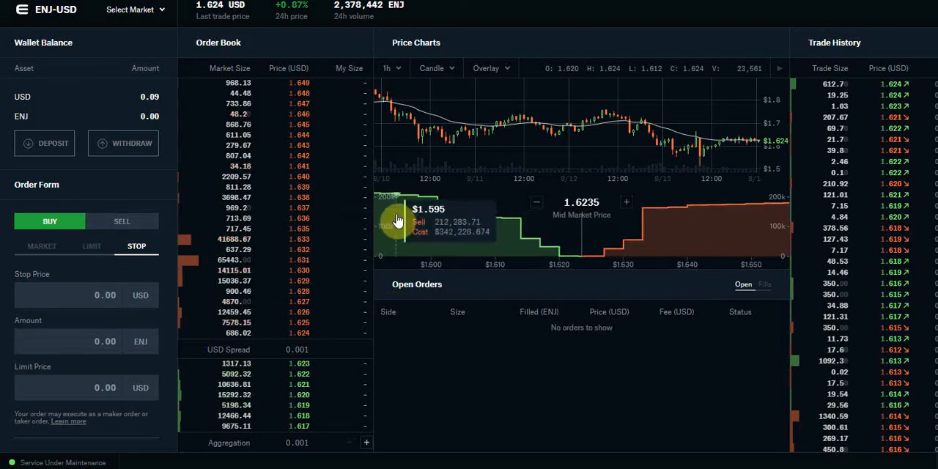
mouse_move(370, 270)
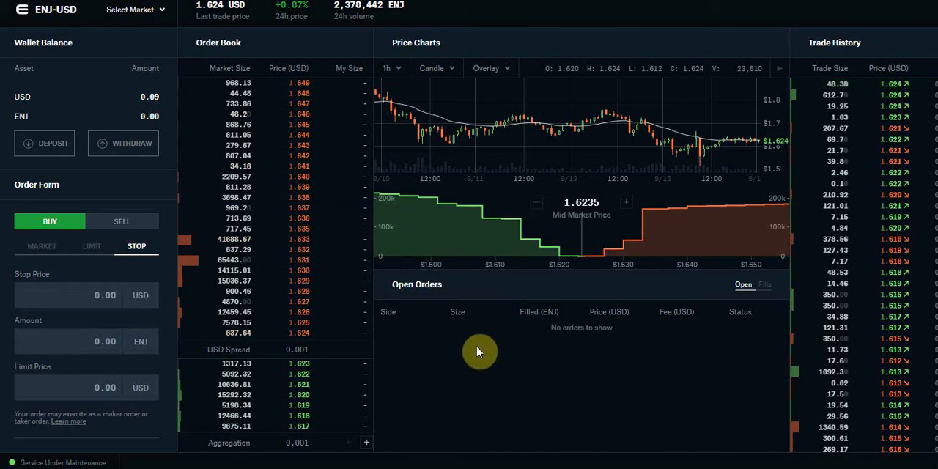
mouse_move(485, 349)
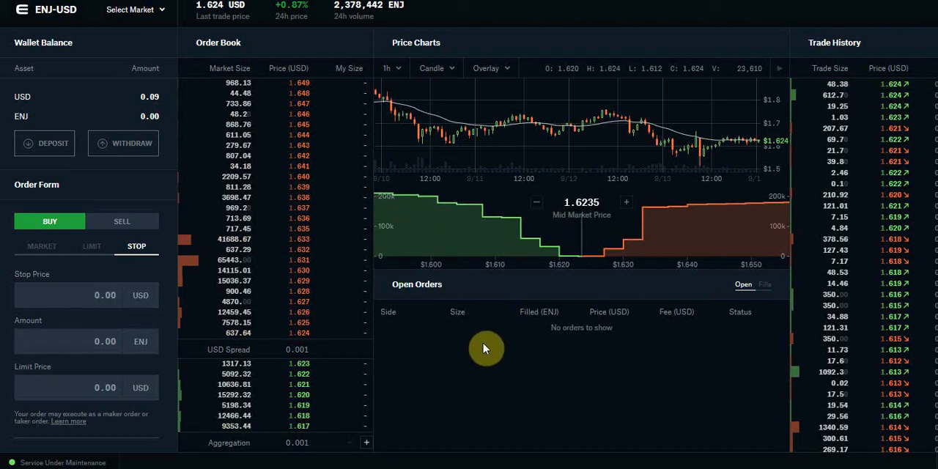
mouse_move(483, 355)
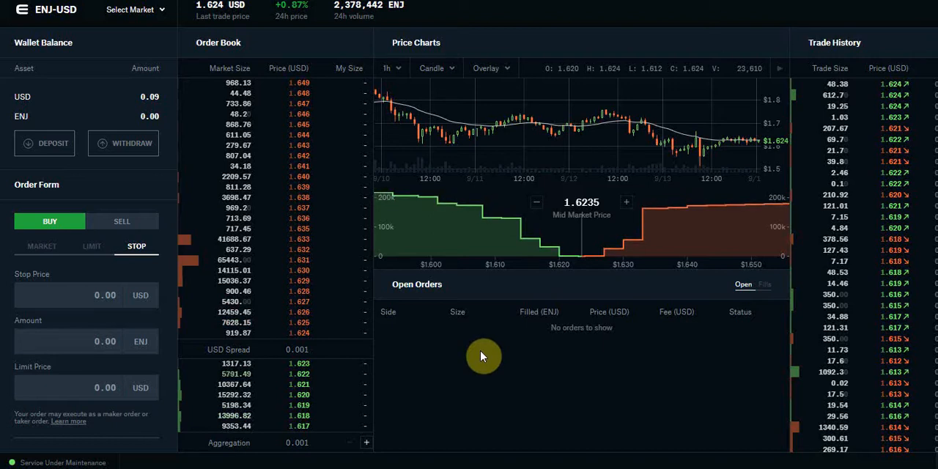
mouse_move(482, 360)
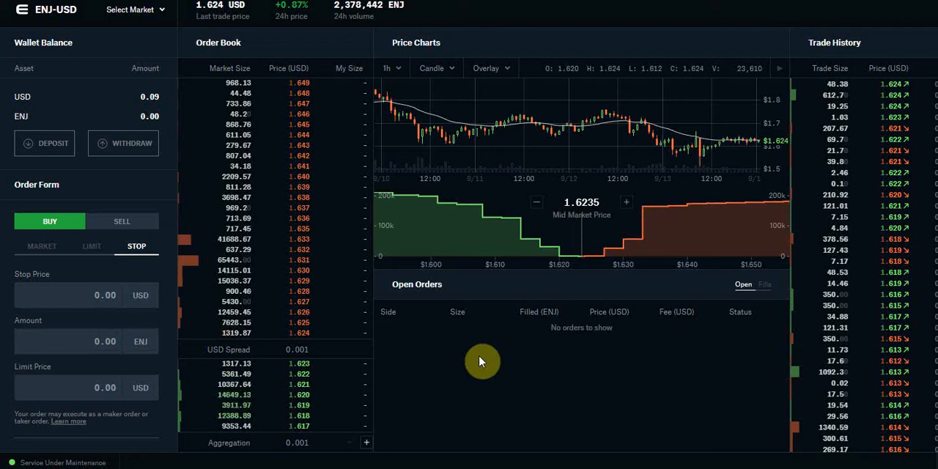
mouse_move(525, 335)
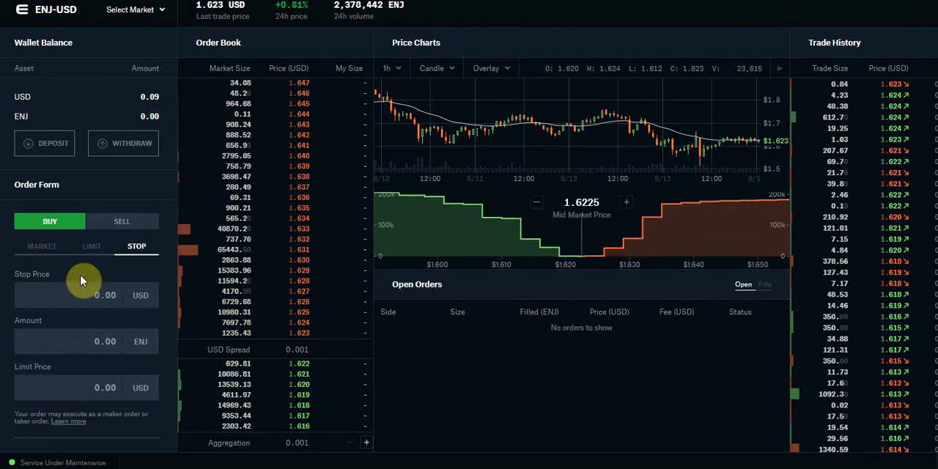
Return the ENJ-USD order to a market buy and bring up the market selector.
left_click(41, 247)
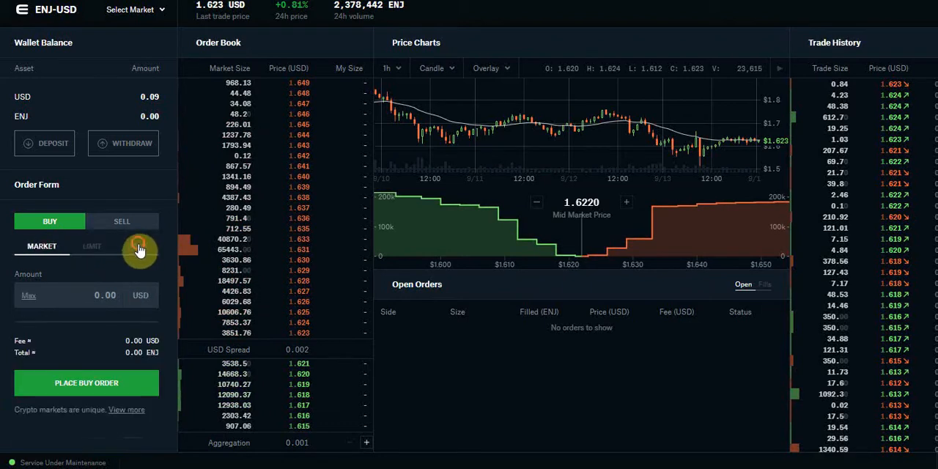
left_click(135, 9)
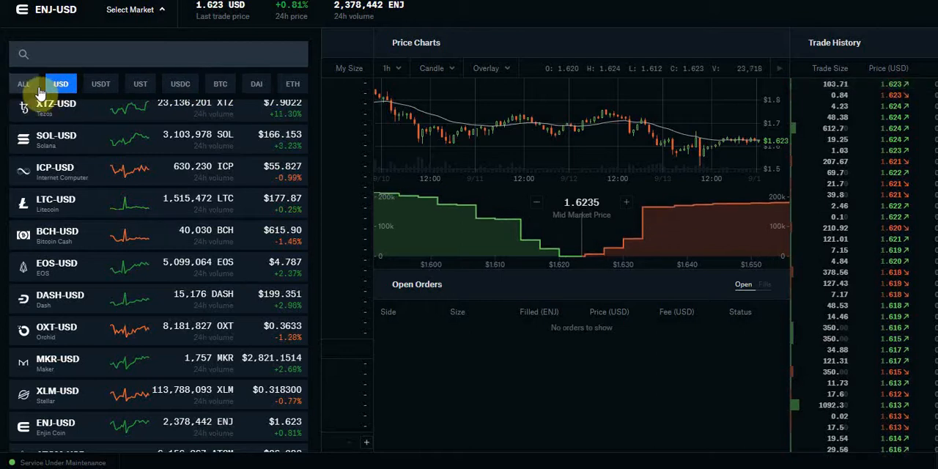
Filter markets by USDT and ETH pairs and make ADA-ETH the active market.
left_click(101, 82)
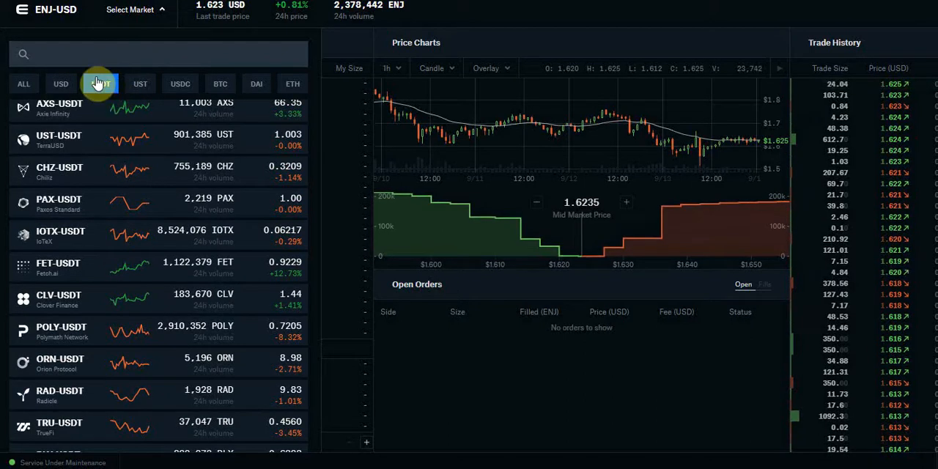
left_click(100, 83)
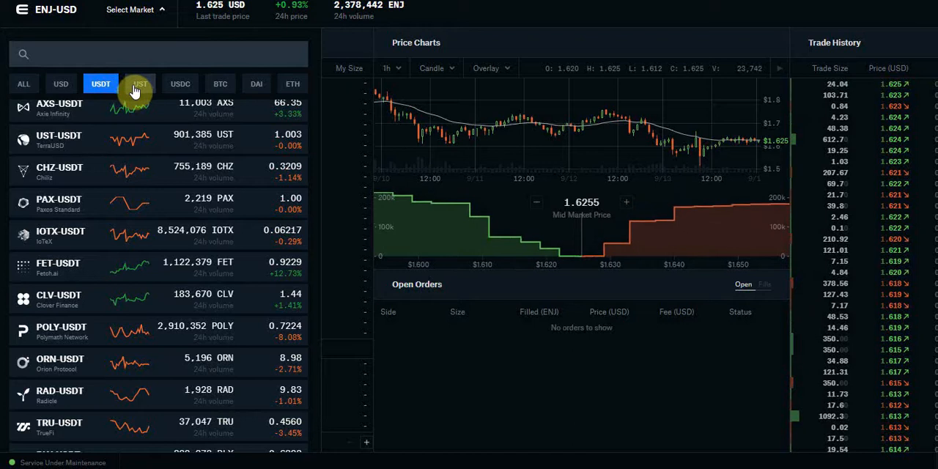
mouse_move(196, 117)
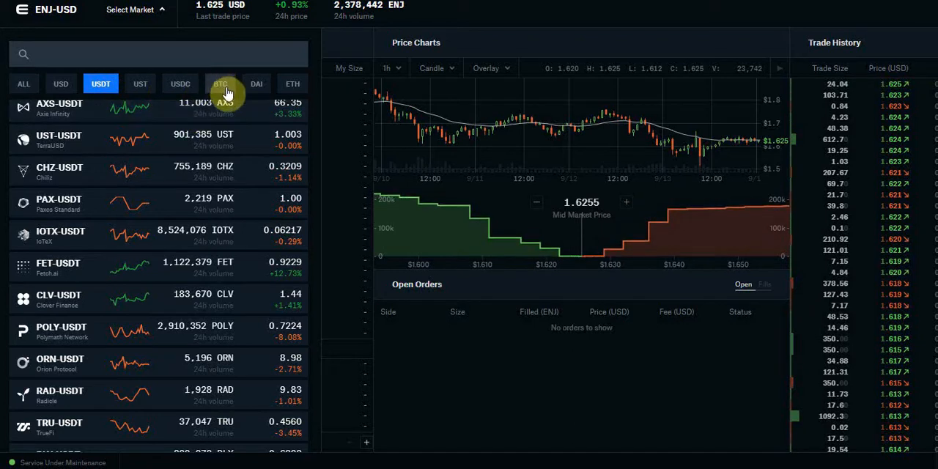
mouse_move(287, 88)
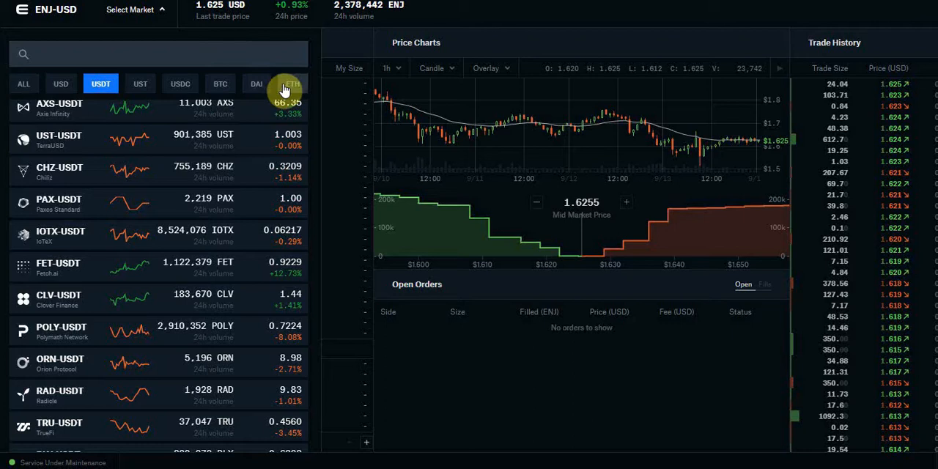
left_click(287, 84)
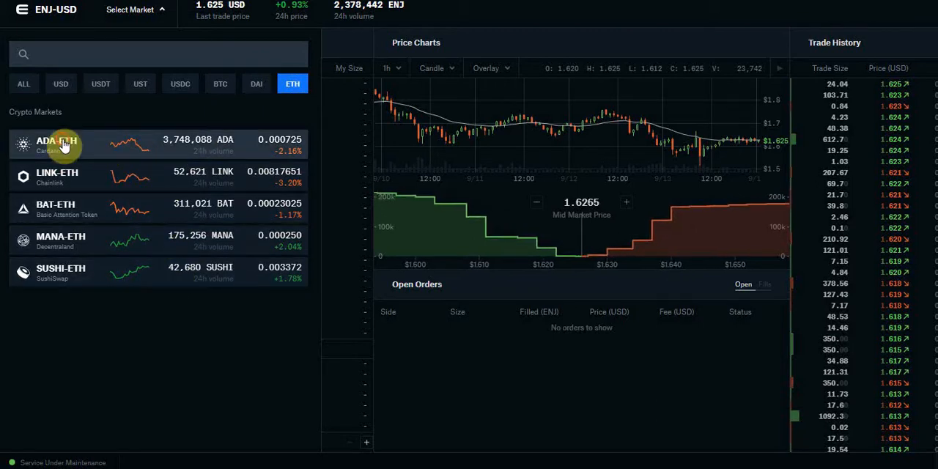
left_click(57, 144)
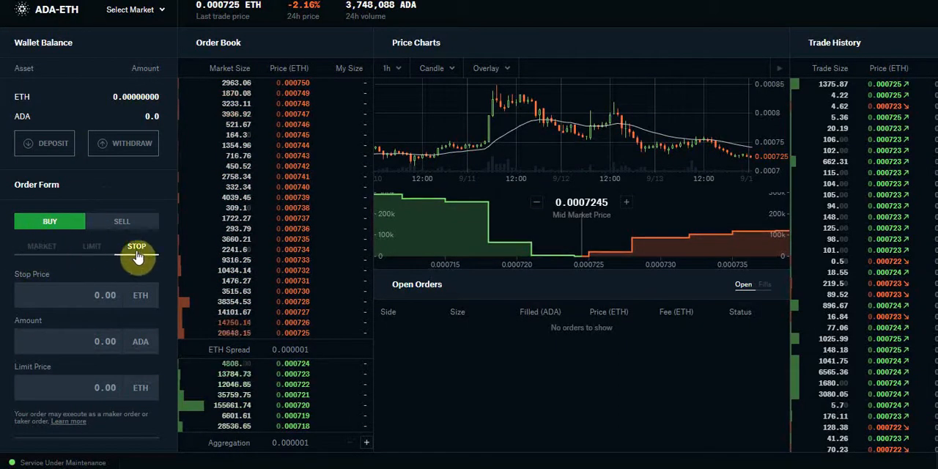
left_click(41, 246)
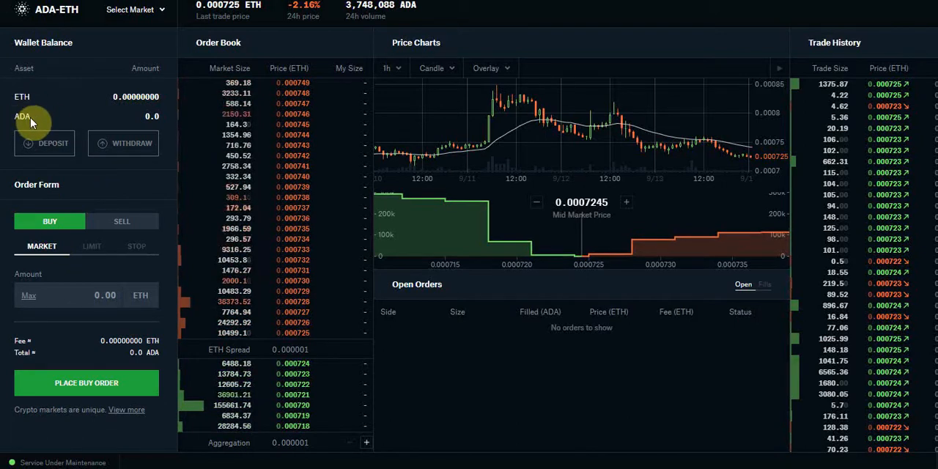
mouse_move(41, 111)
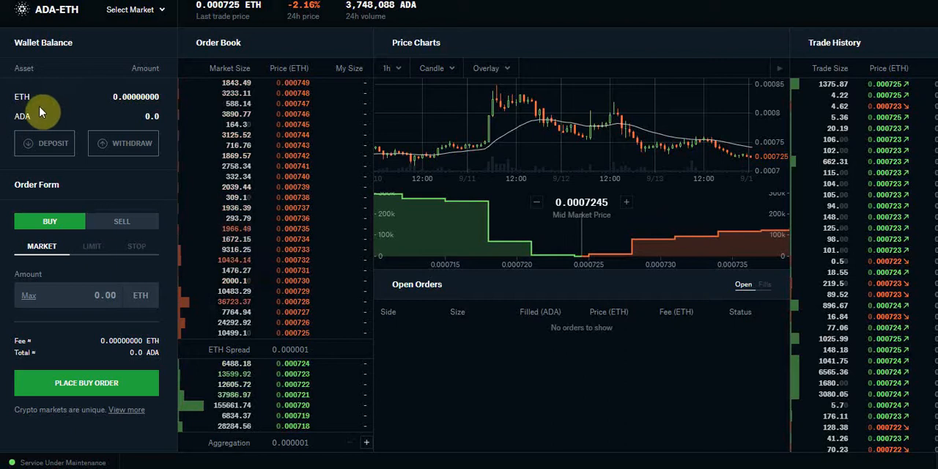
left_click(133, 11)
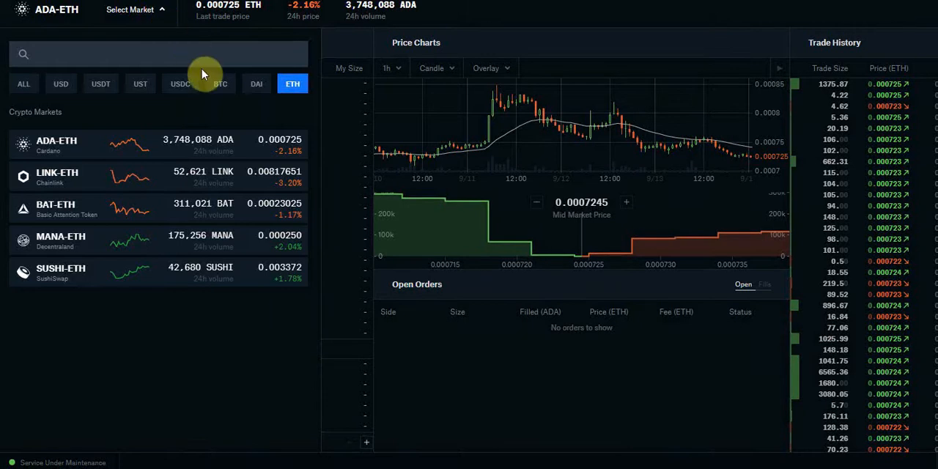
mouse_move(220, 83)
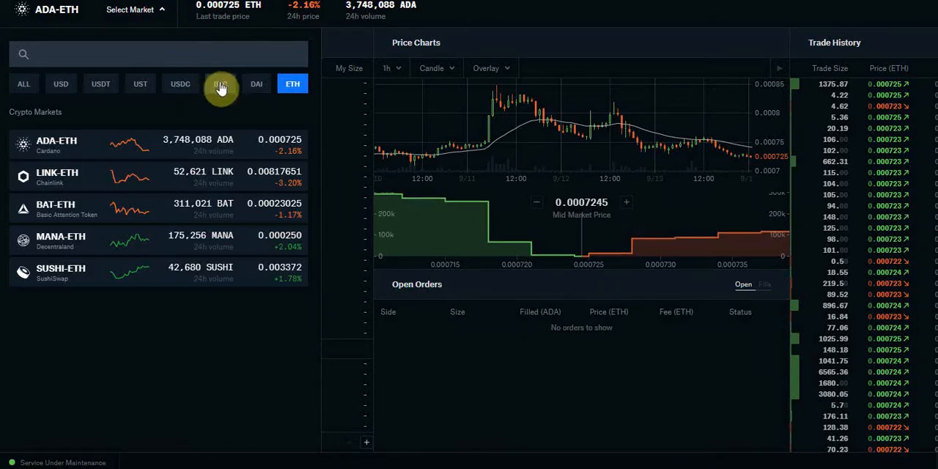
Browse the BTC-priced and USD-priced pair lists in the market selector.
left_click(220, 83)
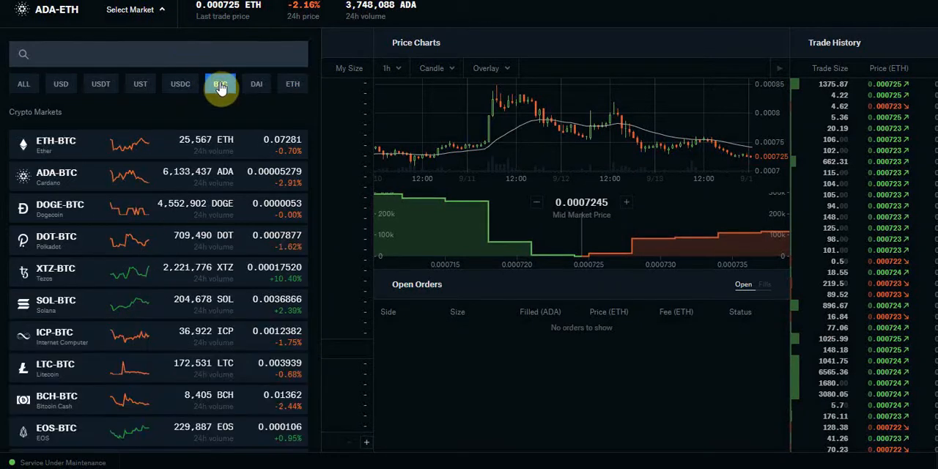
left_click(219, 83)
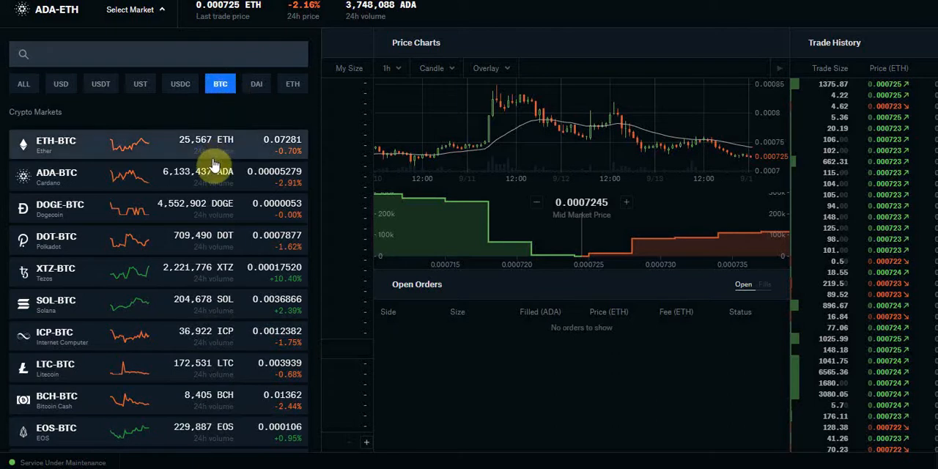
scroll("down", 3)
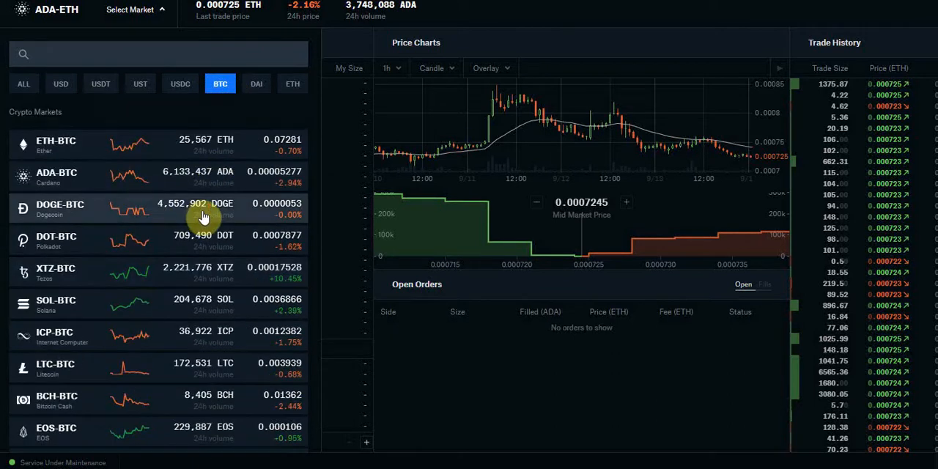
scroll("down", 3)
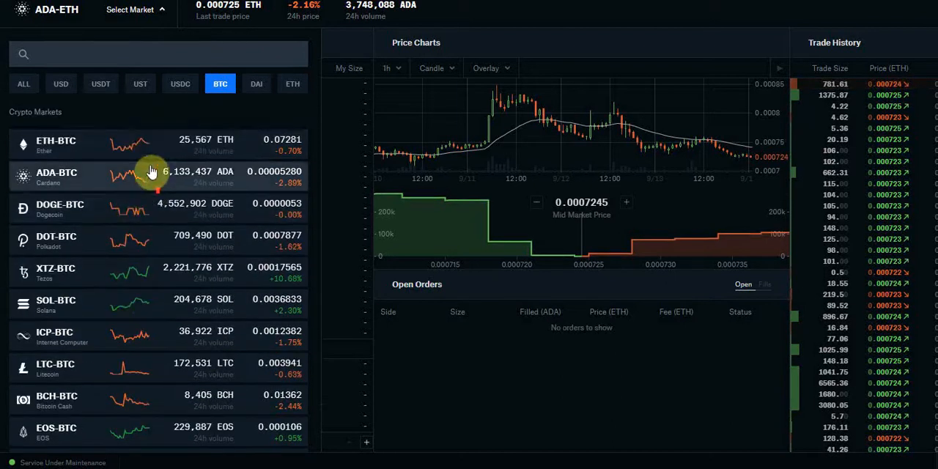
left_click(61, 83)
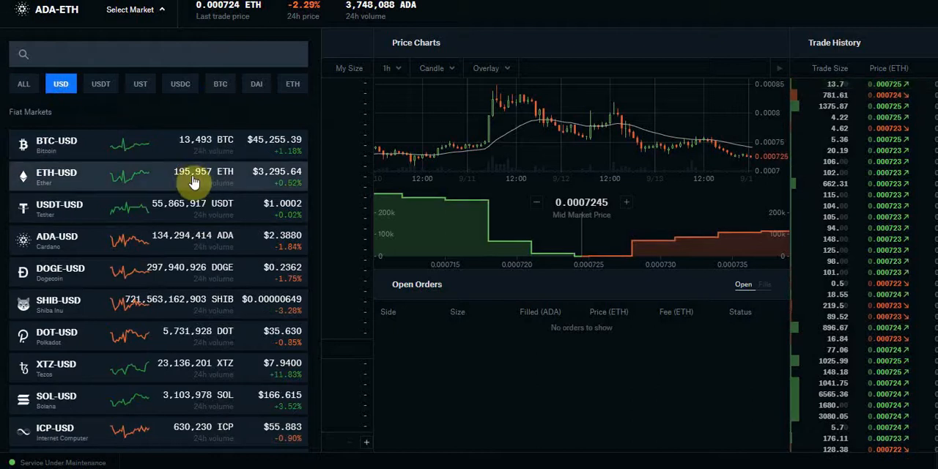
scroll("down", 3)
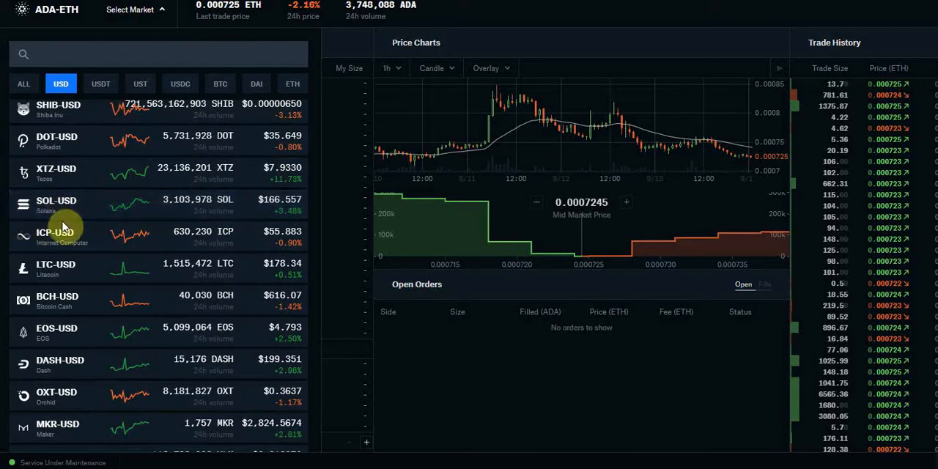
left_click(56, 205)
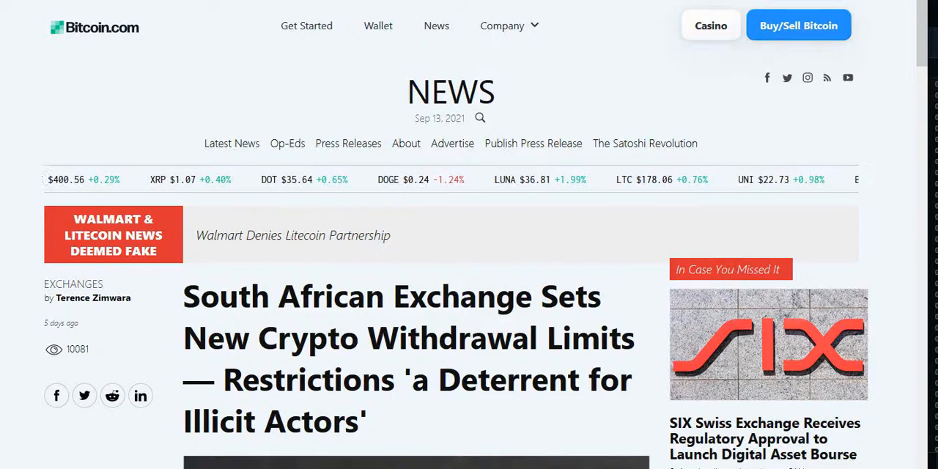
Scroll the Bitcoin.com news to the South African exchange withdrawal-limits article.
scroll("down", 3)
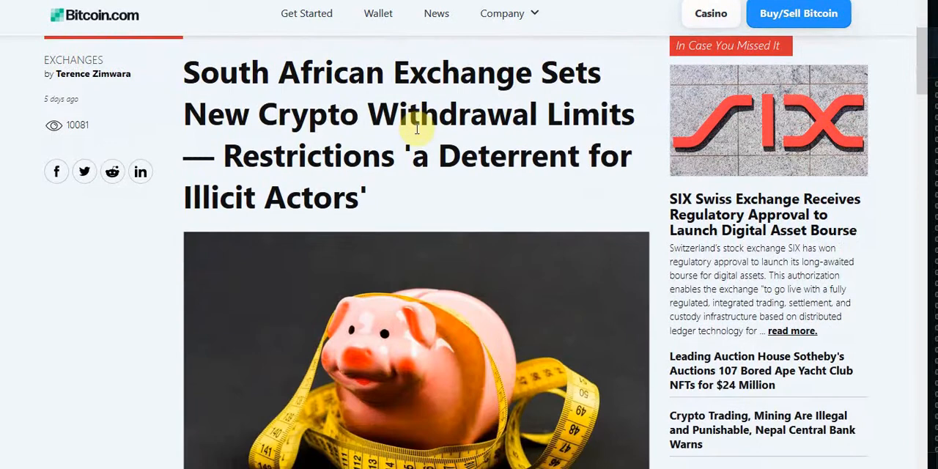
scroll("down", 3)
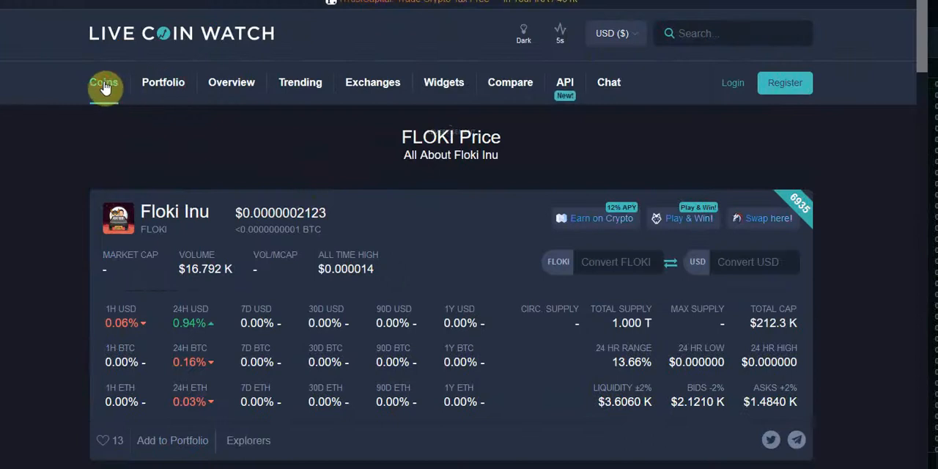
Browse the Live Coin Watch top-coins list down past MATIC, THETA and EOS and back to BTC.
left_click(103, 82)
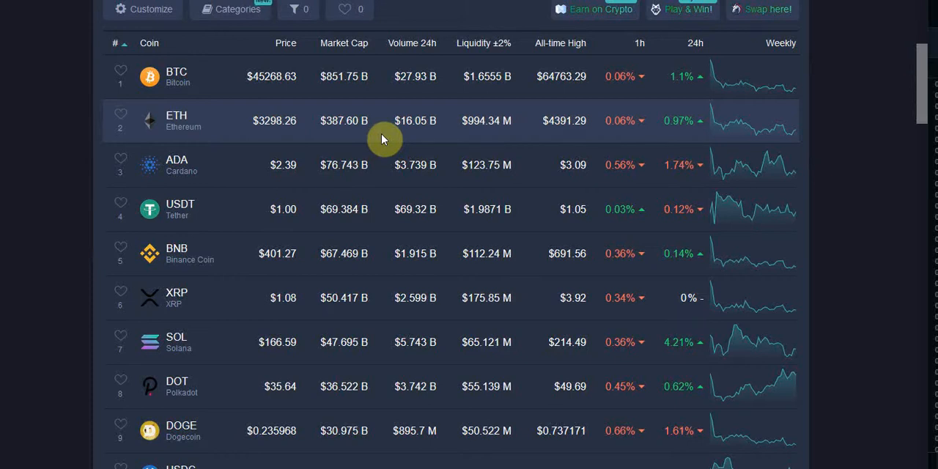
scroll("down", 3)
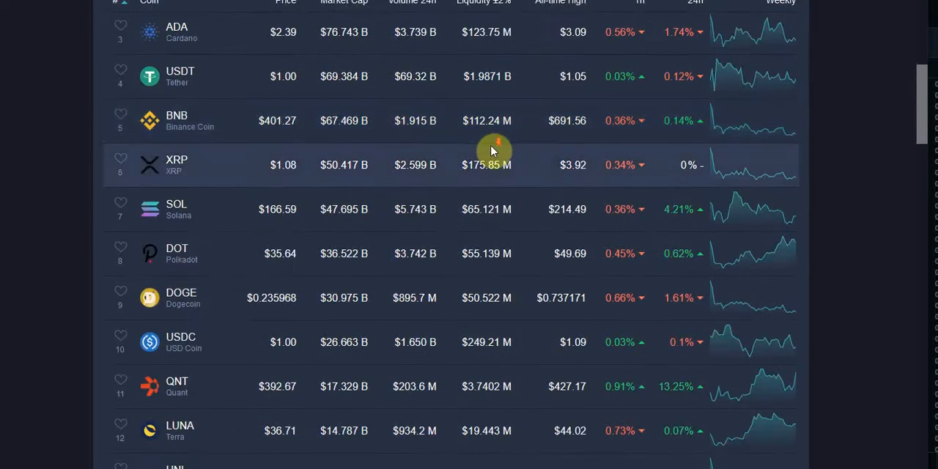
scroll("down", 3)
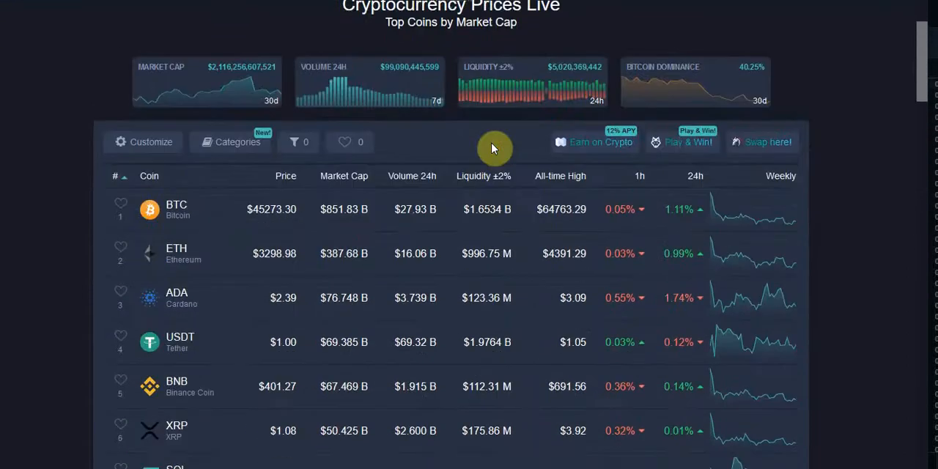
scroll("down", 3)
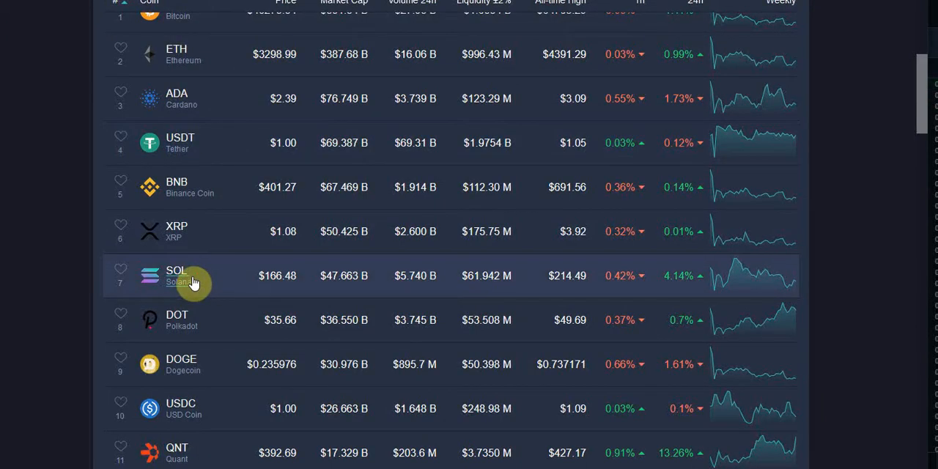
scroll("down", 3)
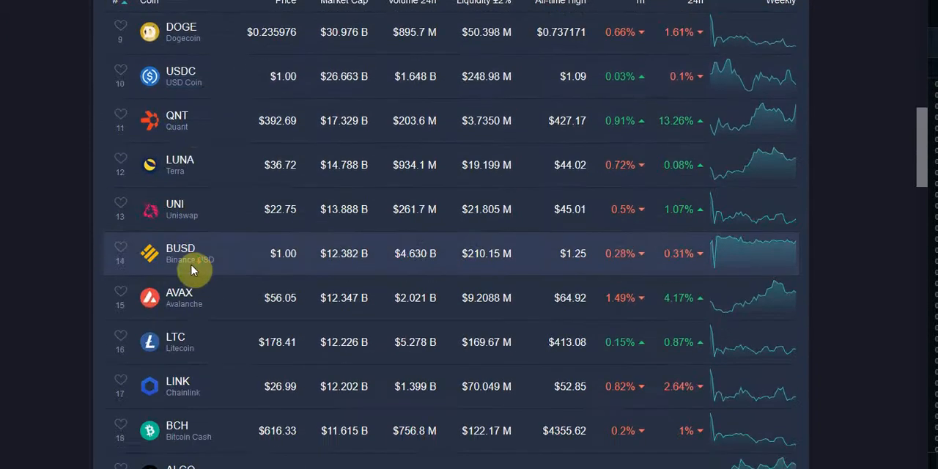
scroll("down", 3)
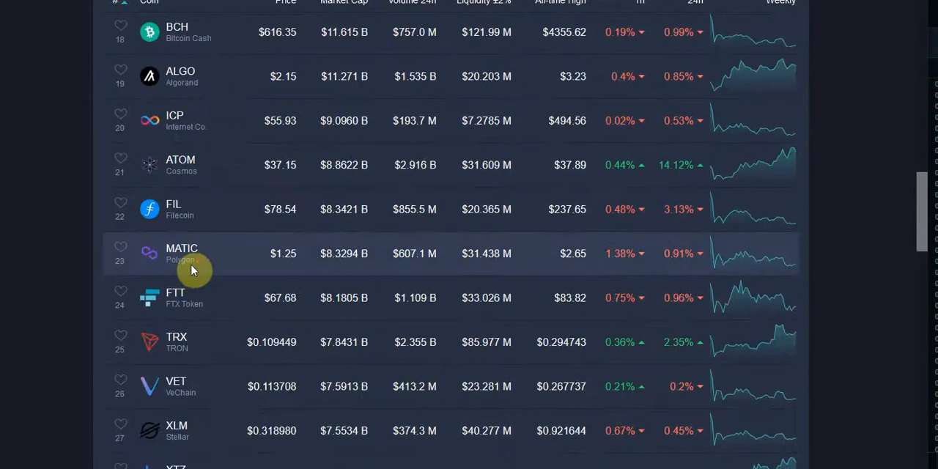
scroll("down", 3)
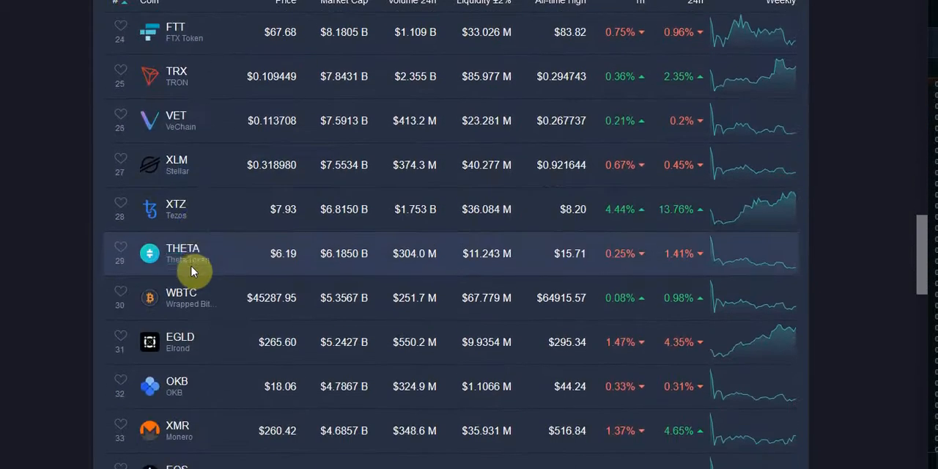
scroll("down", 3)
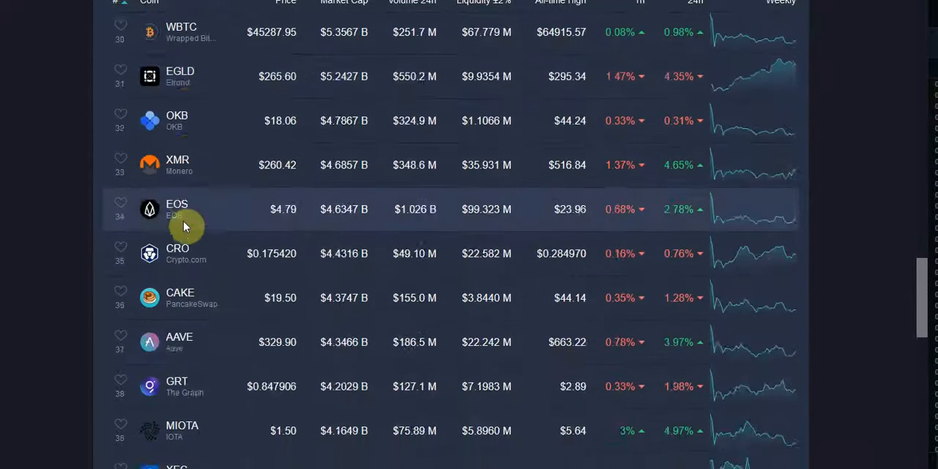
scroll("down", 3)
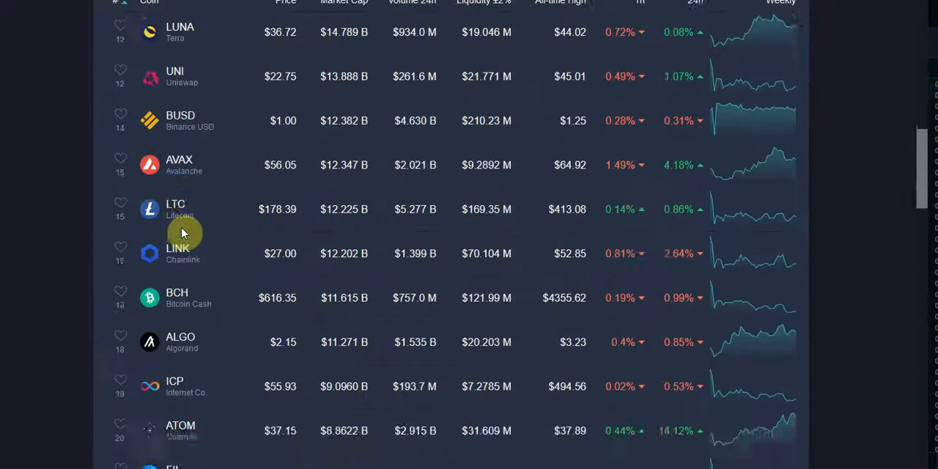
scroll("up", 3)
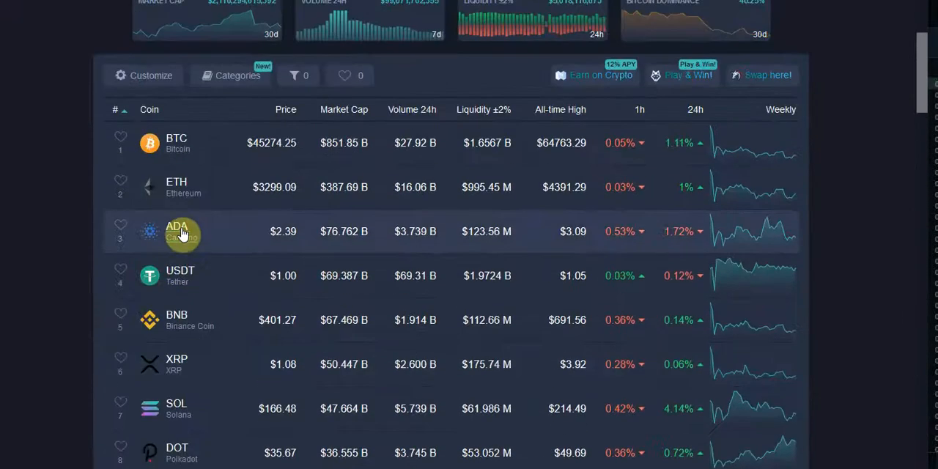
mouse_move(319, 369)
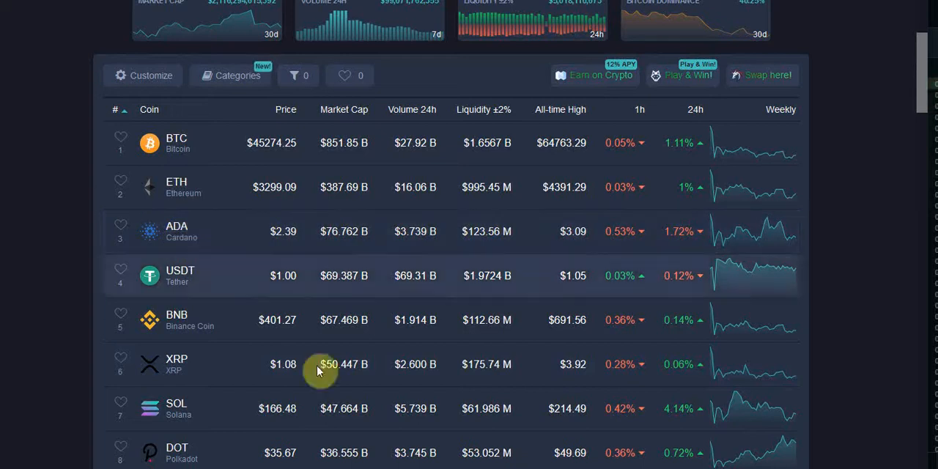